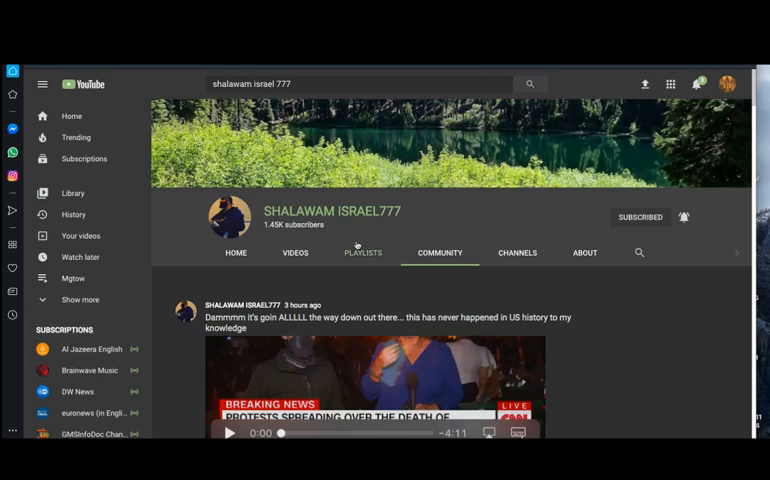
Scroll down the Heavy article to the embedded AutoZone riot video.
{"action": "scroll", "scroll_direction": "down", "scroll_amount": 3}
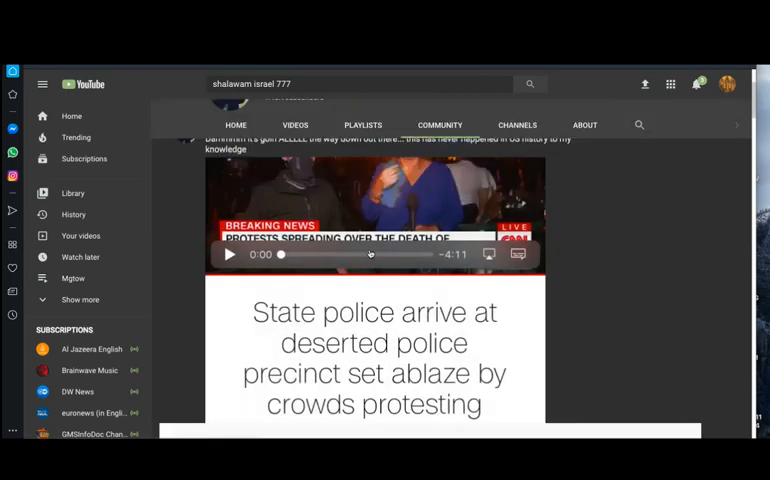
{"action": "scroll", "scroll_direction": "down", "scroll_amount": 3}
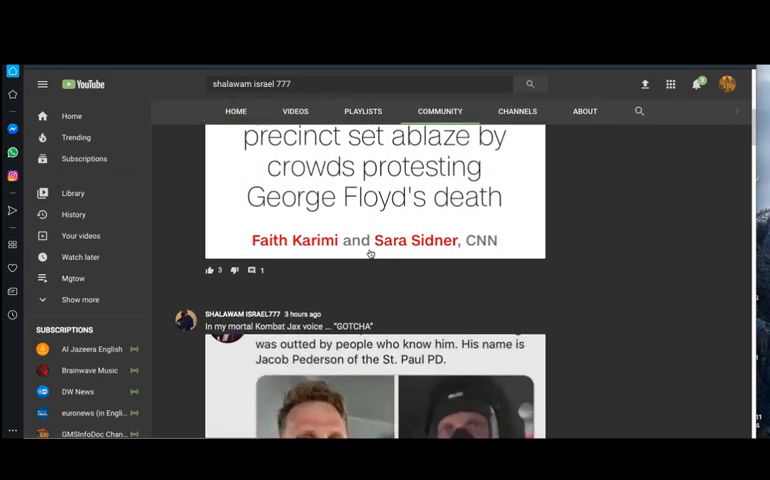
{"action": "scroll", "scroll_direction": "down", "scroll_amount": 3}
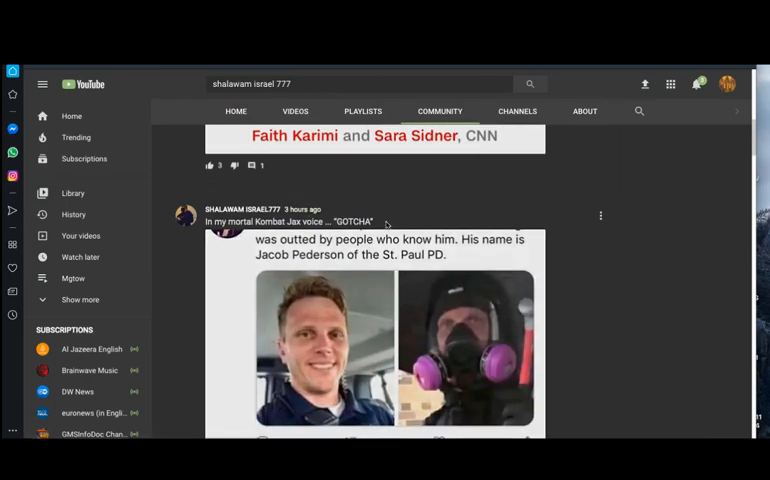
{"action": "scroll", "scroll_direction": "up", "scroll_amount": 3}
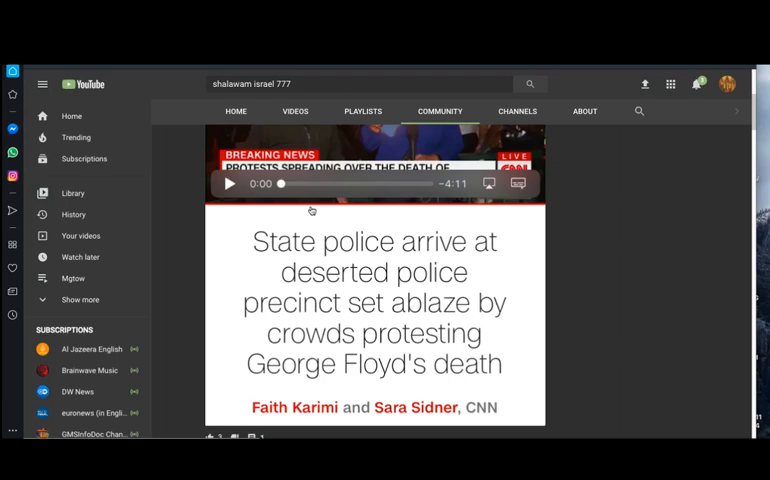
{"action": "mouse_move", "coordinate": [348, 285]}
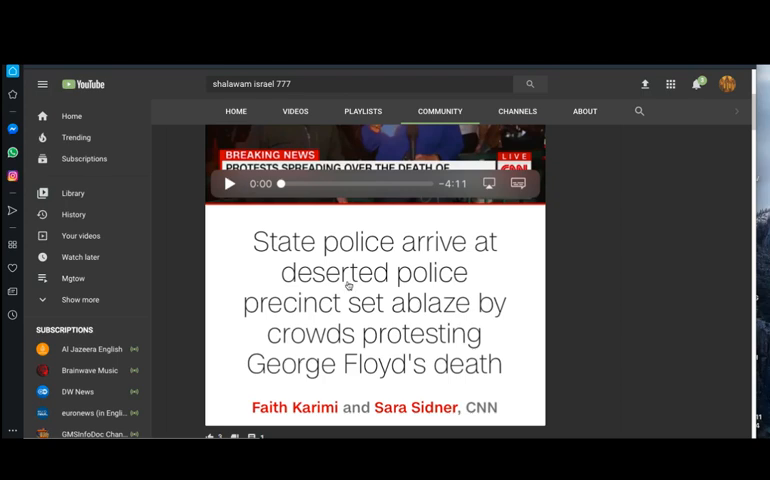
{"action": "mouse_move", "coordinate": [421, 382]}
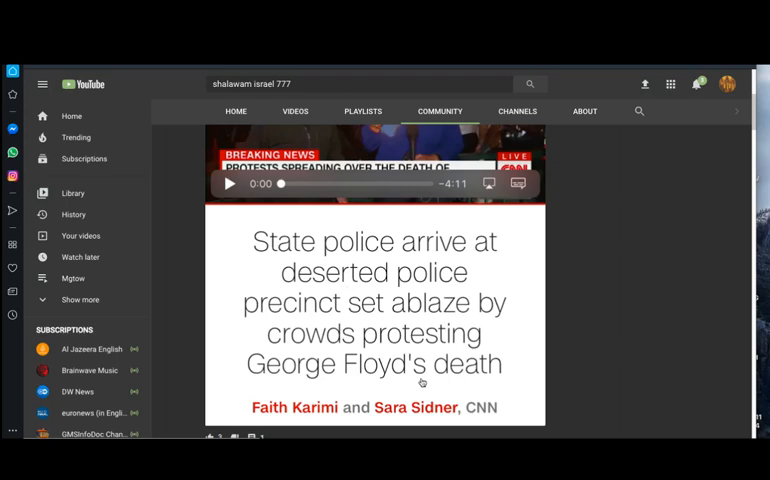
{"action": "mouse_move", "coordinate": [332, 368]}
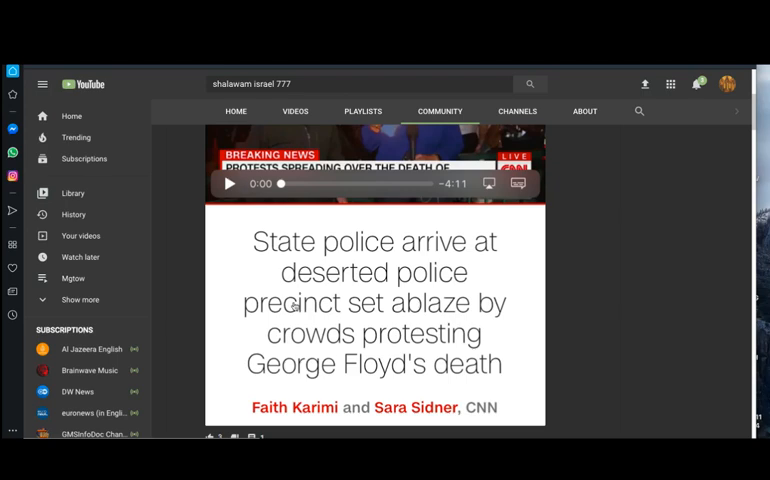
{"action": "mouse_move", "coordinate": [261, 268]}
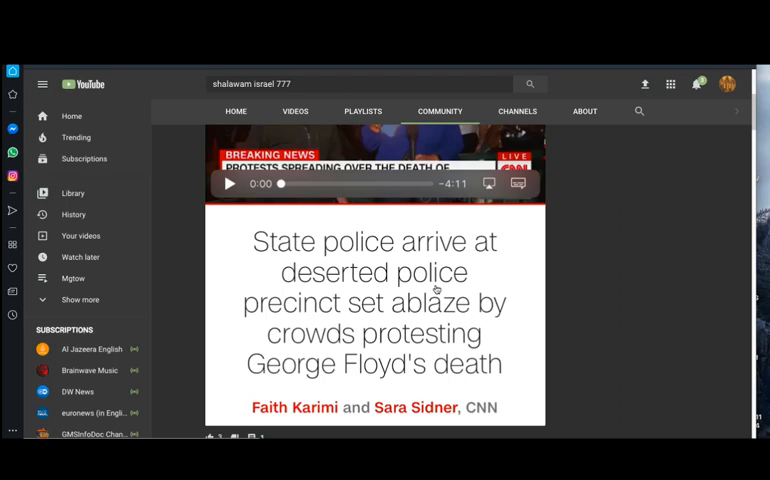
{"action": "mouse_move", "coordinate": [340, 258]}
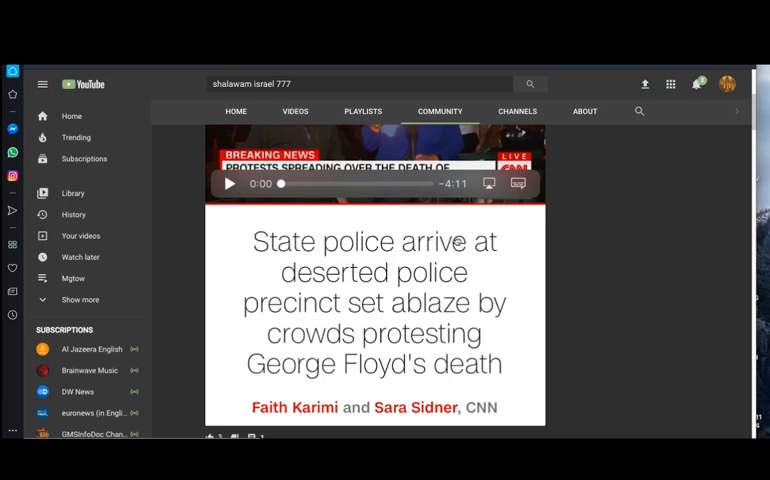
{"action": "mouse_move", "coordinate": [325, 289]}
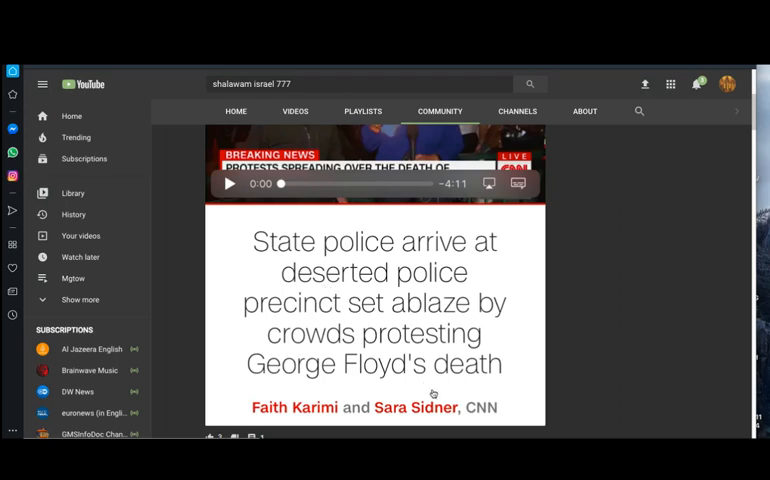
{"action": "mouse_move", "coordinate": [370, 300]}
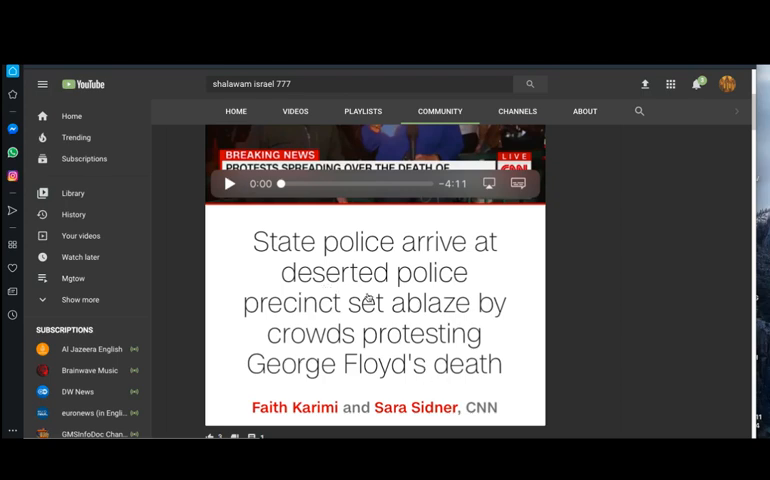
{"action": "mouse_move", "coordinate": [301, 371]}
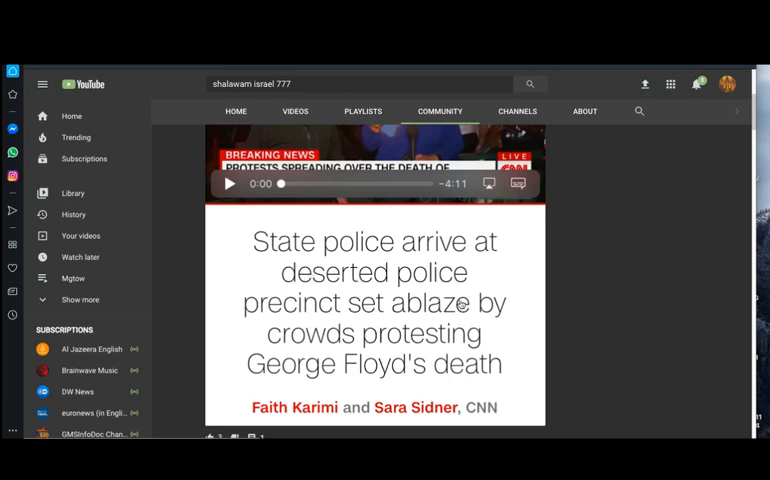
{"action": "scroll", "scroll_direction": "down", "scroll_amount": 3}
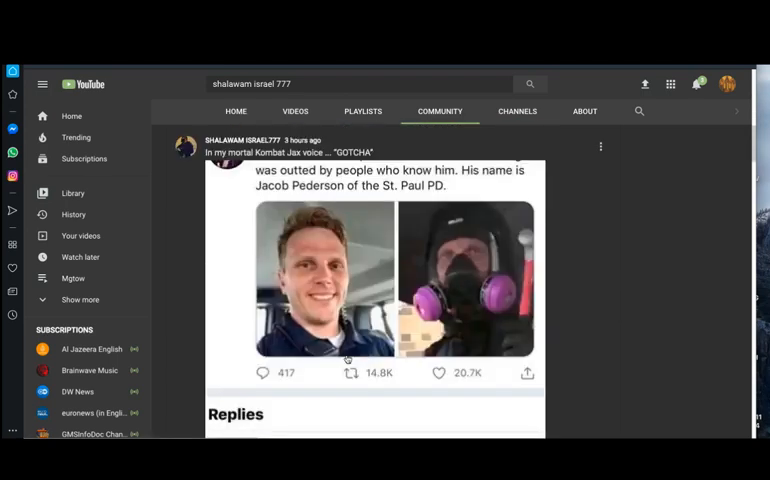
{"action": "scroll", "scroll_direction": "down", "scroll_amount": 3}
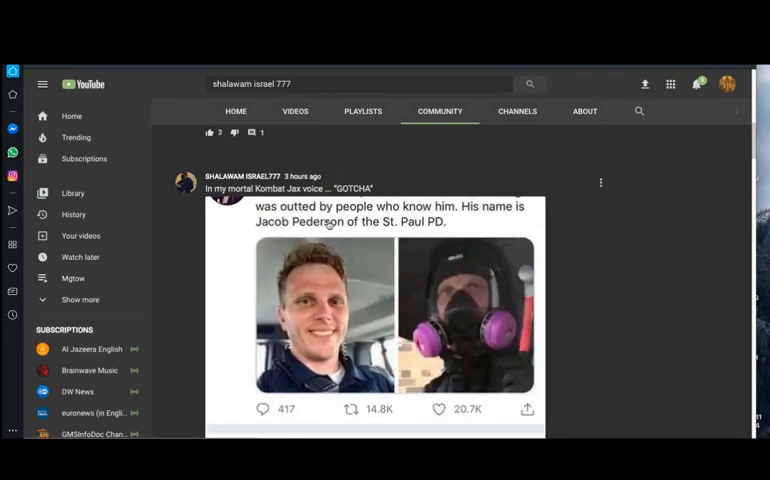
{"action": "mouse_move", "coordinate": [418, 281]}
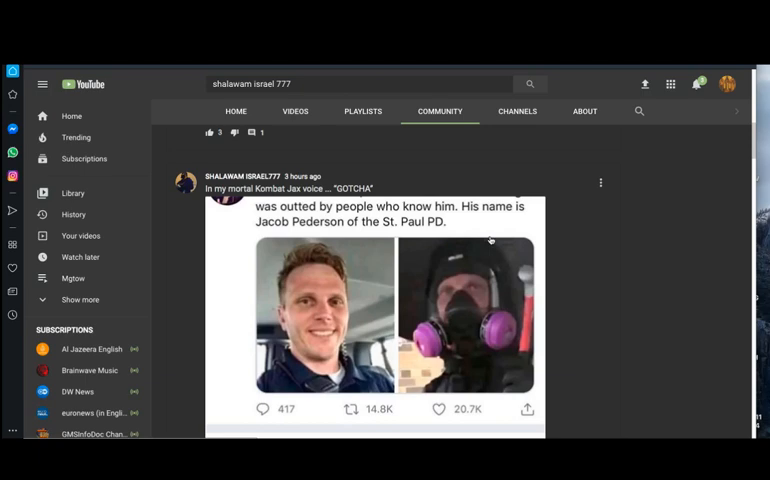
{"action": "mouse_move", "coordinate": [476, 322]}
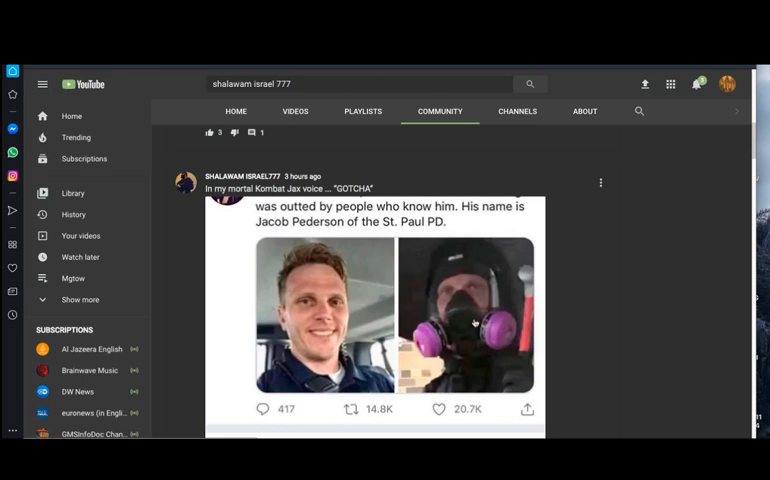
{"action": "mouse_move", "coordinate": [449, 301]}
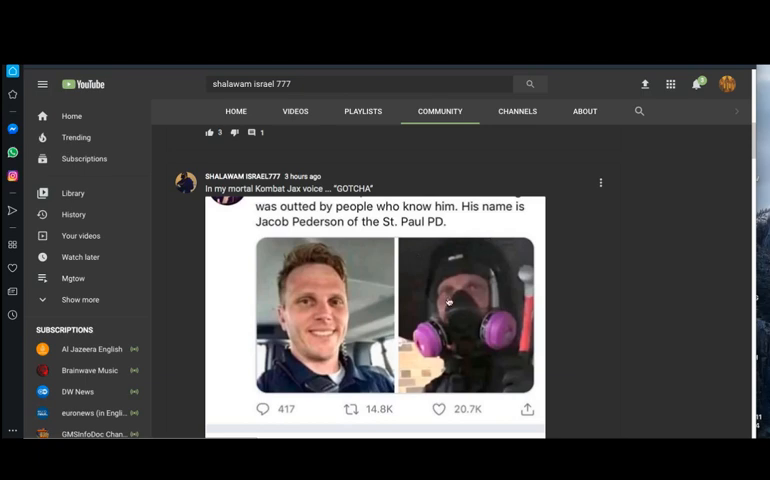
{"action": "mouse_move", "coordinate": [389, 198]}
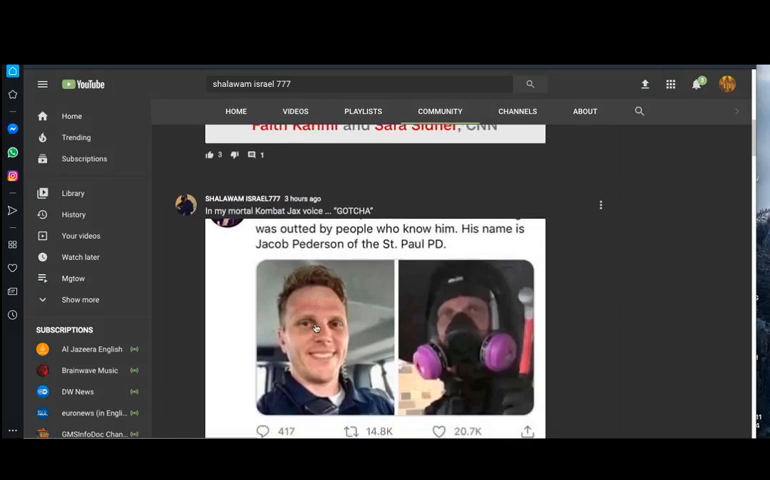
{"action": "scroll", "scroll_direction": "down", "scroll_amount": 3}
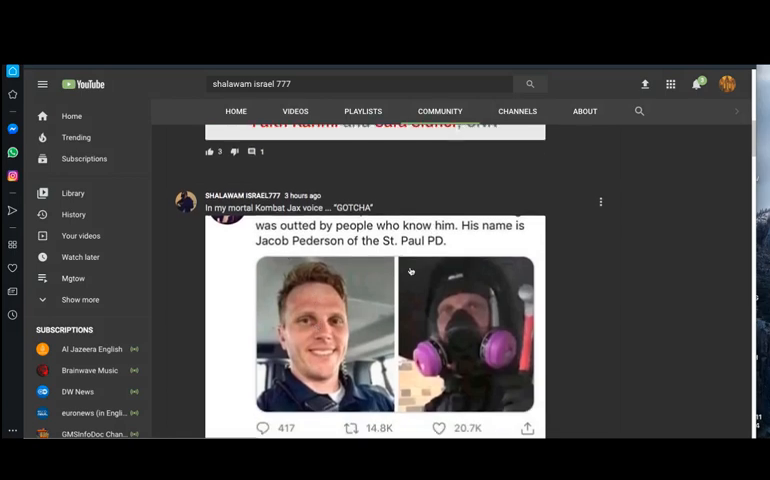
{"action": "mouse_move", "coordinate": [318, 335]}
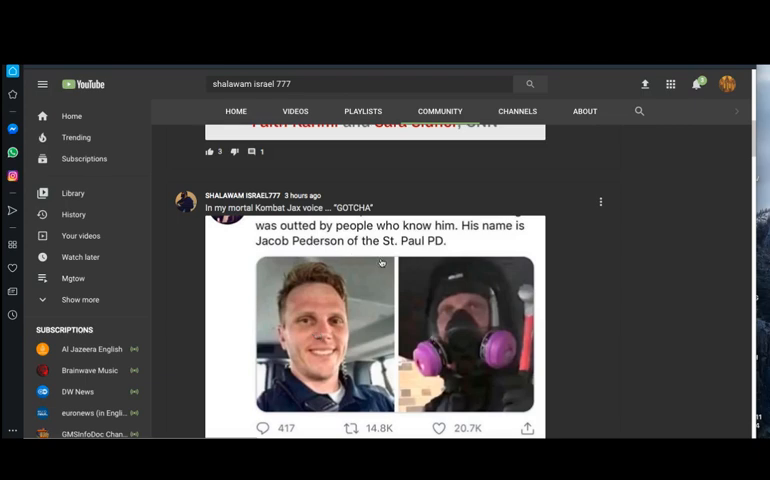
{"action": "mouse_move", "coordinate": [415, 250]}
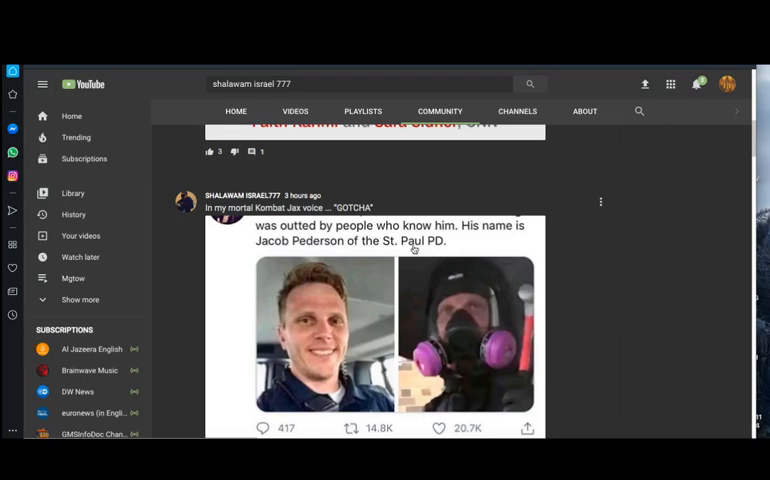
{"action": "scroll", "scroll_direction": "down", "scroll_amount": 3}
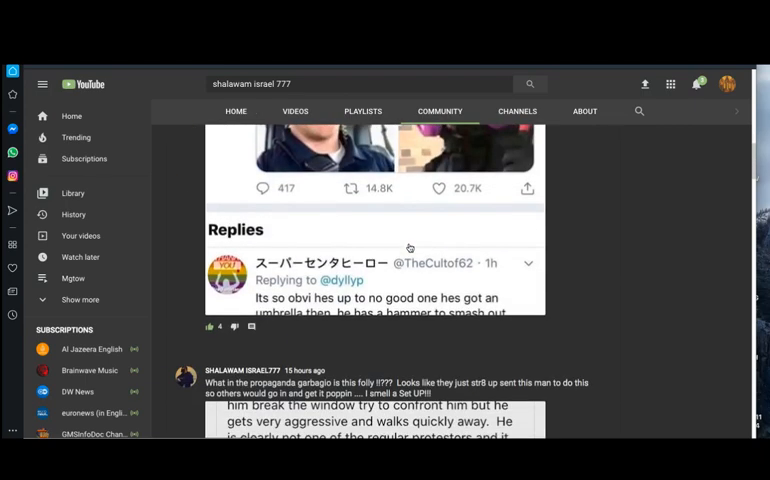
{"action": "scroll", "scroll_direction": "down", "scroll_amount": 3}
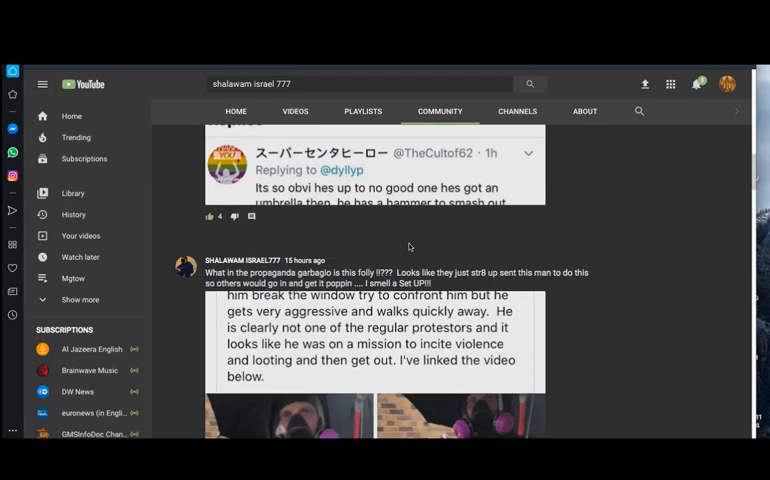
{"action": "scroll", "scroll_direction": "down", "scroll_amount": 3}
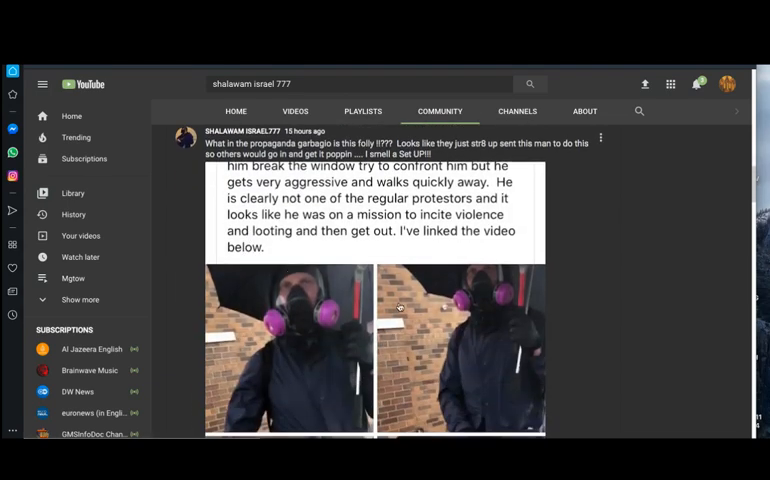
{"action": "scroll", "scroll_direction": "down", "scroll_amount": 3}
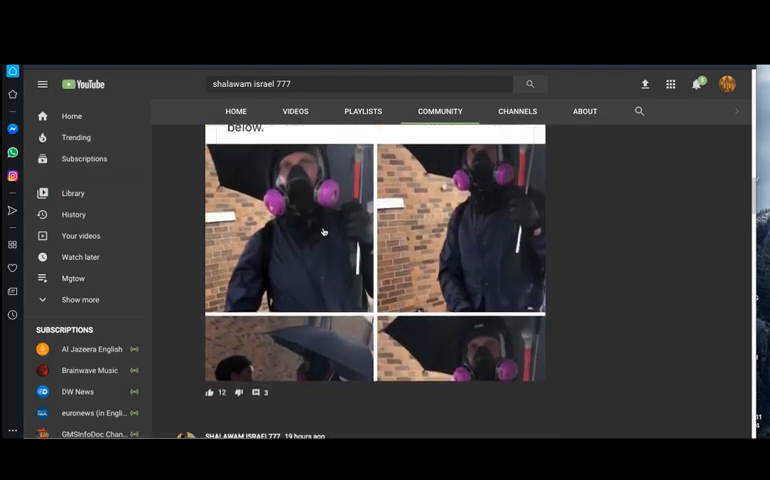
{"action": "scroll", "scroll_direction": "up", "scroll_amount": 3}
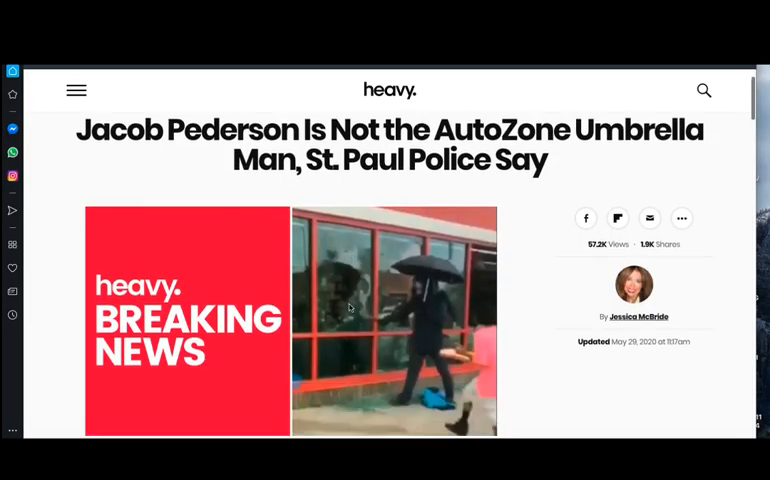
{"action": "scroll", "scroll_direction": "down", "scroll_amount": 3}
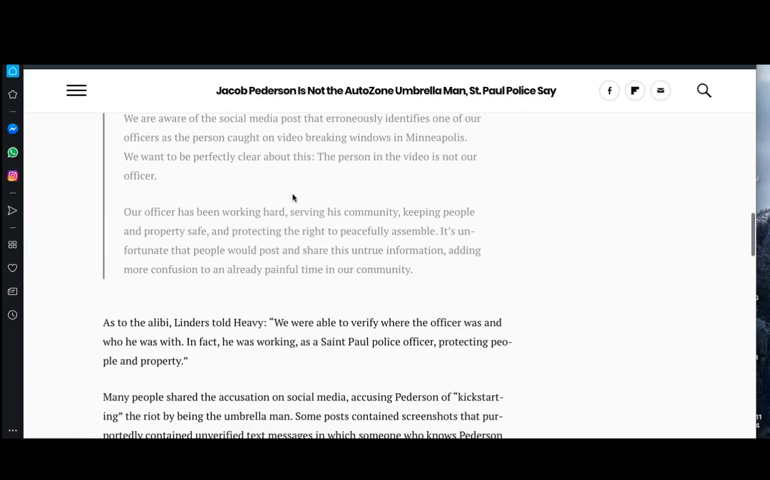
{"action": "scroll", "scroll_direction": "down", "scroll_amount": 3}
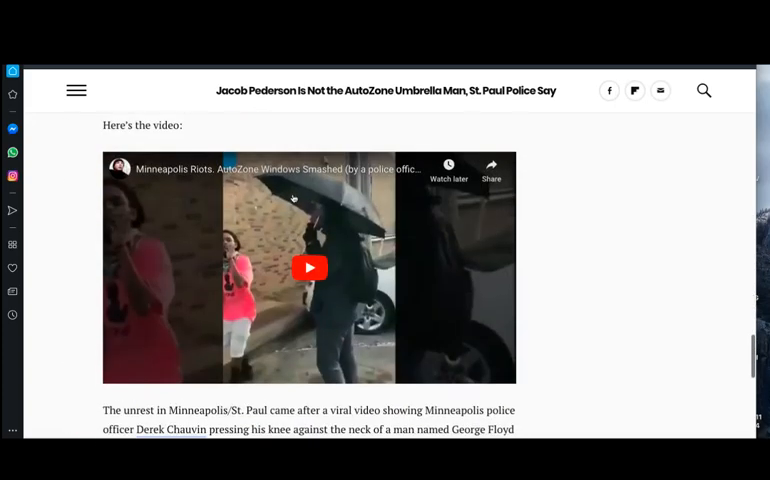
{"action": "scroll", "scroll_direction": "down", "scroll_amount": 3}
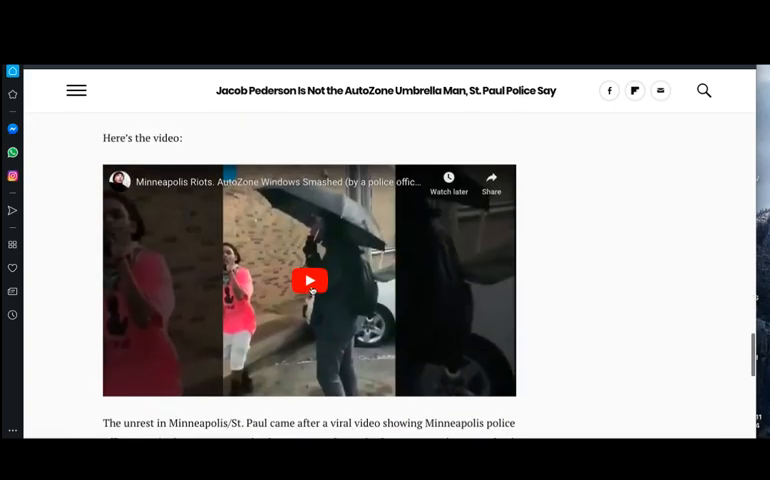
Start the AutoZone riot video, pausing and resuming it through the first half.
{"action": "left_click", "coordinate": [309, 280]}
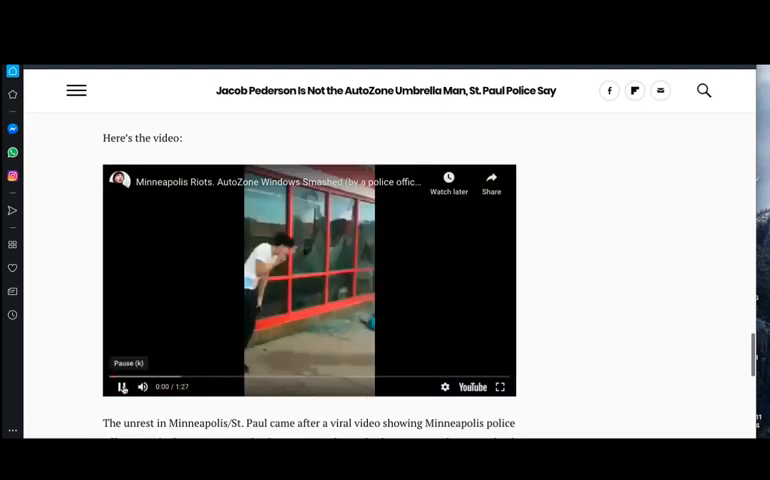
{"action": "left_click", "coordinate": [121, 387]}
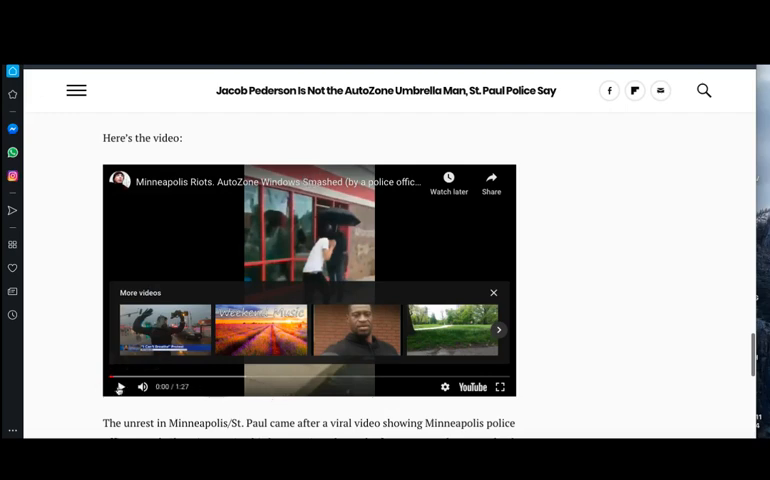
{"action": "left_click", "coordinate": [308, 278]}
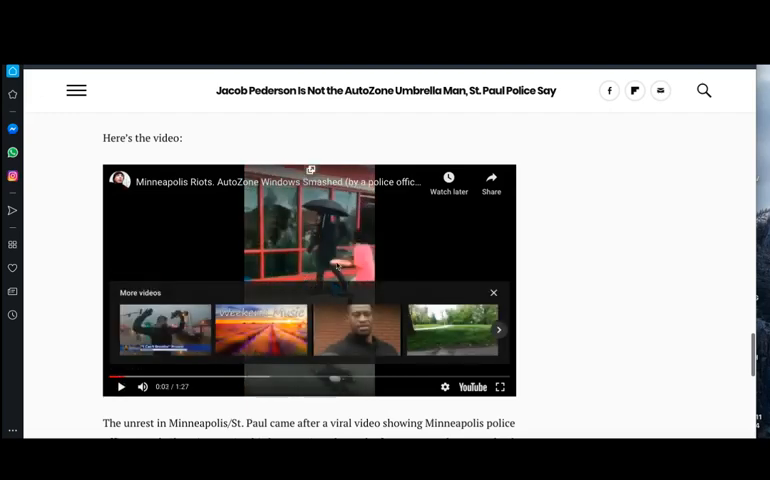
{"action": "mouse_move", "coordinate": [205, 268]}
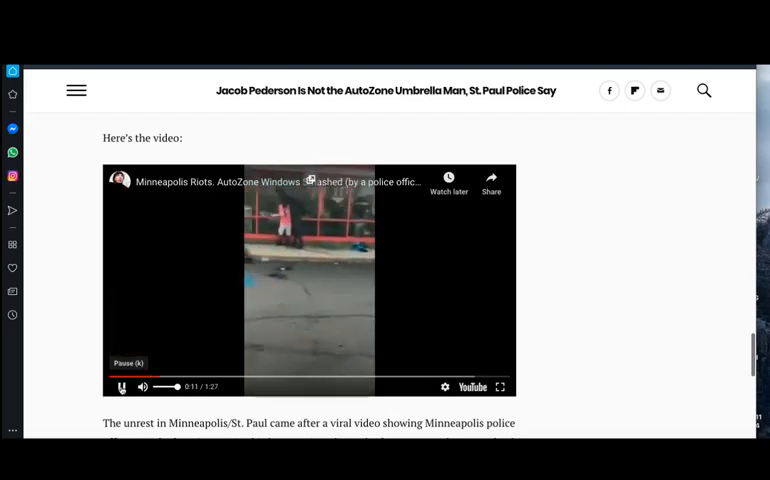
{"action": "left_click", "coordinate": [120, 387]}
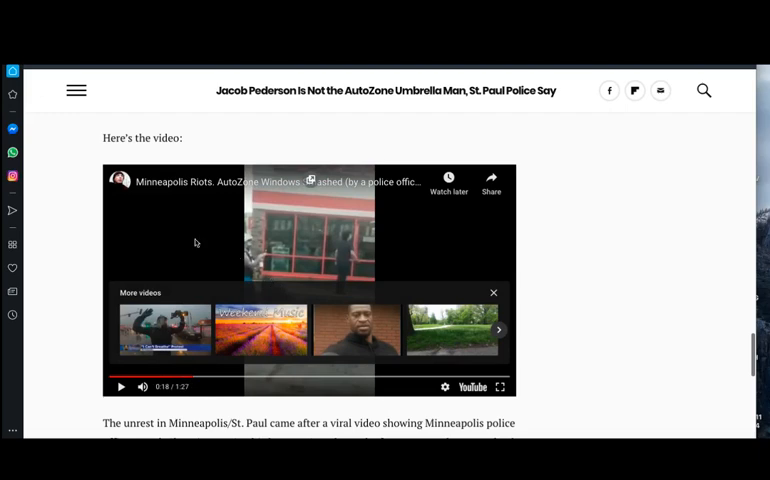
{"action": "mouse_move", "coordinate": [119, 387]}
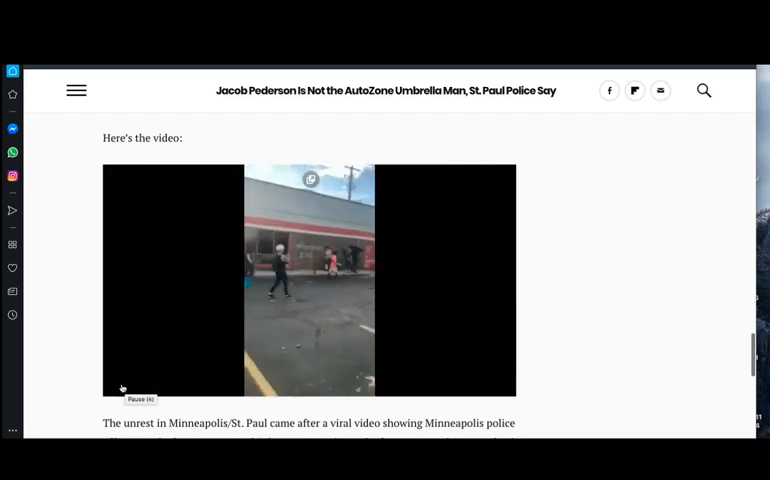
{"action": "left_click", "coordinate": [122, 387]}
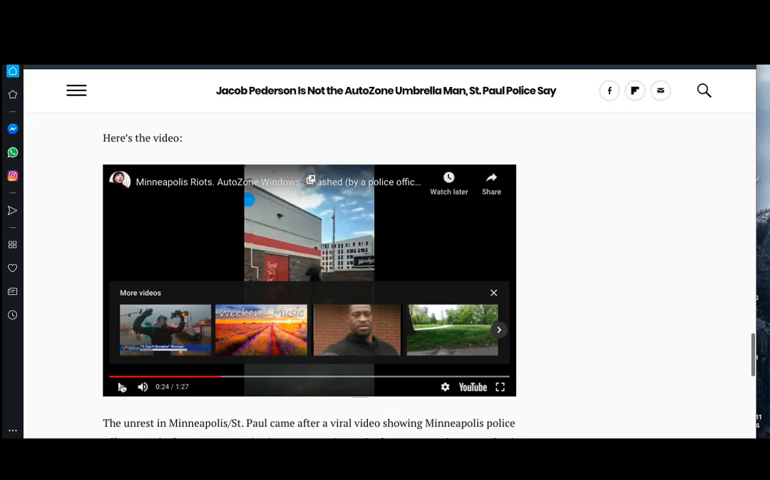
{"action": "left_click", "coordinate": [120, 387]}
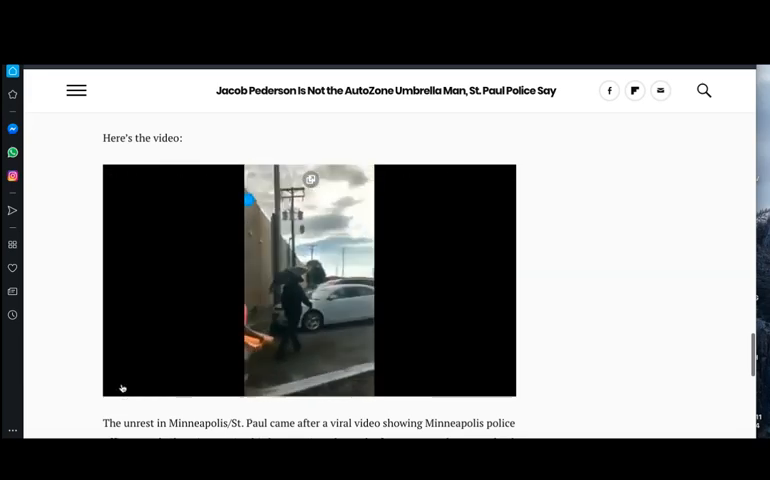
Keep toggling playback until the riot video plays through to its end.
{"action": "left_click", "coordinate": [308, 280]}
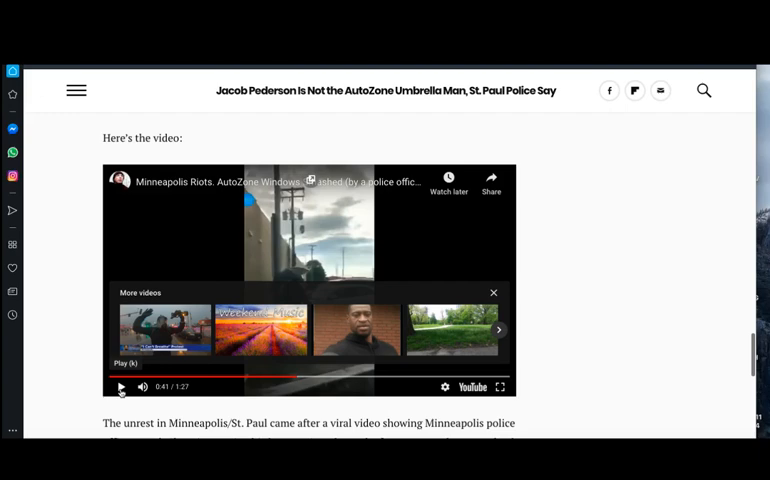
{"action": "left_click", "coordinate": [120, 387]}
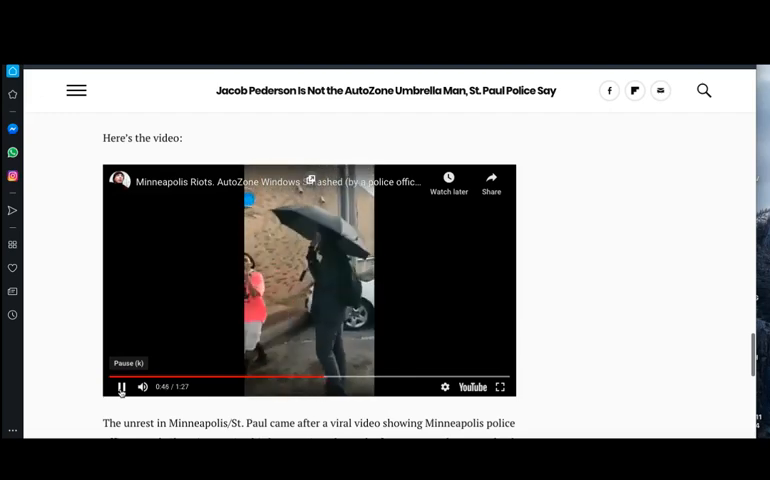
{"action": "left_click", "coordinate": [119, 387]}
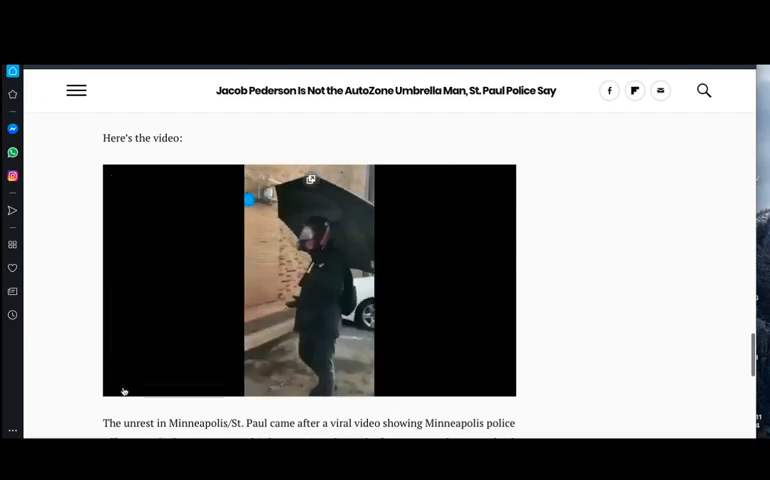
{"action": "left_click", "coordinate": [308, 280]}
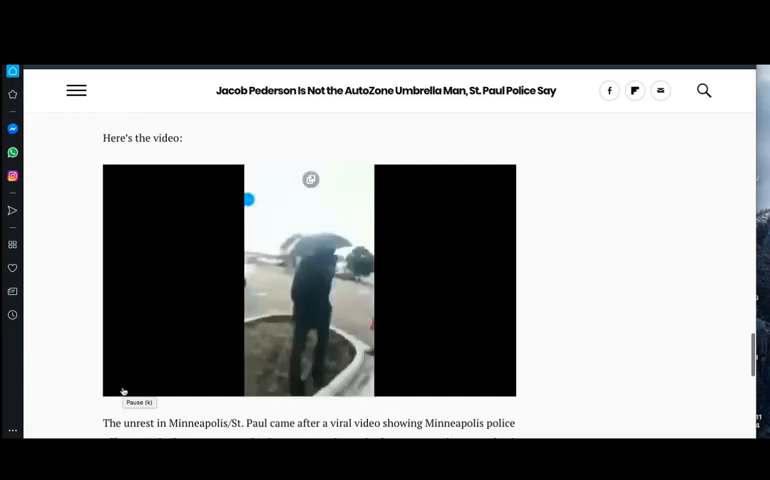
{"action": "left_click", "coordinate": [120, 387]}
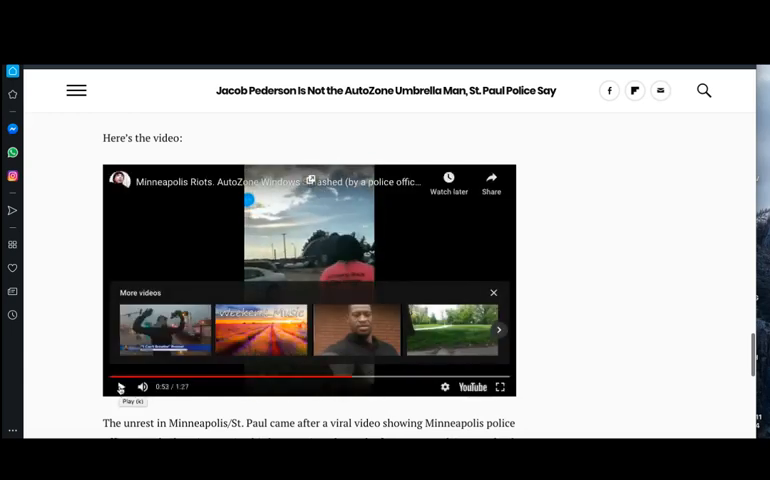
{"action": "left_click", "coordinate": [120, 387]}
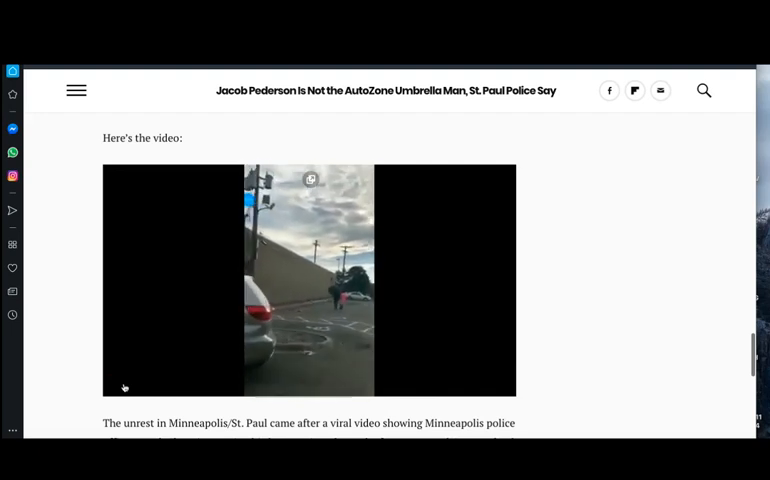
{"action": "left_click", "coordinate": [308, 280]}
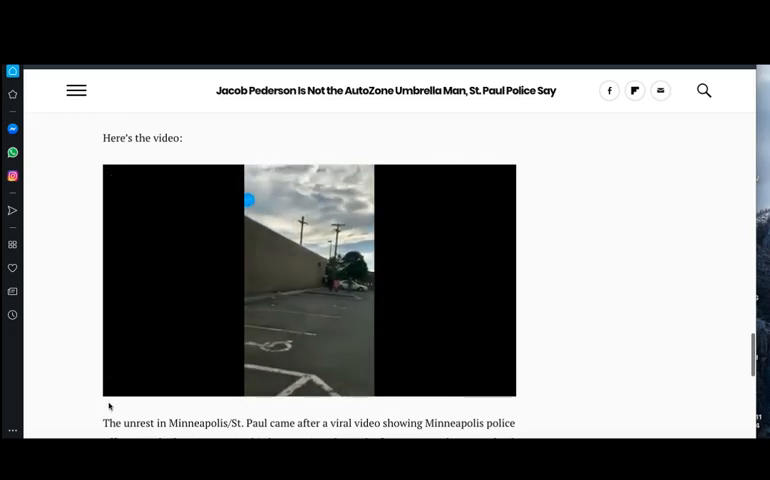
{"action": "left_click", "coordinate": [309, 280]}
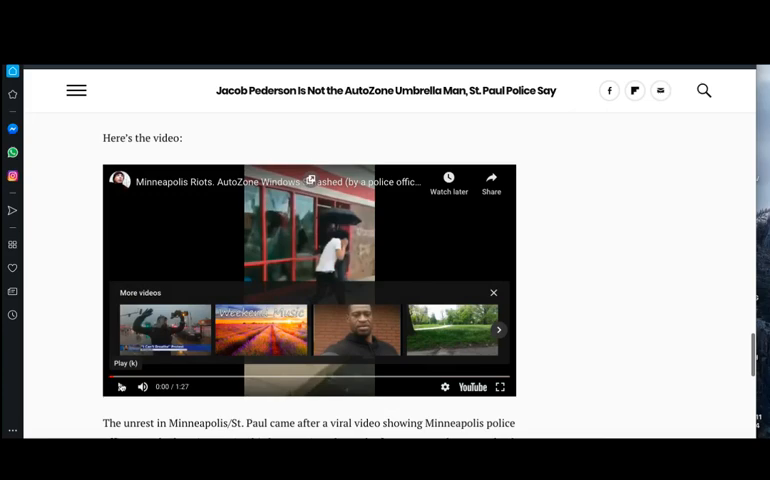
{"action": "mouse_move", "coordinate": [425, 226]}
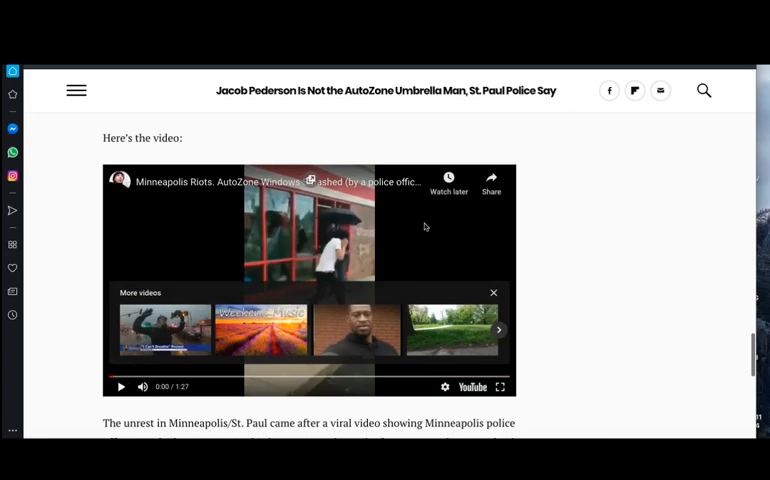
Scroll back up to the Pederson article's headline and byline.
{"action": "scroll", "scroll_direction": "up", "scroll_amount": 3}
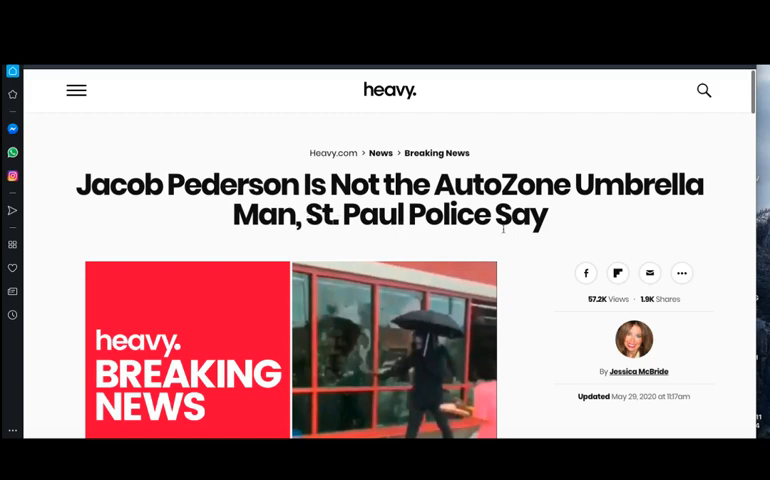
{"action": "scroll", "scroll_direction": "down", "scroll_amount": 3}
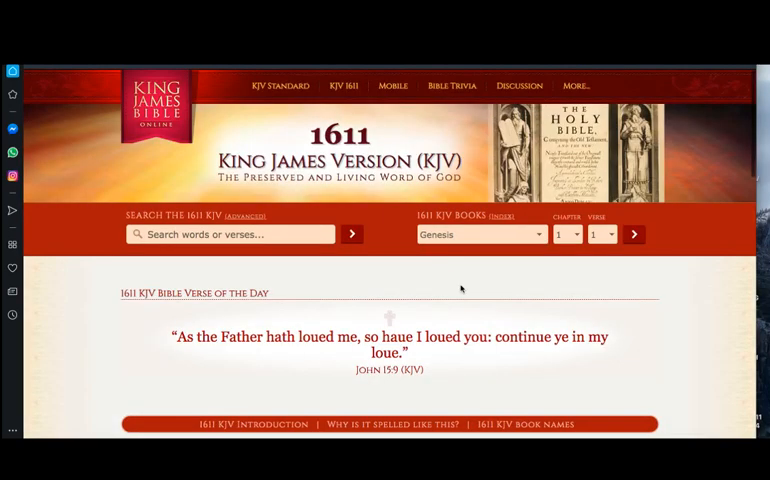
{"action": "mouse_move", "coordinate": [458, 235]}
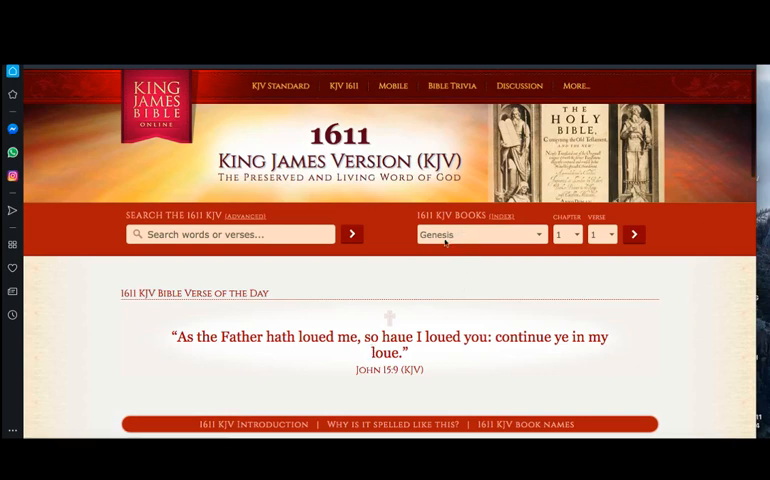
Open Ecclesiasticus chapter 10 in standard KJV spelling, then page forward to chapter 12.
{"action": "left_click", "coordinate": [480, 234]}
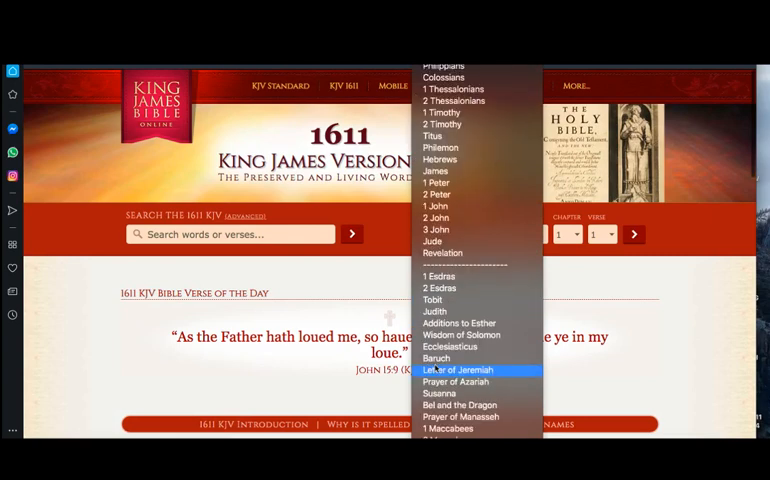
{"action": "mouse_move", "coordinate": [451, 346]}
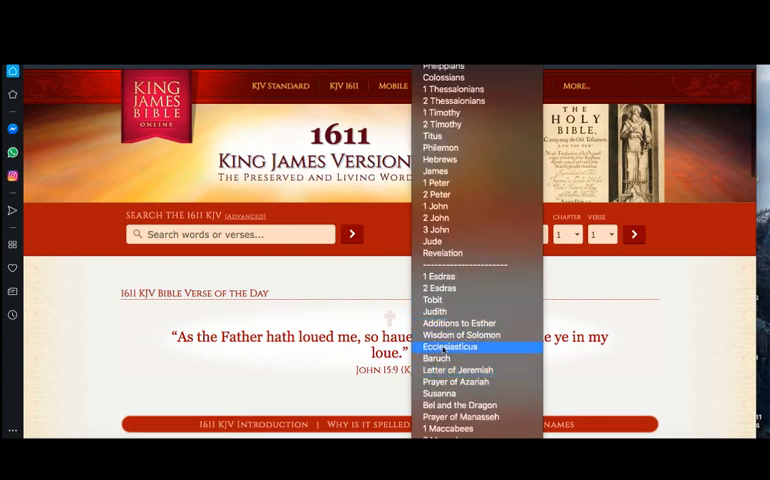
{"action": "left_click", "coordinate": [451, 346]}
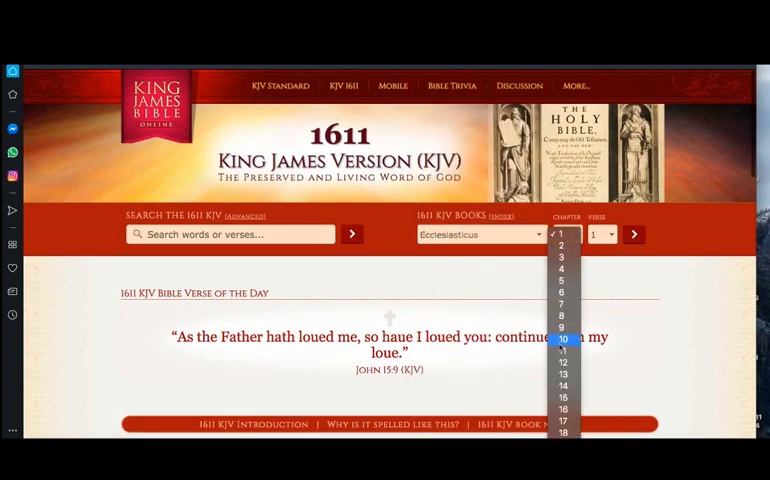
{"action": "left_click", "coordinate": [561, 339]}
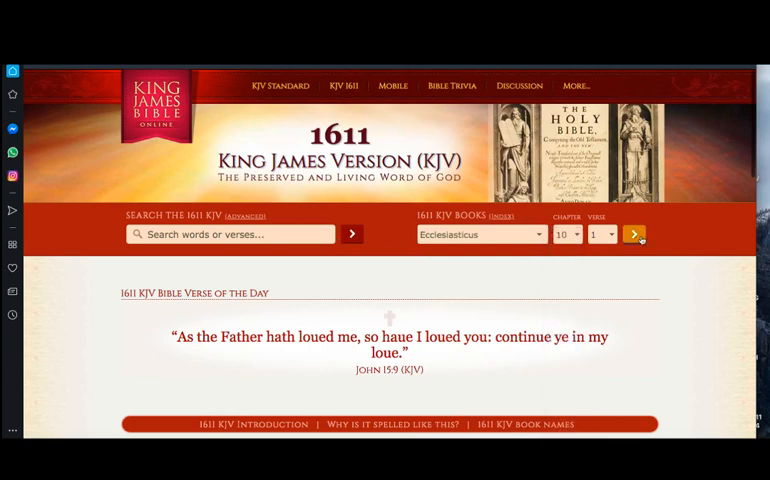
{"action": "left_click", "coordinate": [634, 233]}
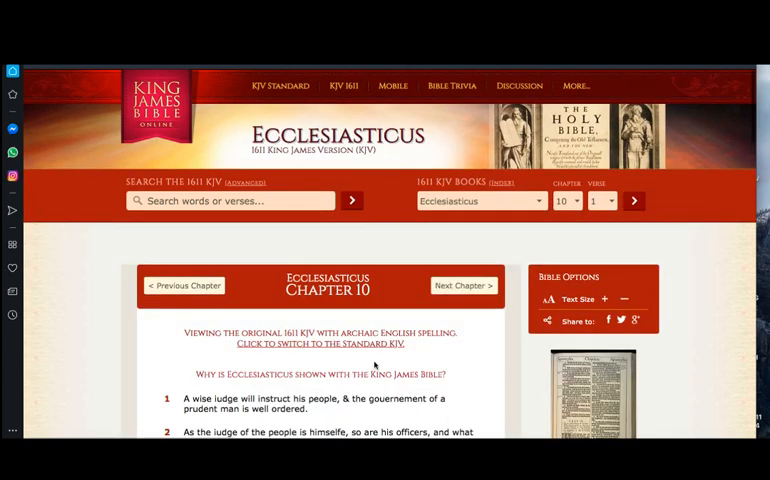
{"action": "left_click", "coordinate": [324, 343]}
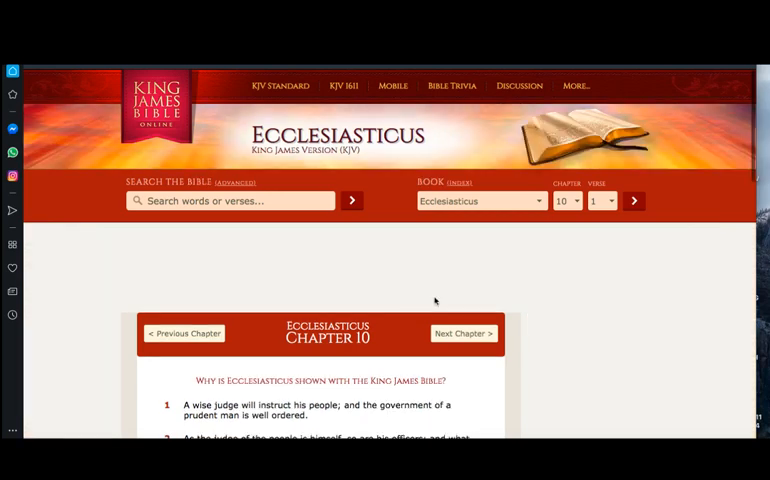
{"action": "scroll", "scroll_direction": "down", "scroll_amount": 3}
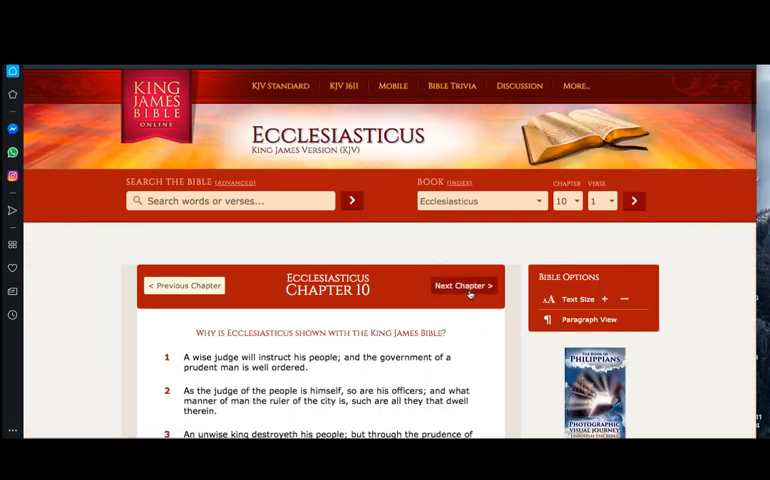
{"action": "left_click", "coordinate": [463, 285]}
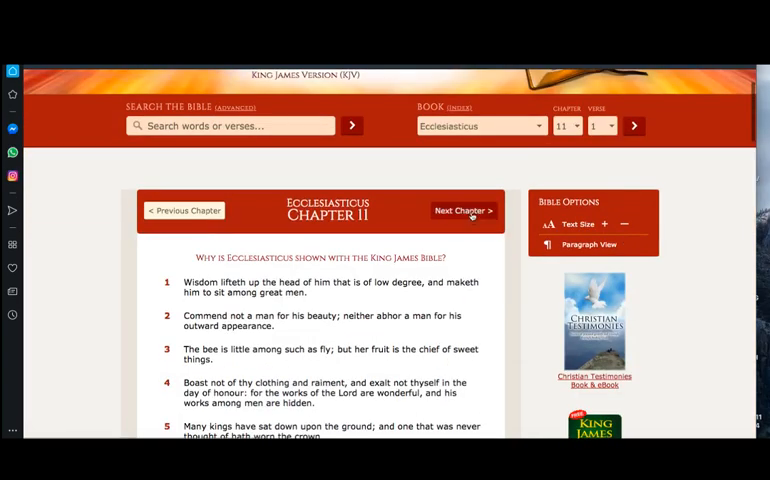
{"action": "left_click", "coordinate": [462, 211]}
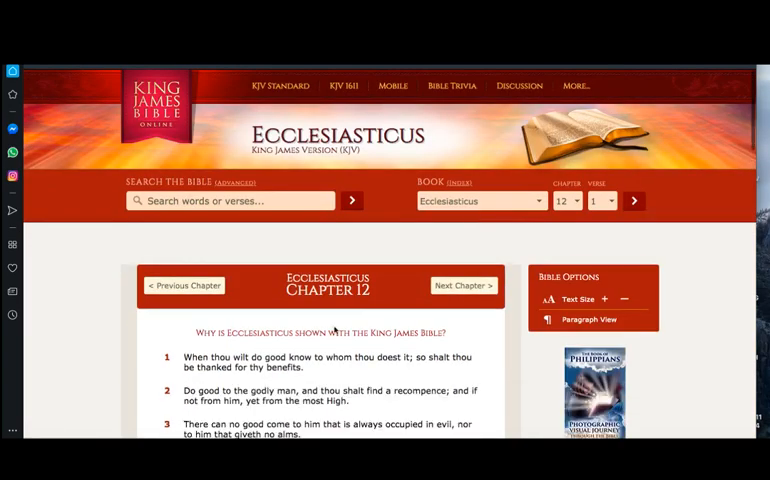
Scroll down Ecclesiasticus 12 to read verses 1 through 10.
{"action": "scroll", "scroll_direction": "down", "scroll_amount": 3}
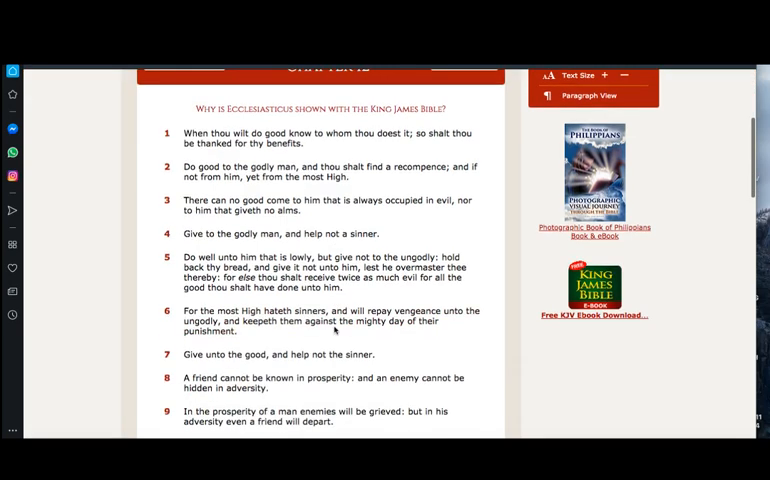
{"action": "scroll", "scroll_direction": "down", "scroll_amount": 3}
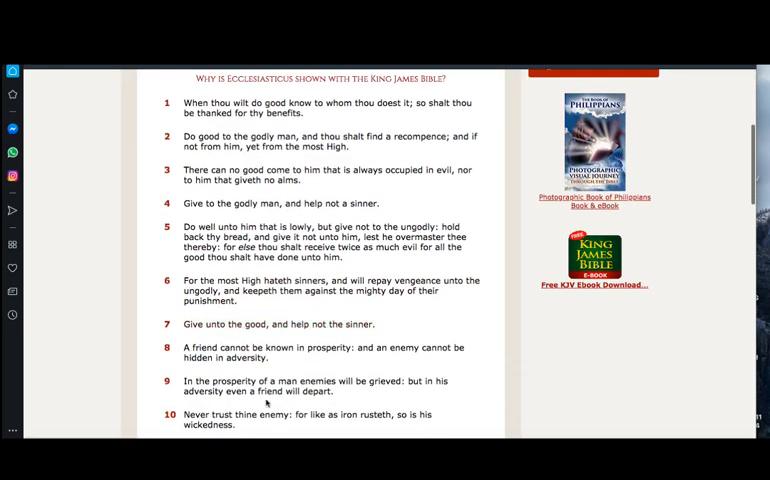
{"action": "mouse_move", "coordinate": [268, 403]}
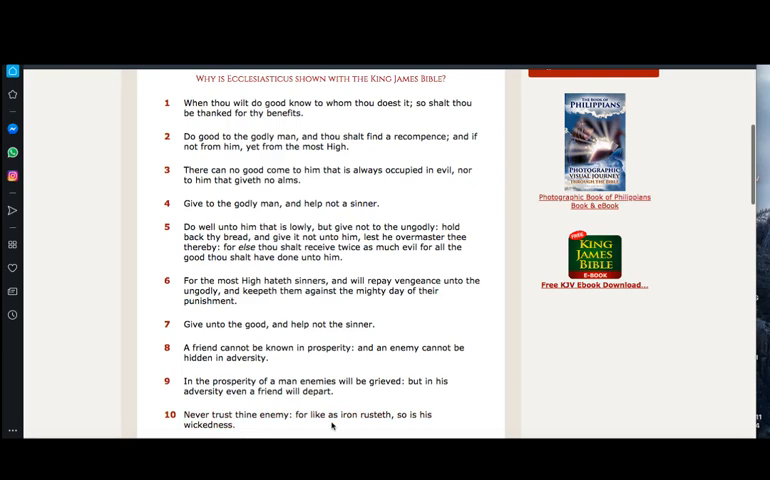
{"action": "mouse_move", "coordinate": [437, 420]}
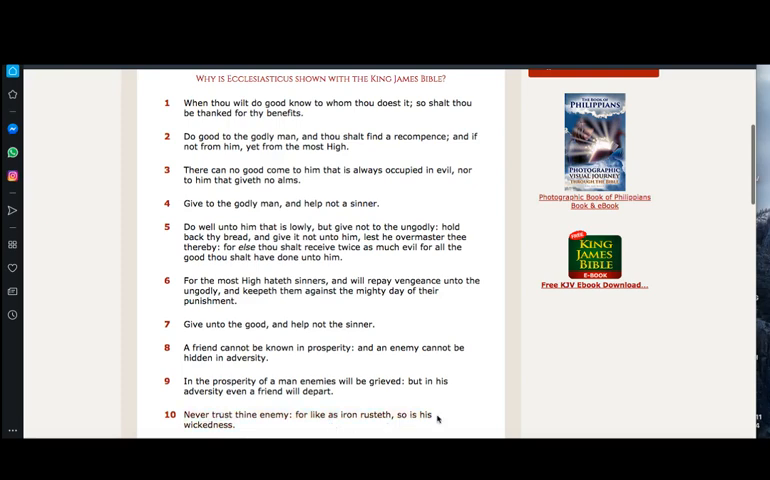
{"action": "mouse_move", "coordinate": [320, 385]}
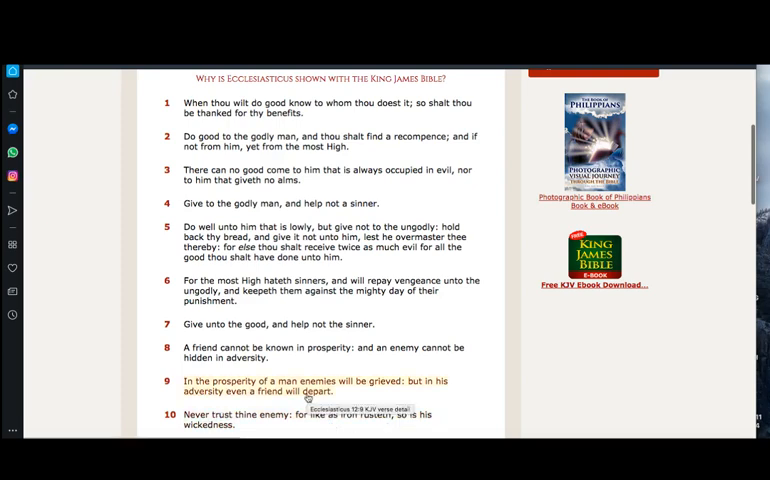
{"action": "mouse_move", "coordinate": [378, 318]}
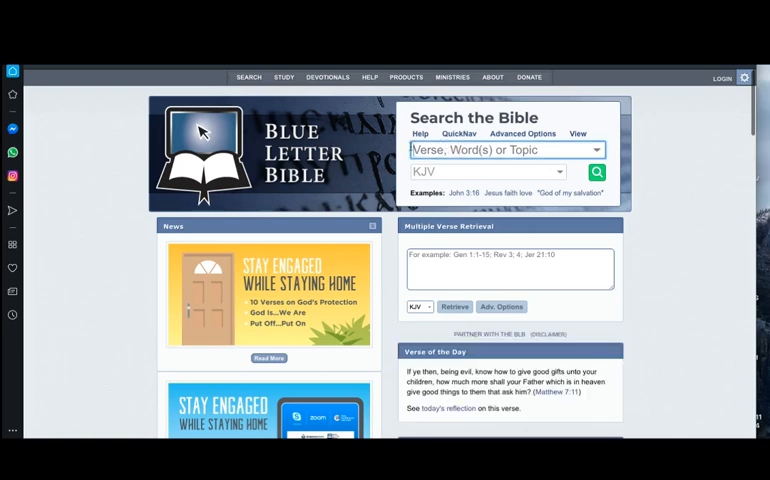
Search the KJV for 'mischief', returning 47 occurrences in 46 verses.
{"action": "type", "text": "mi"}
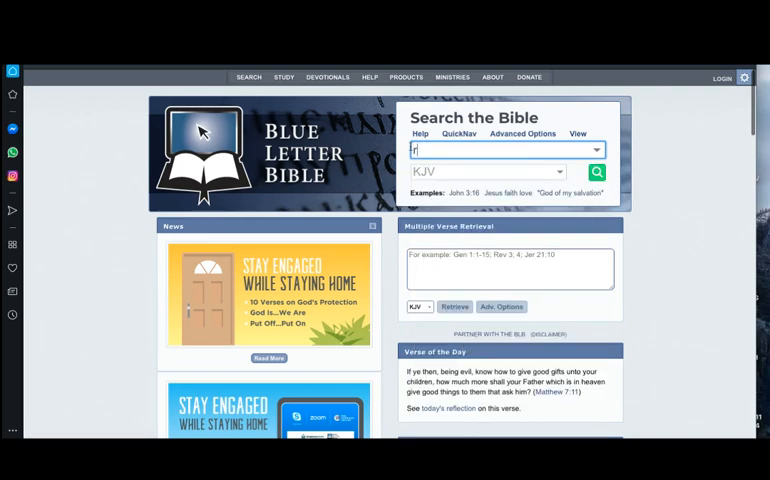
{"action": "type", "text": "iot"}
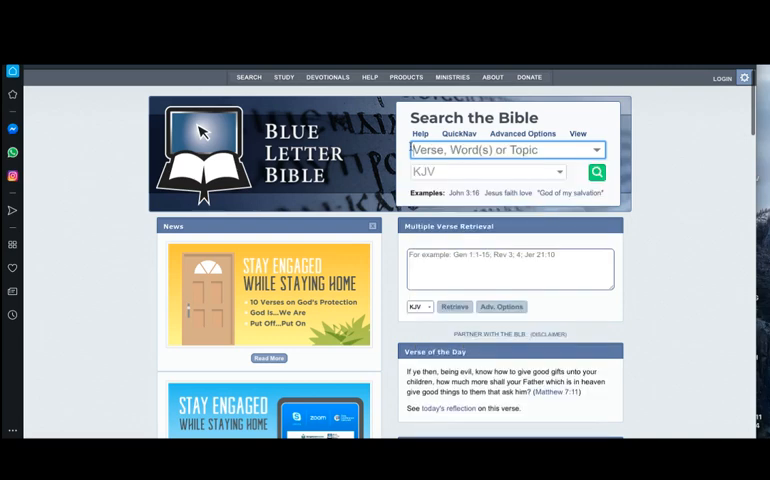
{"action": "type", "text": "mis"}
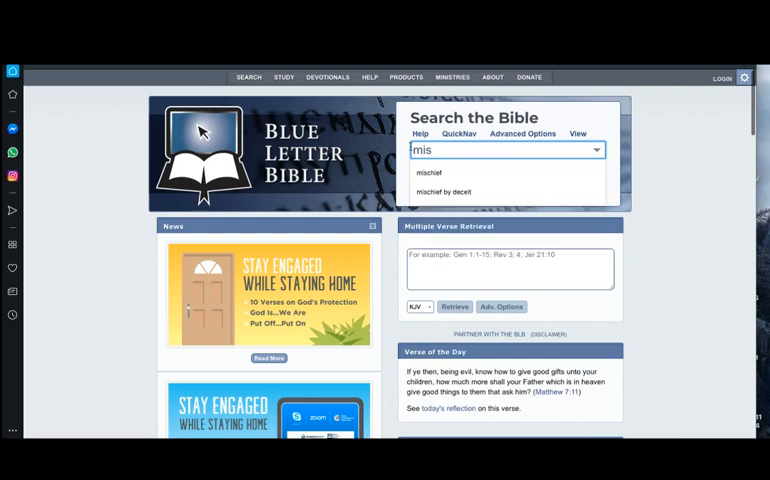
{"action": "left_click", "coordinate": [430, 172]}
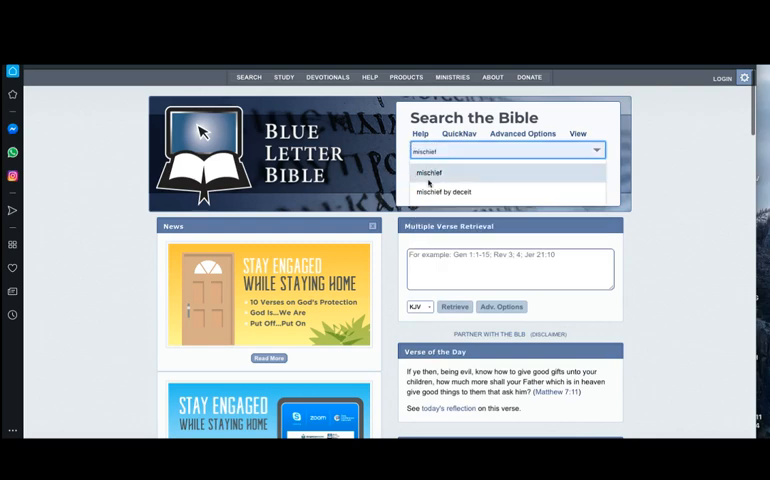
{"action": "left_click", "coordinate": [431, 172]}
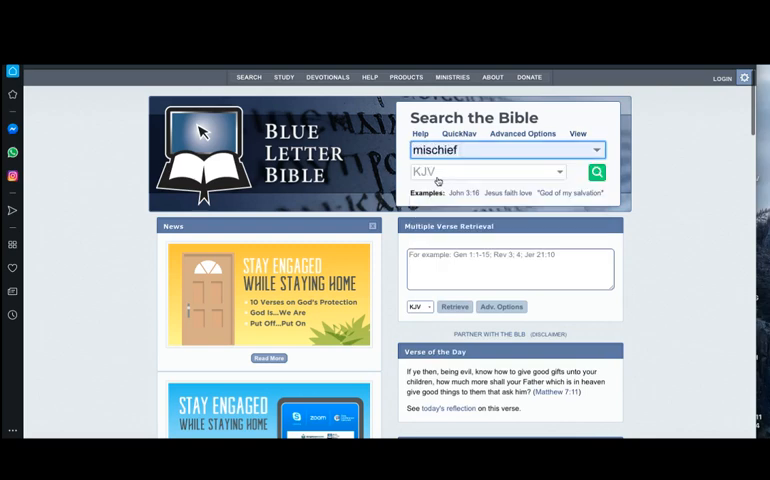
{"action": "left_click", "coordinate": [596, 171]}
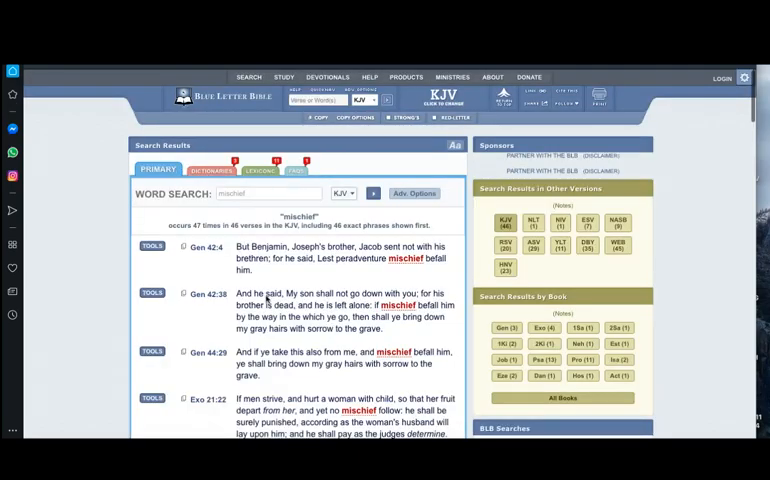
Scroll the mischief results from Genesis down to Psalm 62:3.
{"action": "scroll", "scroll_direction": "down", "scroll_amount": 3}
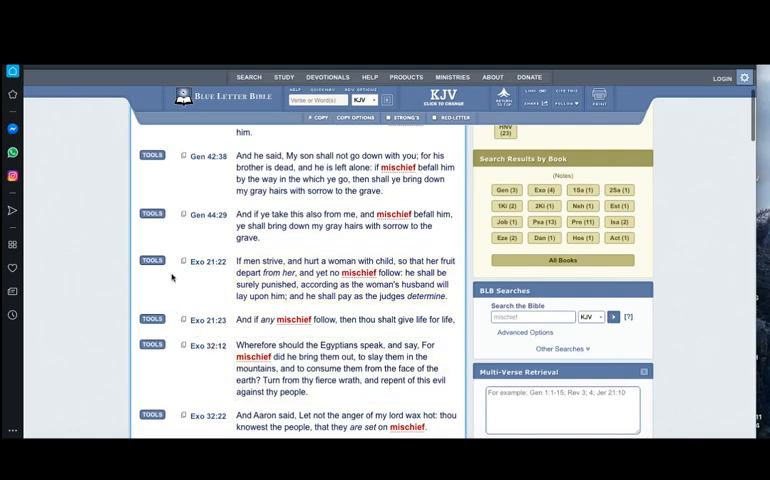
{"action": "scroll", "scroll_direction": "down", "scroll_amount": 3}
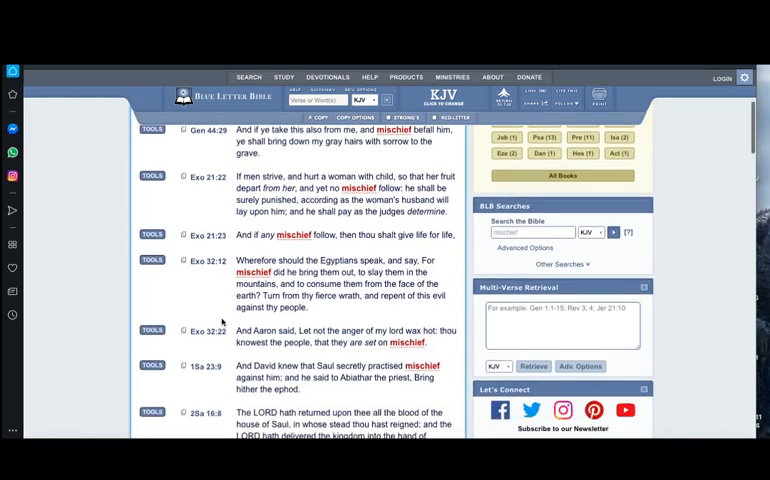
{"action": "scroll", "scroll_direction": "down", "scroll_amount": 3}
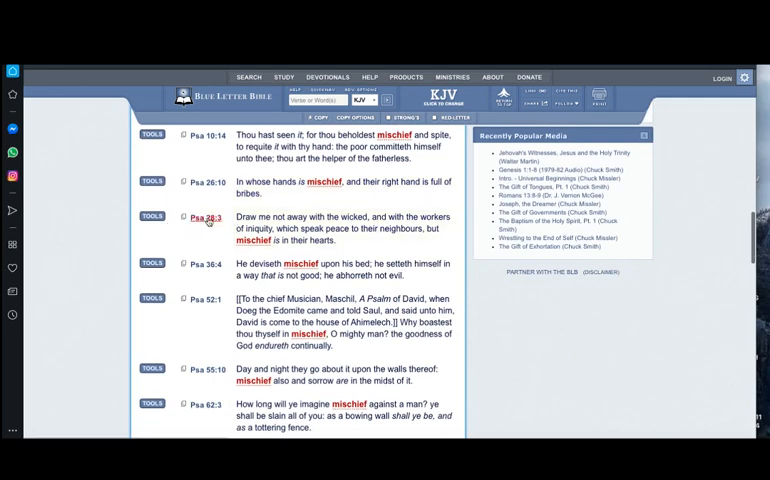
Follow the Psa 28:3 result to show all of Psalm 28 with verse 3 highlighted.
{"action": "left_click", "coordinate": [200, 218]}
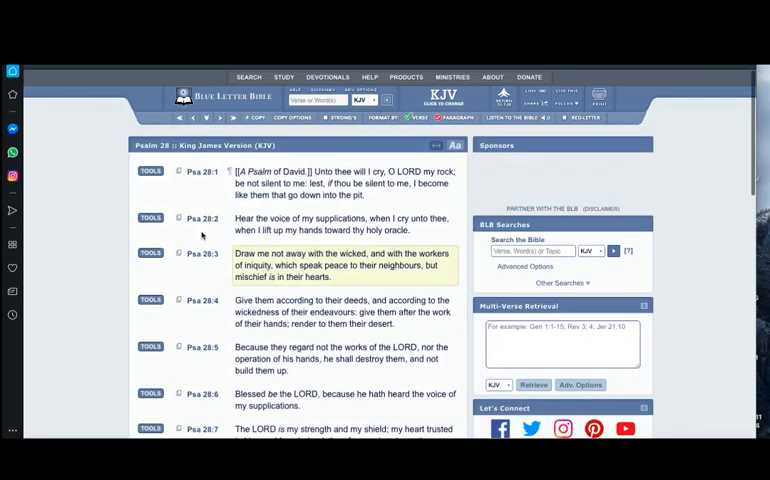
{"action": "scroll", "scroll_direction": "down", "scroll_amount": 3}
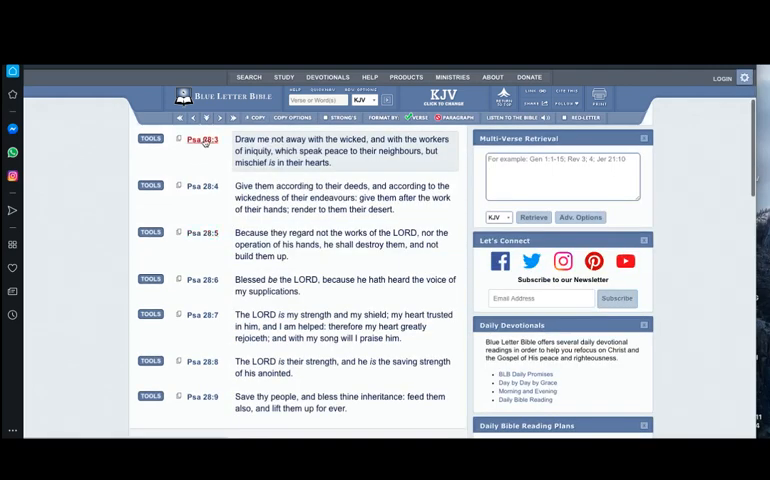
{"action": "left_click", "coordinate": [149, 139]}
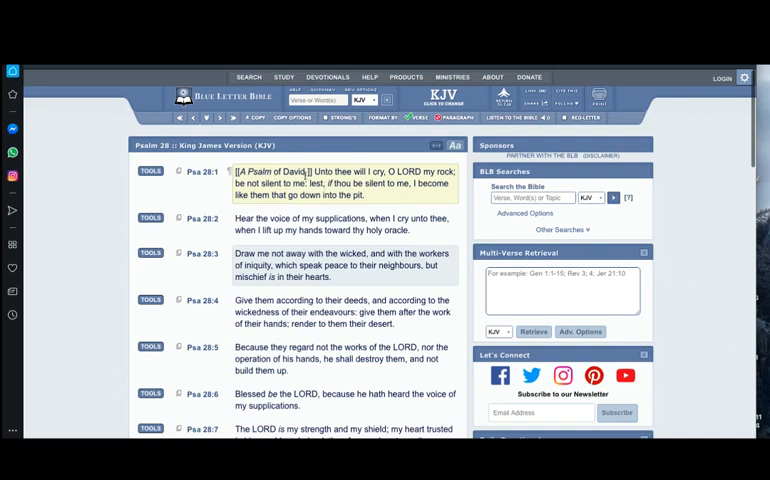
{"action": "mouse_move", "coordinate": [263, 172]}
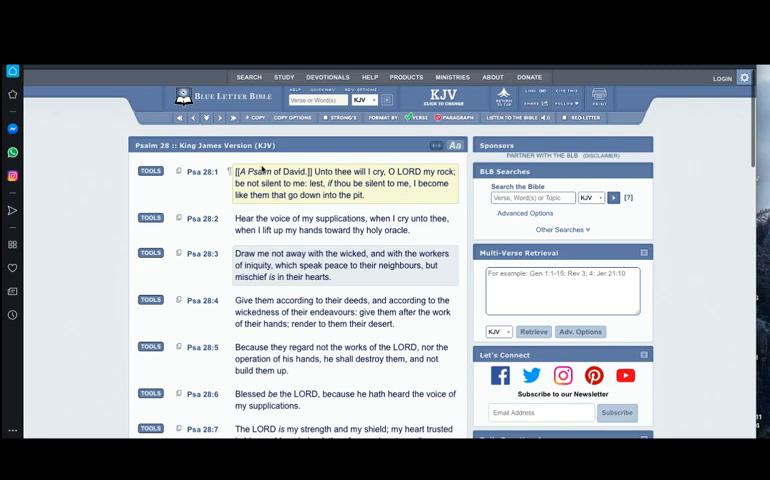
{"action": "mouse_move", "coordinate": [358, 180]}
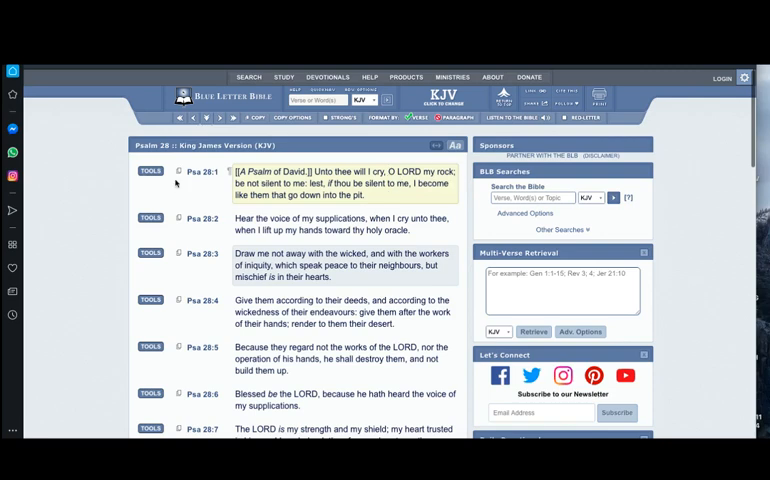
{"action": "left_click", "coordinate": [150, 171]}
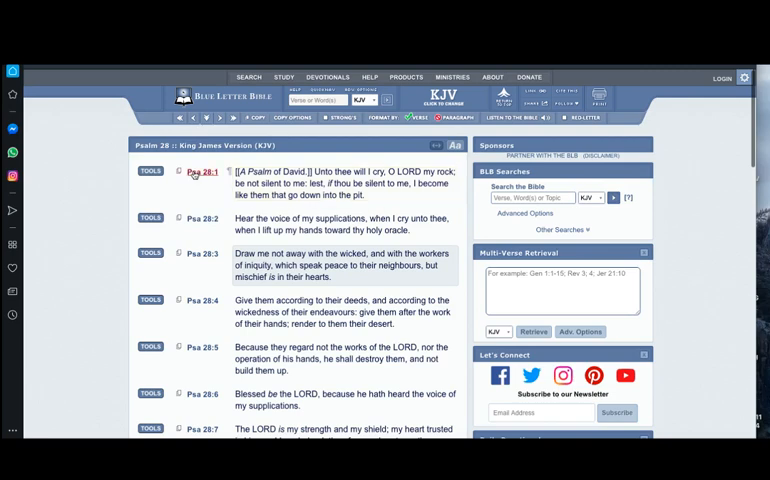
Open the Psalm 28:1 interlinear and read the charash (H2790) lexicon entry.
{"action": "left_click", "coordinate": [149, 171]}
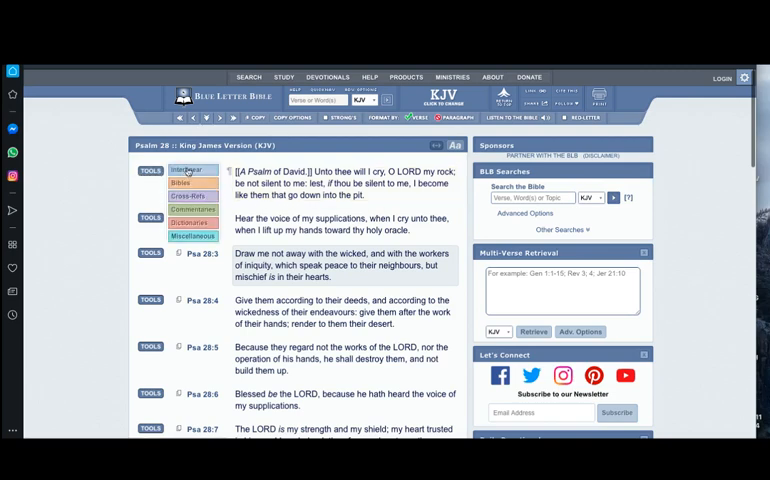
{"action": "left_click", "coordinate": [191, 170]}
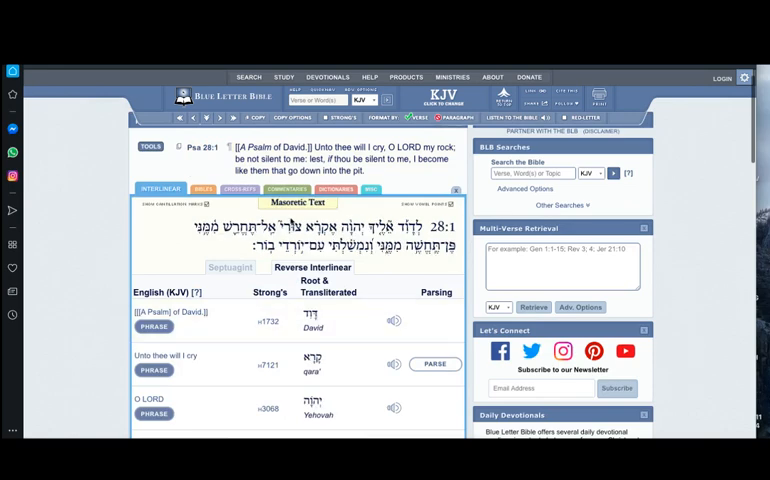
{"action": "scroll", "scroll_direction": "down", "scroll_amount": 3}
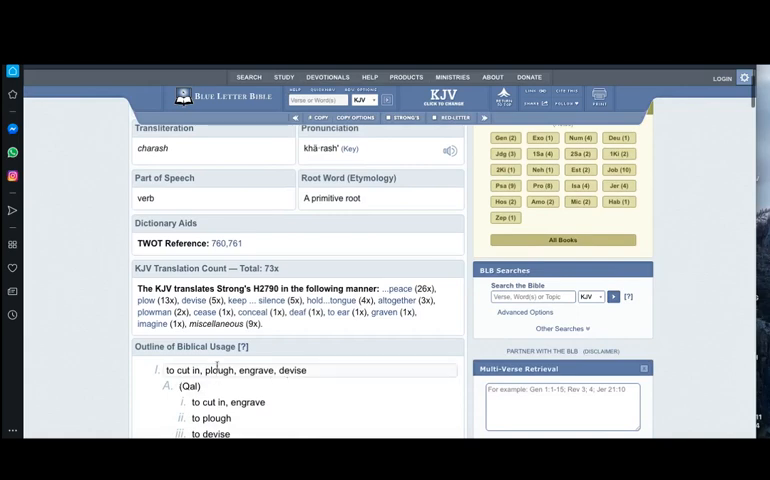
{"action": "scroll", "scroll_direction": "down", "scroll_amount": 3}
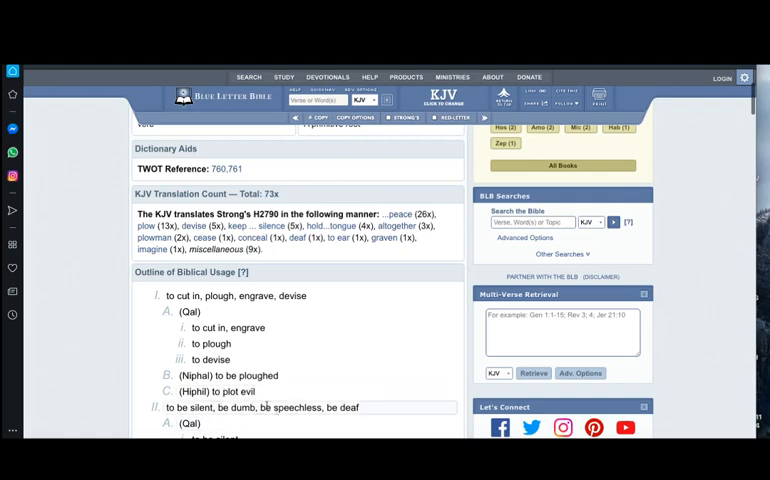
{"action": "scroll", "scroll_direction": "down", "scroll_amount": 3}
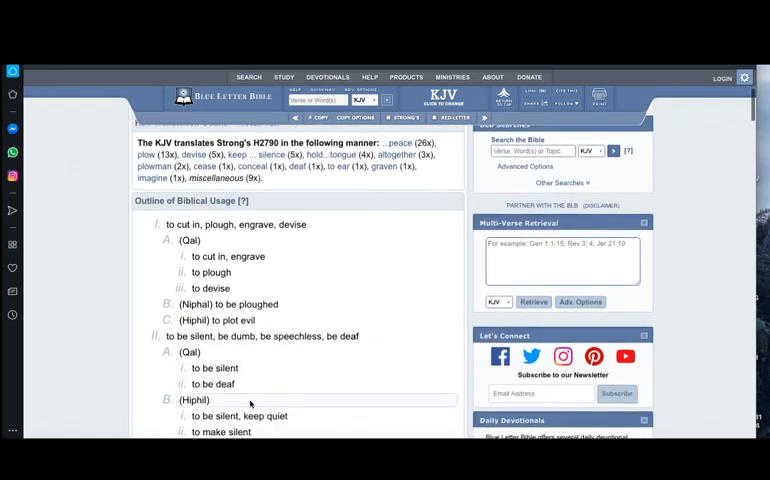
{"action": "scroll", "scroll_direction": "down", "scroll_amount": 3}
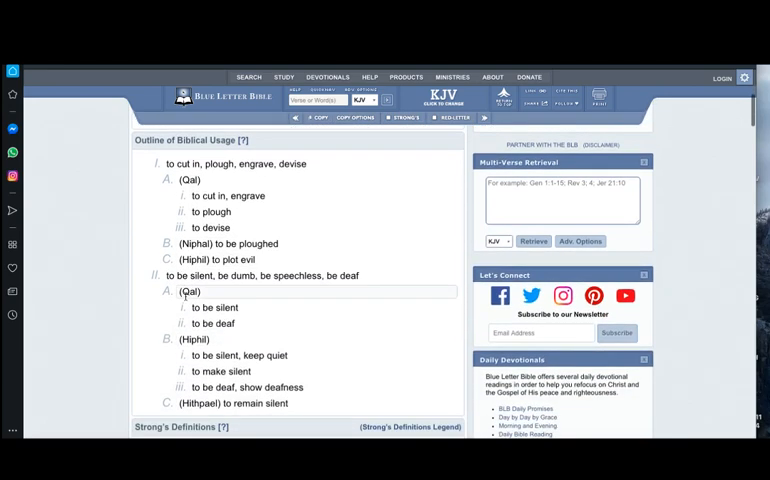
{"action": "scroll", "scroll_direction": "down", "scroll_amount": 3}
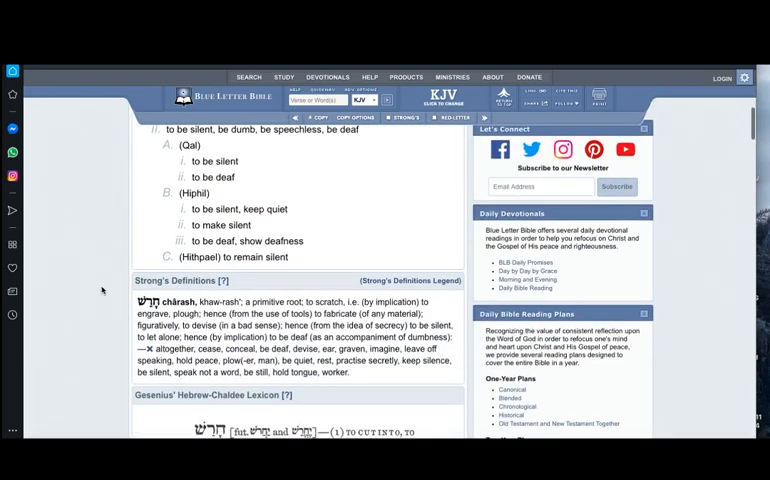
{"action": "scroll", "scroll_direction": "down", "scroll_amount": 3}
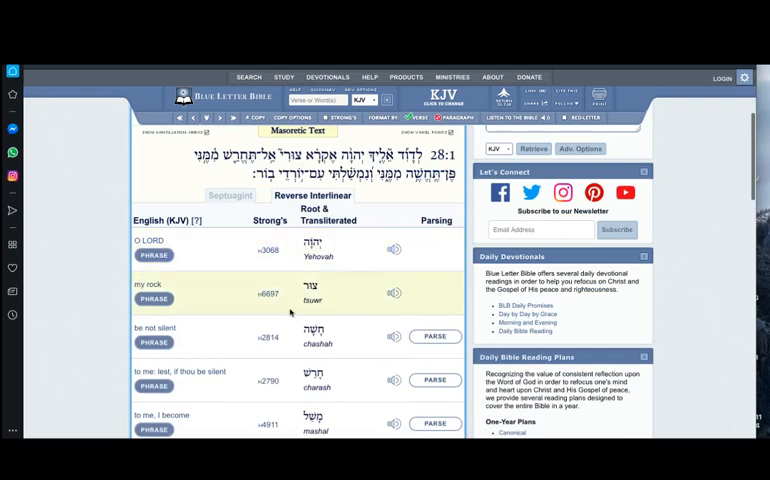
{"action": "mouse_move", "coordinate": [248, 284]}
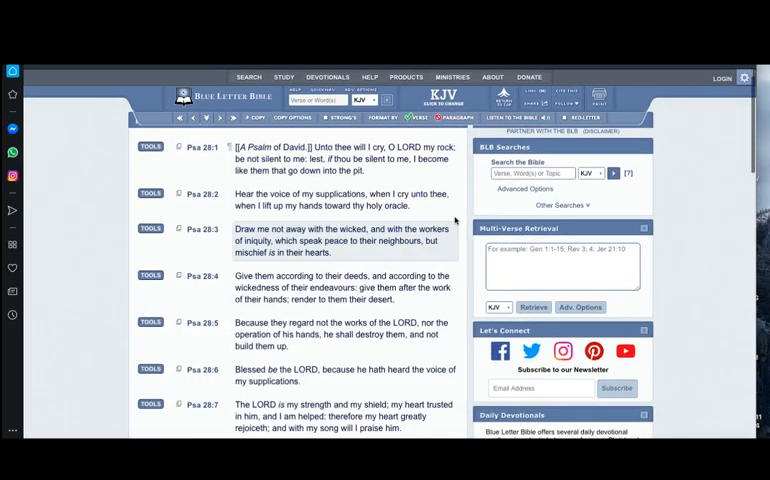
{"action": "mouse_move", "coordinate": [246, 241]}
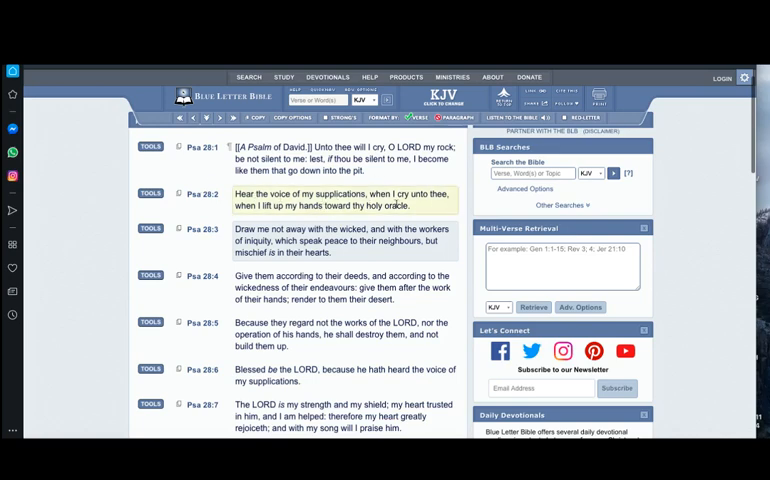
{"action": "mouse_move", "coordinate": [282, 214]}
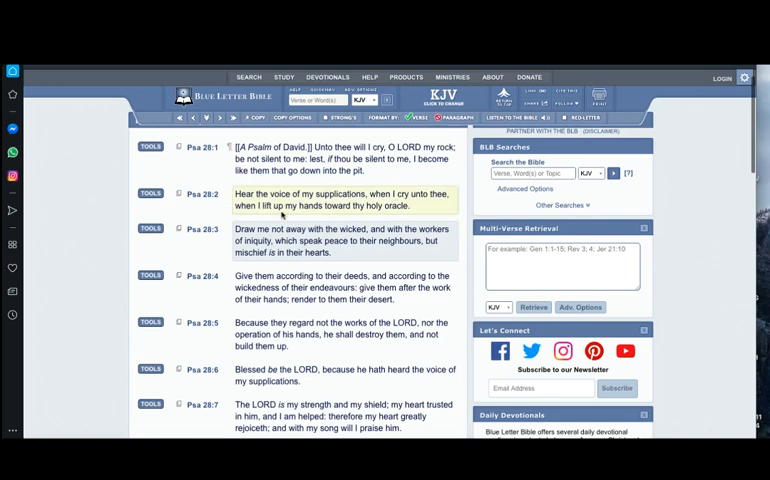
Open the Psalm 28:2 interlinear and read the debiyr (H1687) entry for 'oracle'.
{"action": "left_click", "coordinate": [149, 194]}
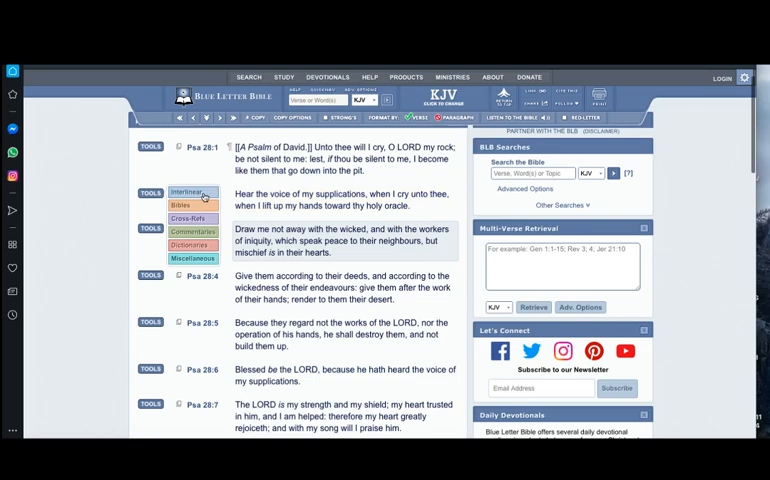
{"action": "left_click", "coordinate": [187, 192]}
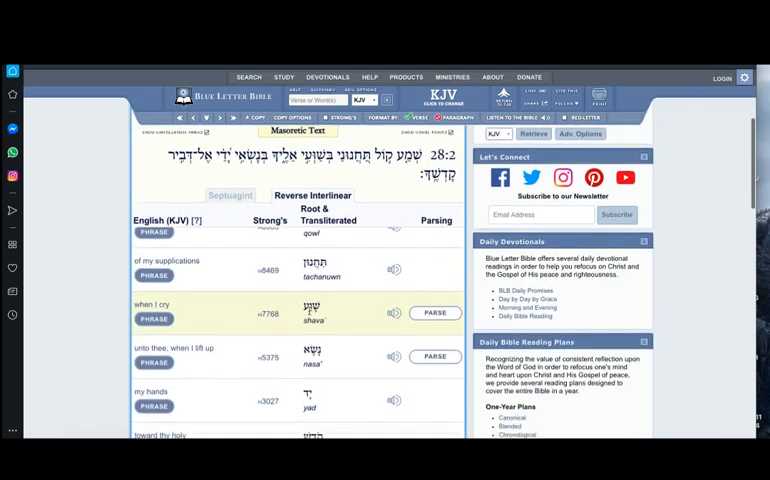
{"action": "scroll", "scroll_direction": "down", "scroll_amount": 3}
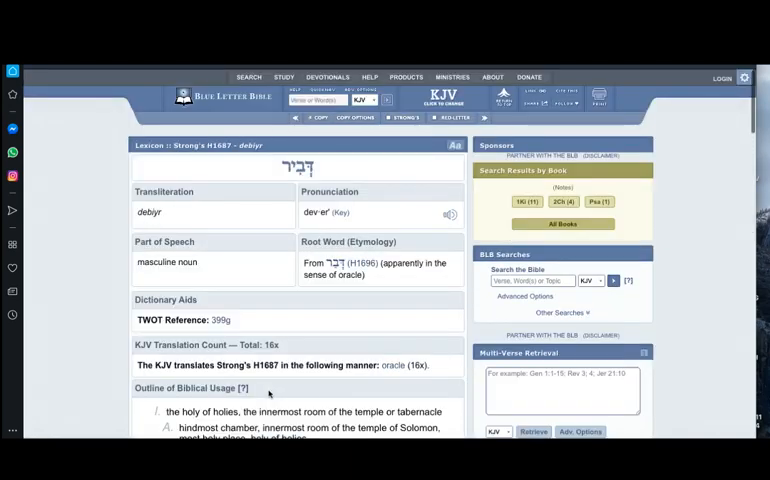
{"action": "scroll", "scroll_direction": "down", "scroll_amount": 3}
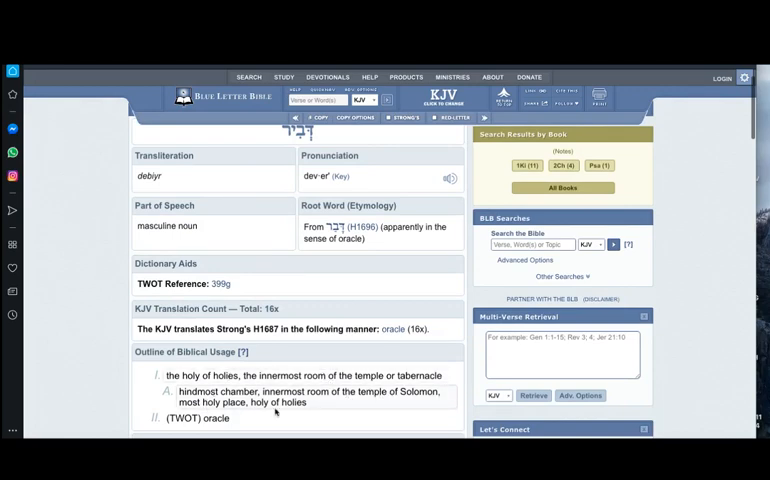
{"action": "mouse_move", "coordinate": [420, 410]}
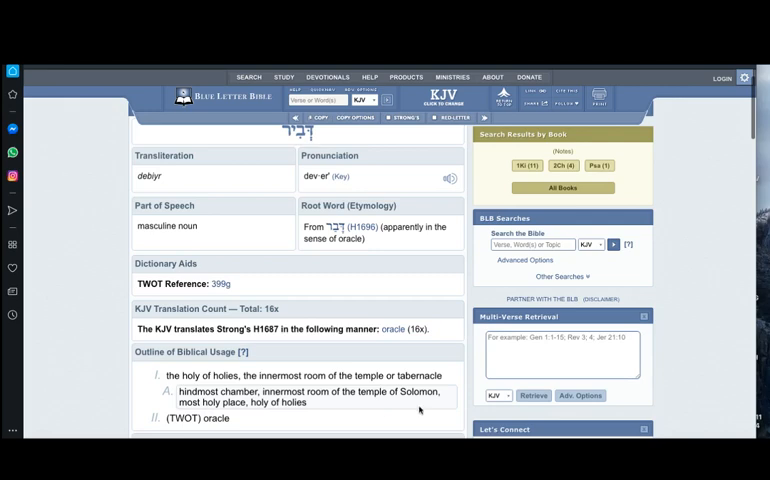
{"action": "scroll", "scroll_direction": "down", "scroll_amount": 3}
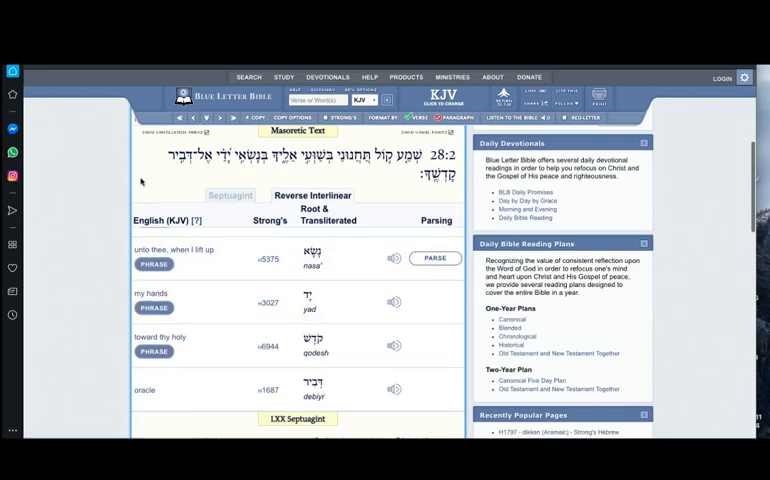
{"action": "mouse_move", "coordinate": [95, 291]}
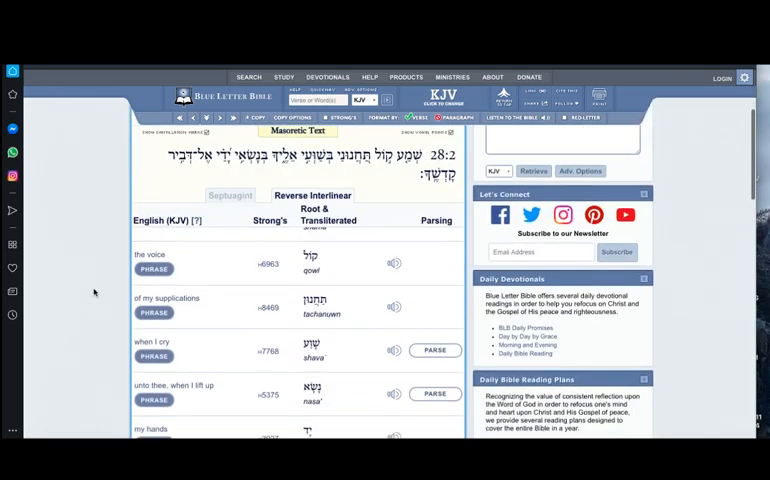
{"action": "scroll", "scroll_direction": "down", "scroll_amount": 3}
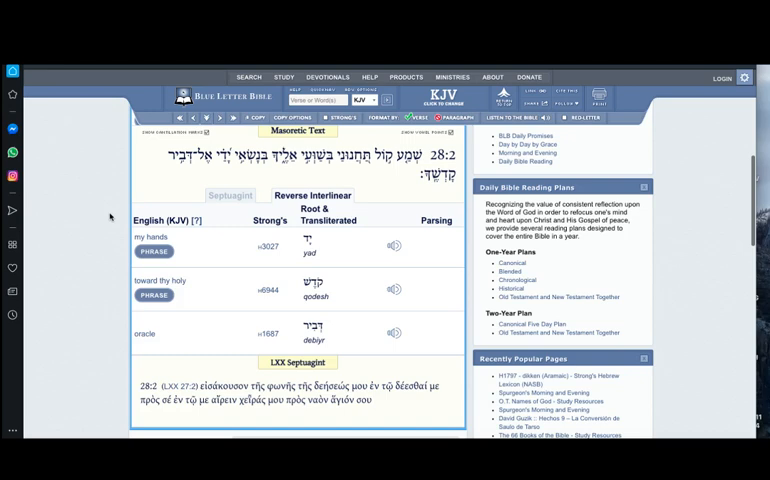
{"action": "mouse_move", "coordinate": [111, 297]}
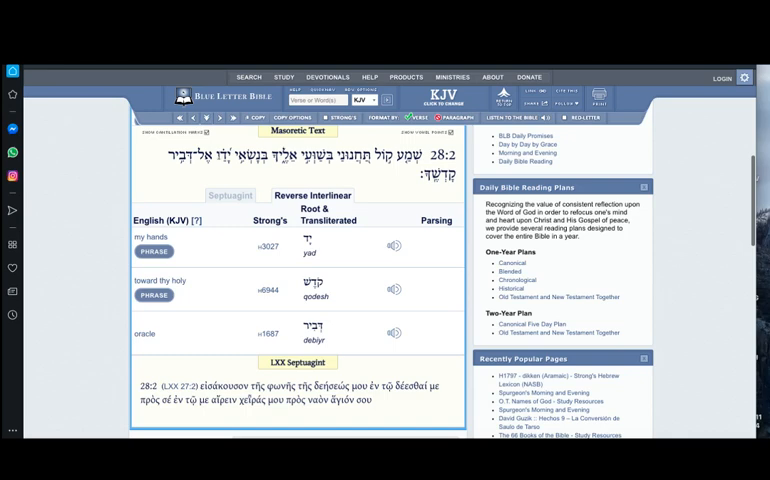
Scroll past the 28:2 interlinear and close the Psa 28:3 panel to show verses 3–9.
{"action": "scroll", "scroll_direction": "down", "scroll_amount": 3}
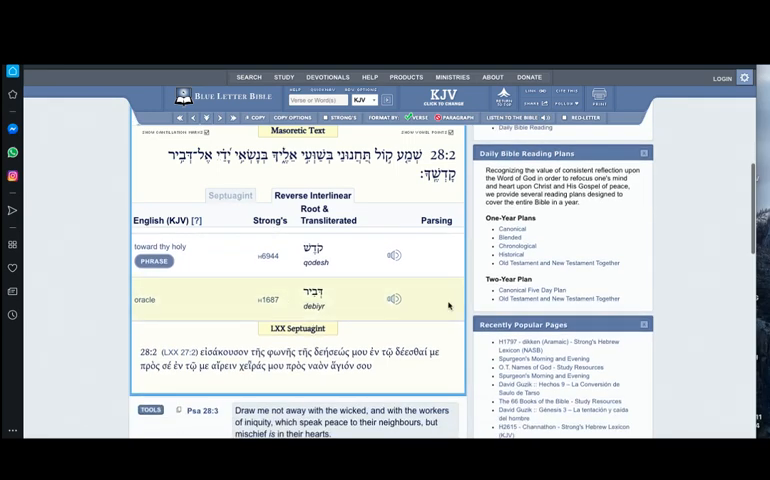
{"action": "scroll", "scroll_direction": "down", "scroll_amount": 3}
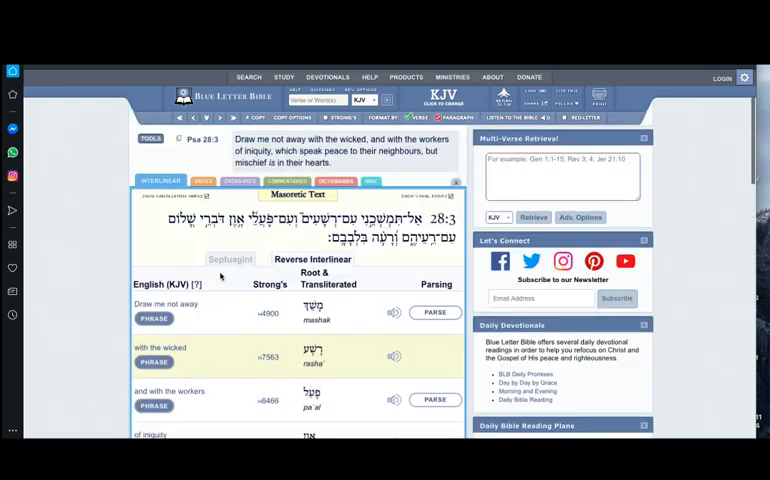
{"action": "mouse_move", "coordinate": [258, 342]}
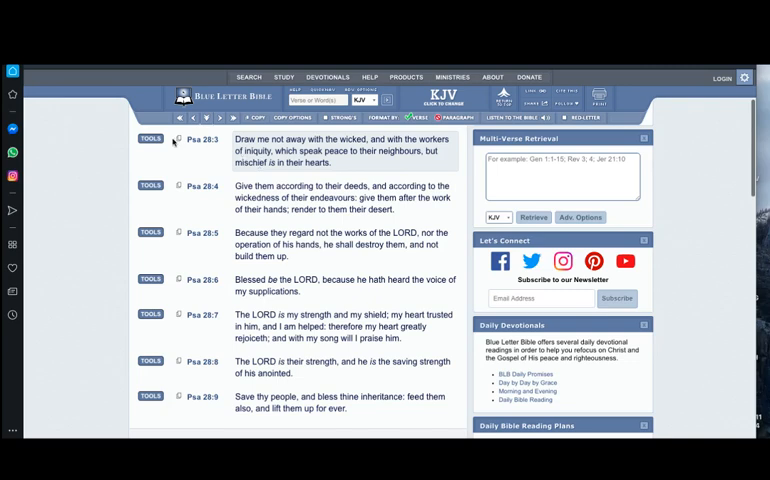
{"action": "left_click", "coordinate": [149, 138]}
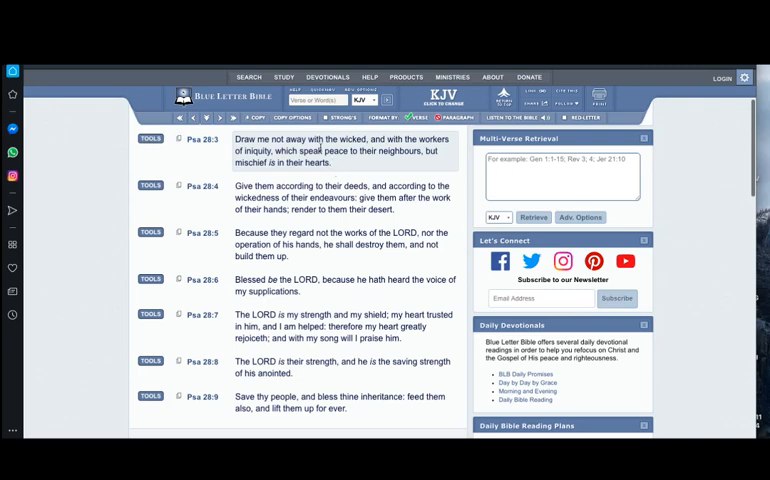
{"action": "mouse_move", "coordinate": [112, 130]}
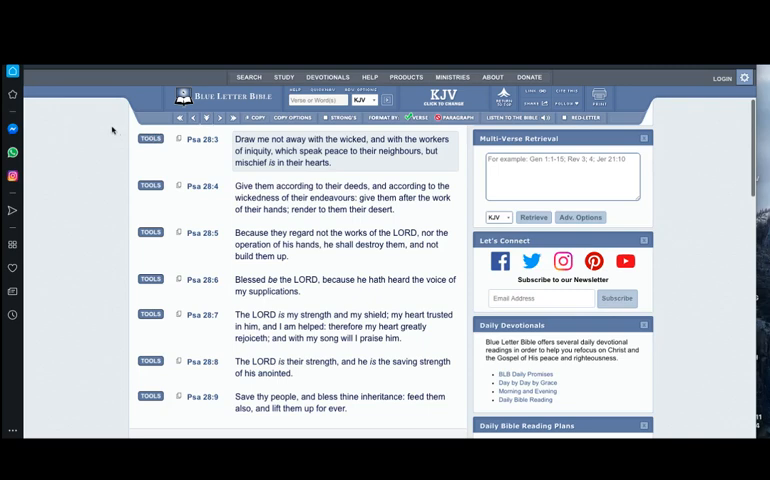
{"action": "mouse_move", "coordinate": [131, 137]}
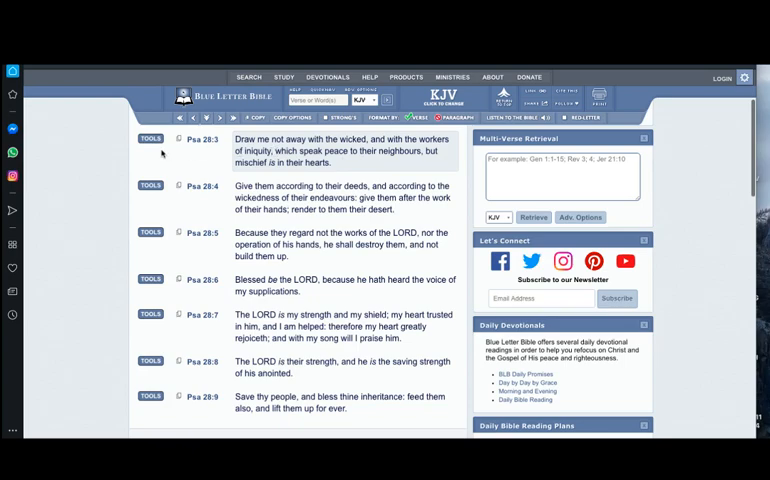
Open Psalm 28:3's Hebrew interlinear and scroll through words like dabar and shalowm.
{"action": "left_click", "coordinate": [149, 138]}
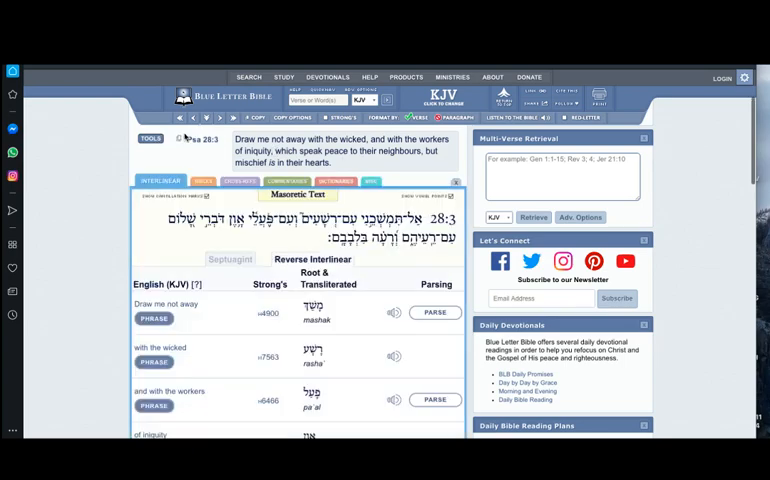
{"action": "scroll", "scroll_direction": "down", "scroll_amount": 3}
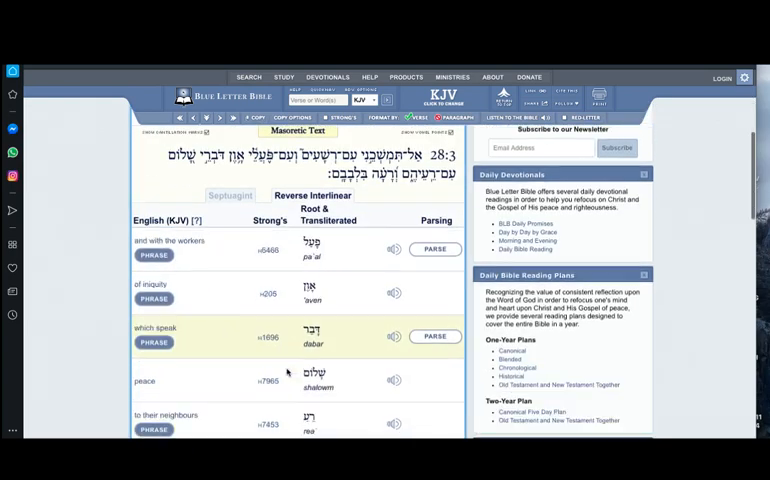
{"action": "scroll", "scroll_direction": "down", "scroll_amount": 3}
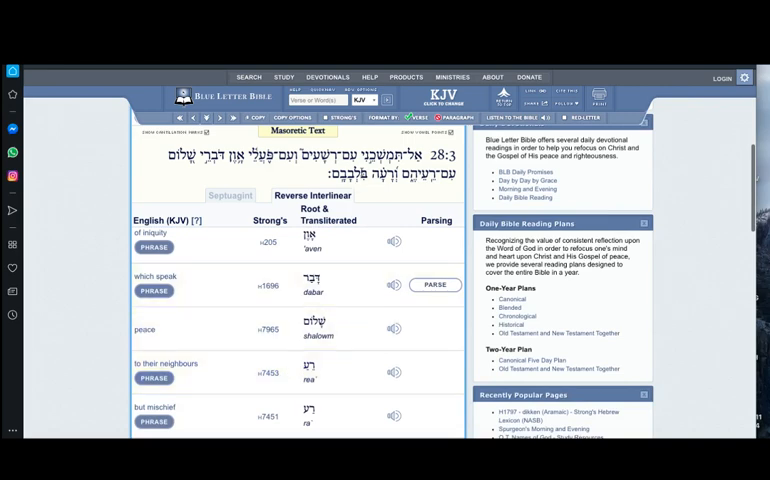
{"action": "scroll", "scroll_direction": "up", "scroll_amount": 3}
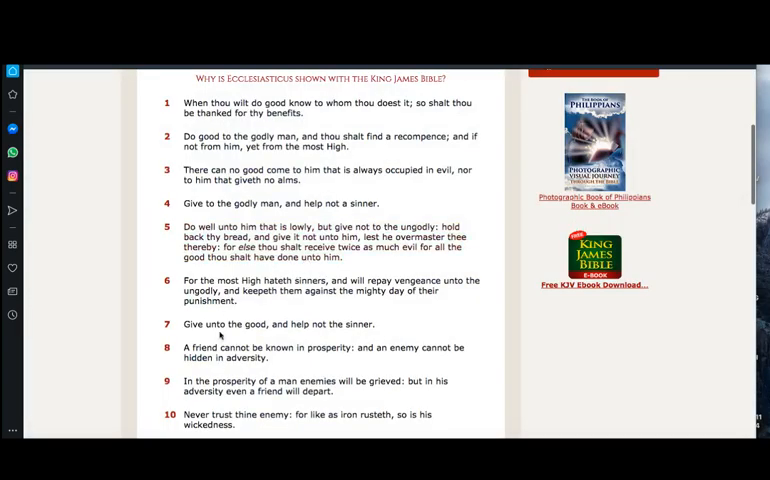
Scroll Ecclesiasticus 12 on the KJV site down through verses 11 and 12.
{"action": "scroll", "scroll_direction": "down", "scroll_amount": 3}
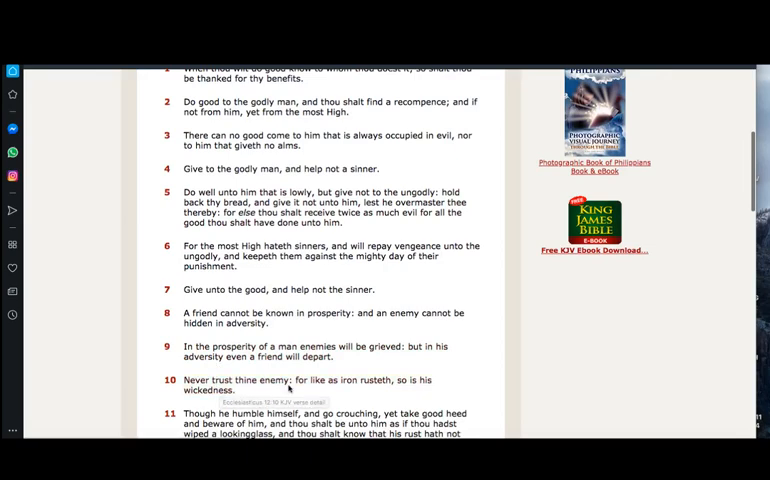
{"action": "scroll", "scroll_direction": "down", "scroll_amount": 3}
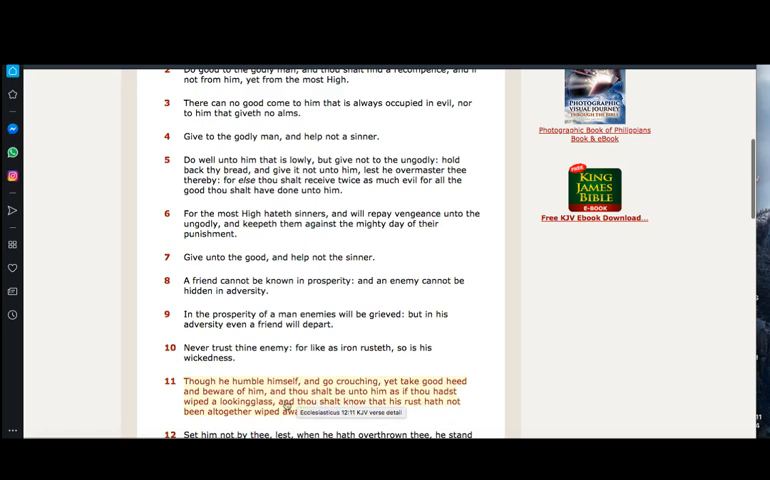
{"action": "scroll", "scroll_direction": "down", "scroll_amount": 3}
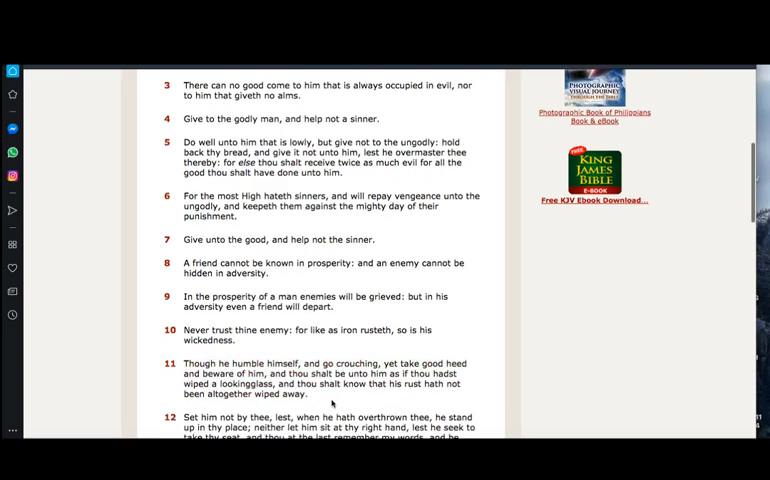
{"action": "scroll", "scroll_direction": "down", "scroll_amount": 3}
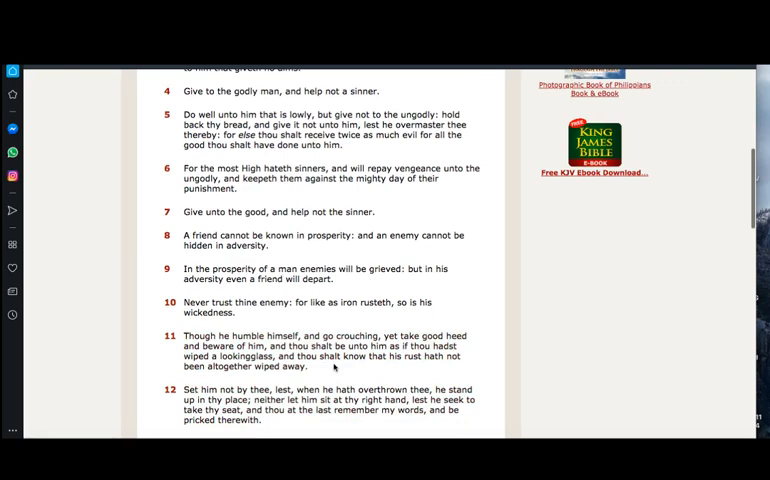
{"action": "mouse_move", "coordinate": [204, 407]}
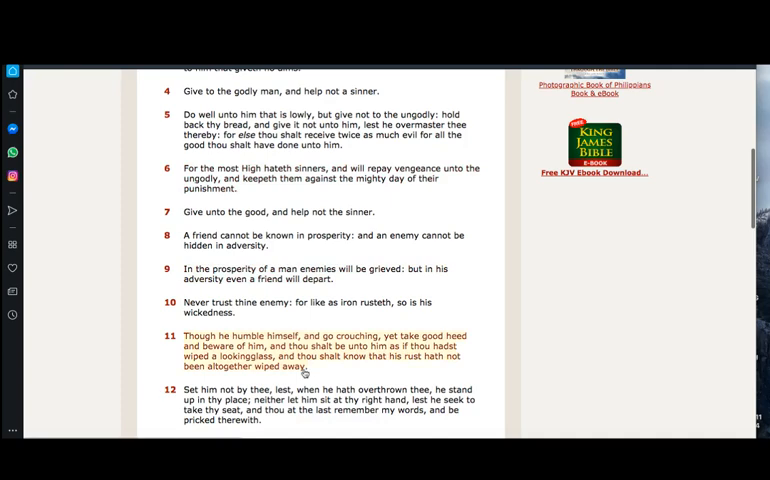
{"action": "mouse_move", "coordinate": [283, 331]}
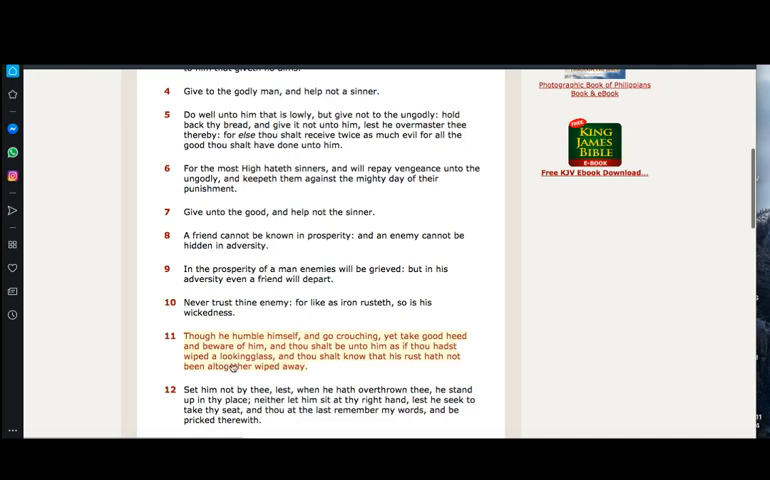
{"action": "mouse_move", "coordinate": [280, 345]}
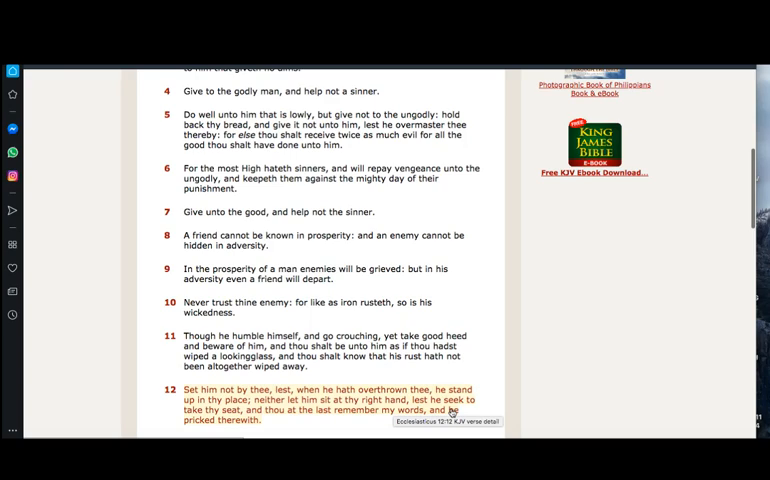
{"action": "mouse_move", "coordinate": [452, 413]}
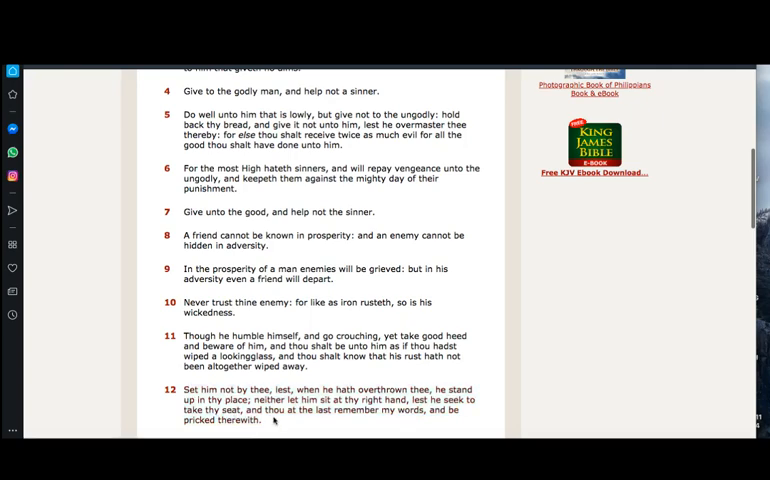
{"action": "mouse_move", "coordinate": [403, 432]}
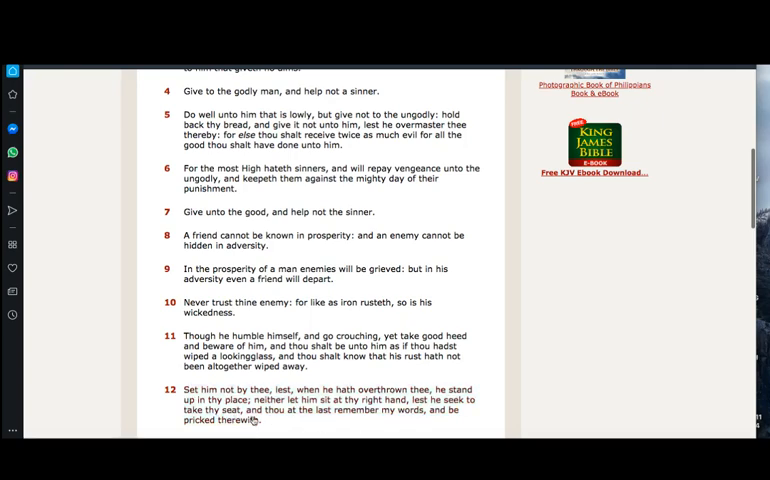
{"action": "scroll", "scroll_direction": "down", "scroll_amount": 3}
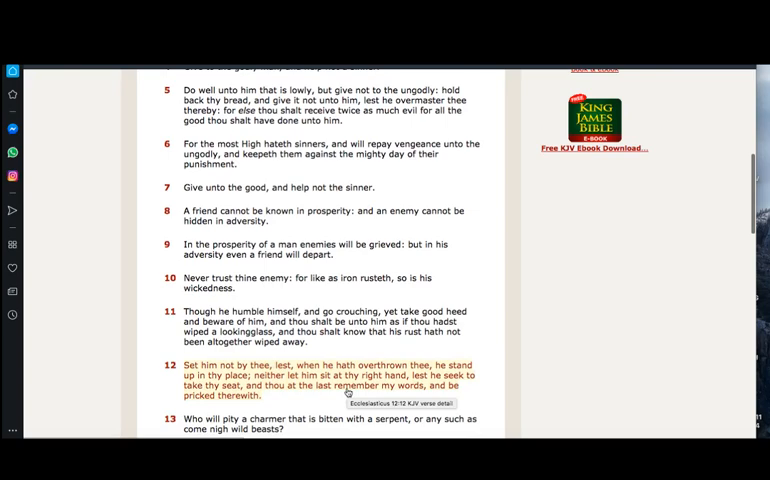
{"action": "scroll", "scroll_direction": "down", "scroll_amount": 3}
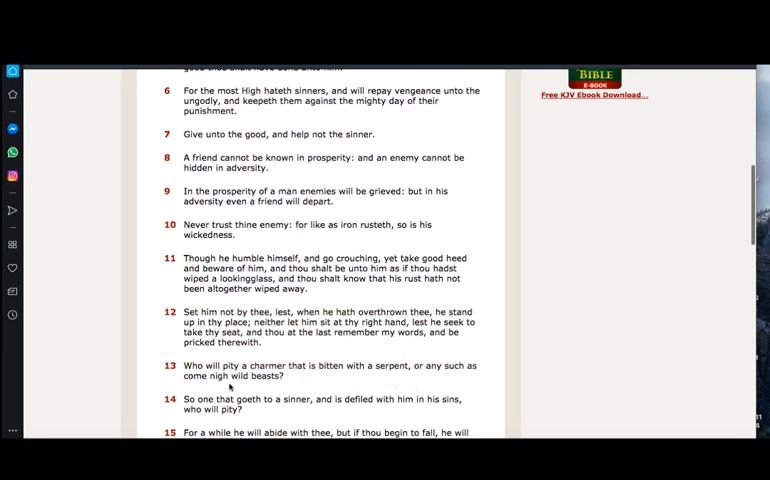
{"action": "mouse_move", "coordinate": [285, 385]}
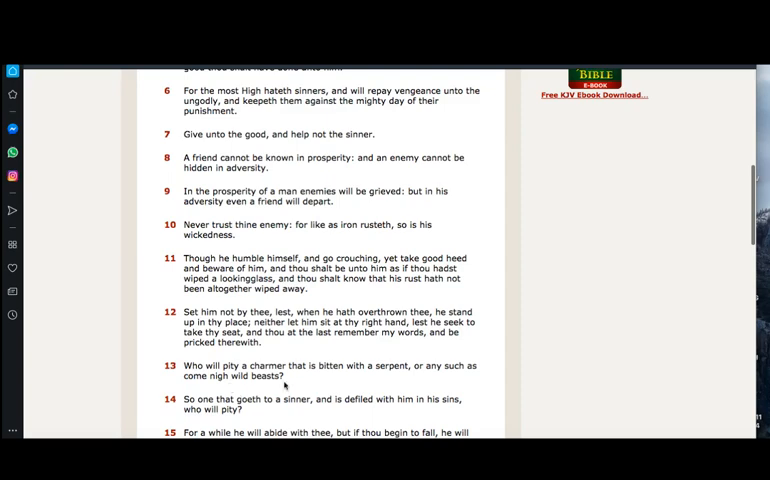
{"action": "mouse_move", "coordinate": [279, 396]}
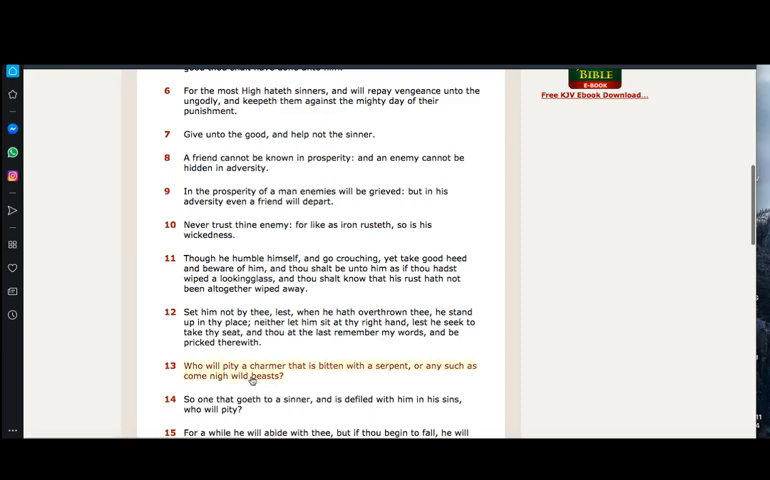
{"action": "mouse_move", "coordinate": [232, 375]}
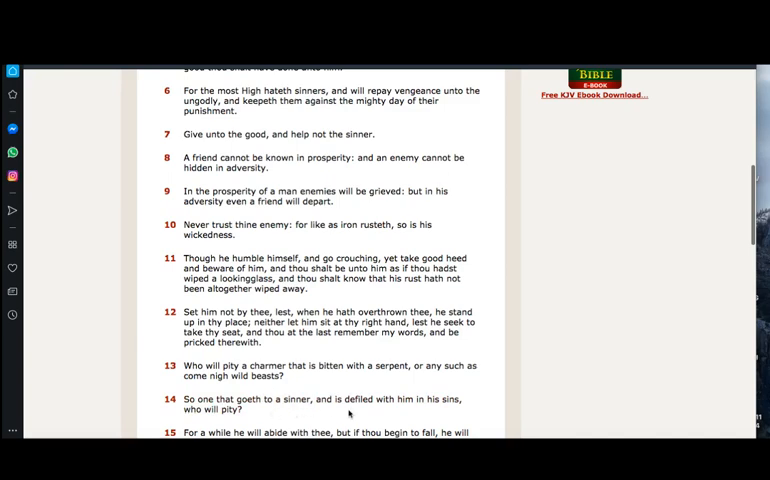
{"action": "mouse_move", "coordinate": [443, 412]}
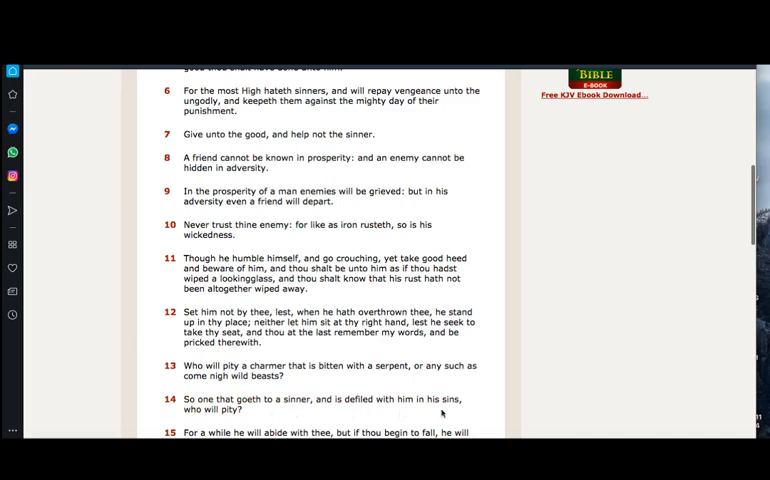
{"action": "scroll", "scroll_direction": "down", "scroll_amount": 3}
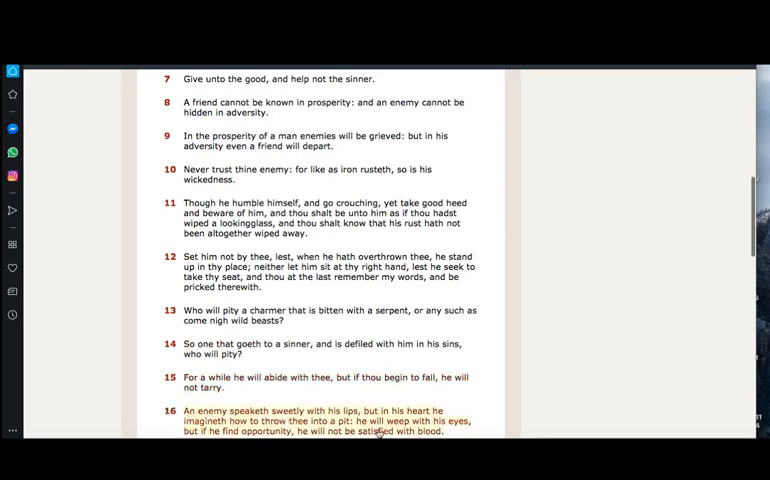
{"action": "scroll", "scroll_direction": "down", "scroll_amount": 3}
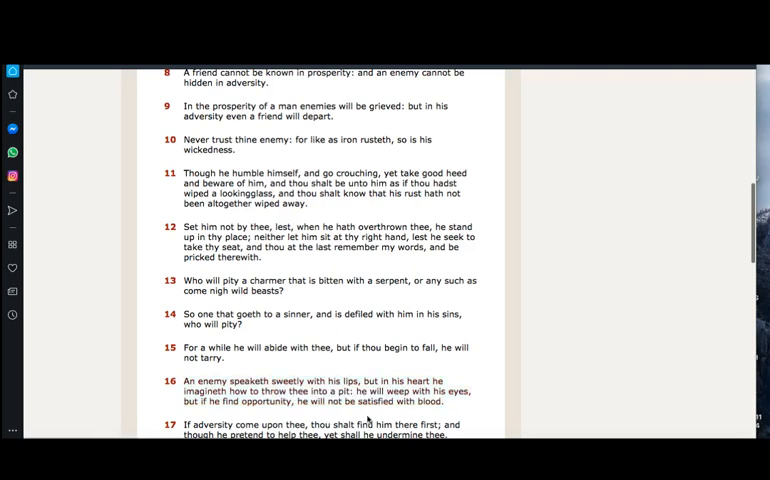
{"action": "mouse_move", "coordinate": [370, 392]}
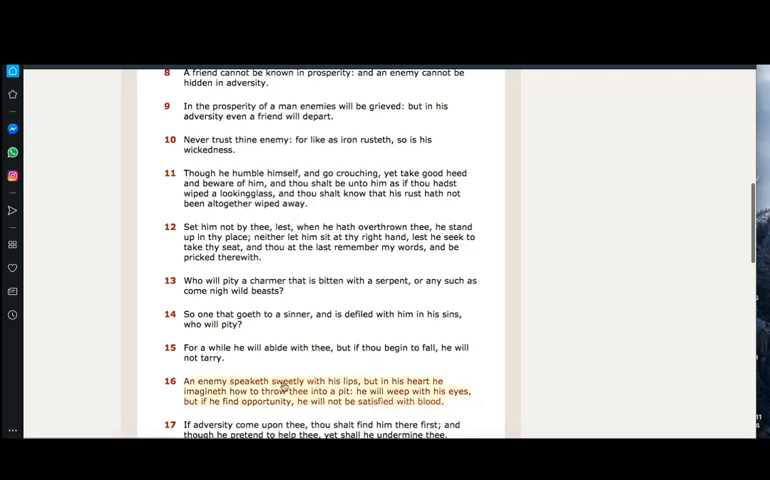
{"action": "mouse_move", "coordinate": [398, 390]}
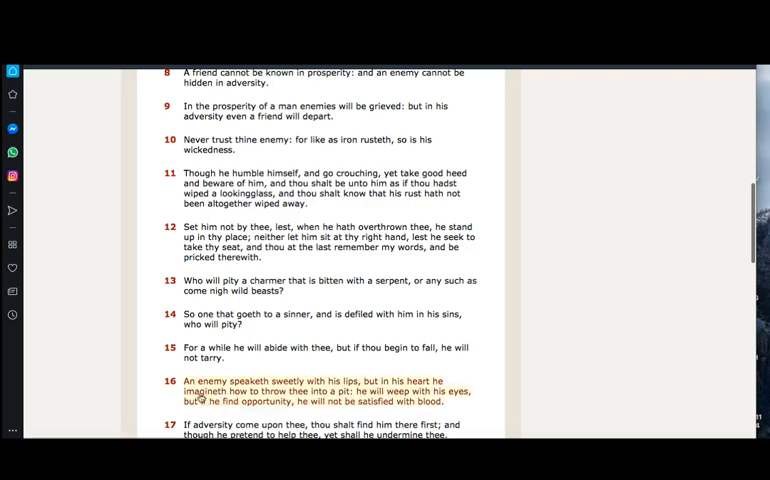
{"action": "mouse_move", "coordinate": [250, 405]}
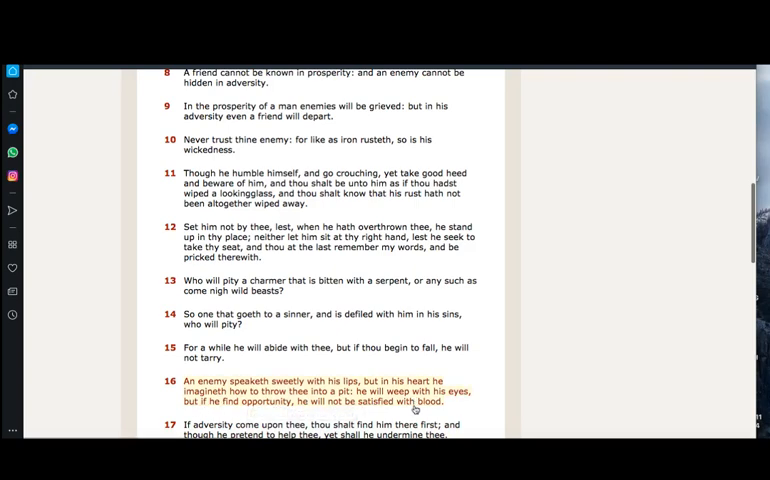
{"action": "mouse_move", "coordinate": [457, 407]}
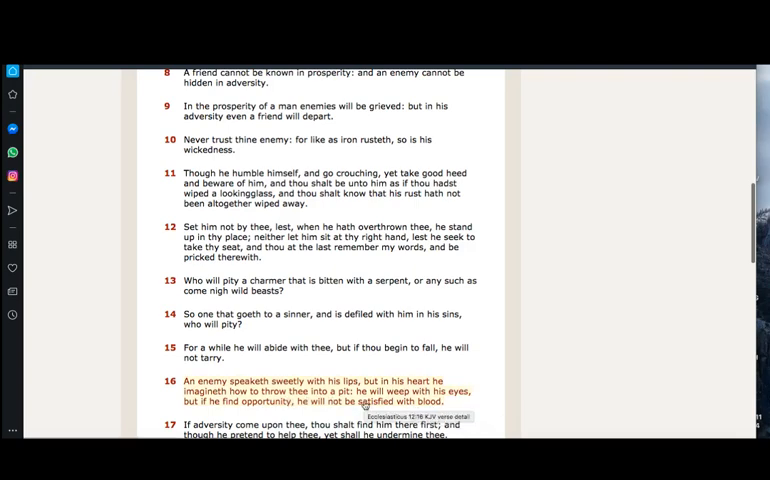
Scroll Ecclesiasticus 12 to verses 10–18, reading verse 17 on adversity.
{"action": "scroll", "scroll_direction": "down", "scroll_amount": 3}
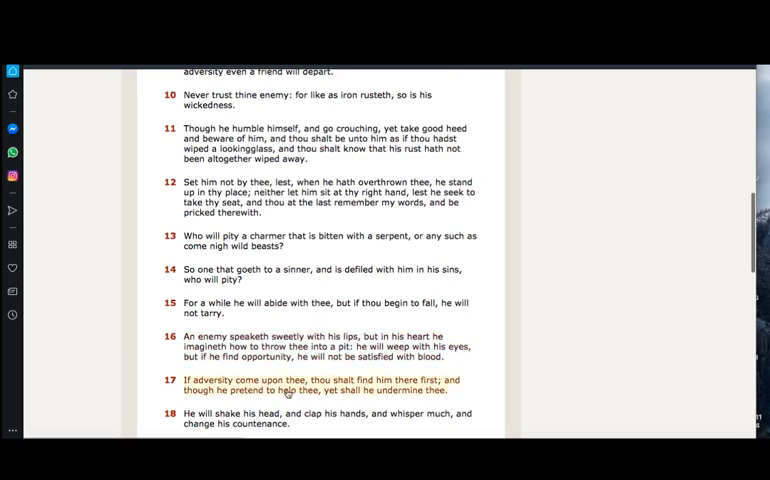
{"action": "mouse_move", "coordinate": [375, 385]}
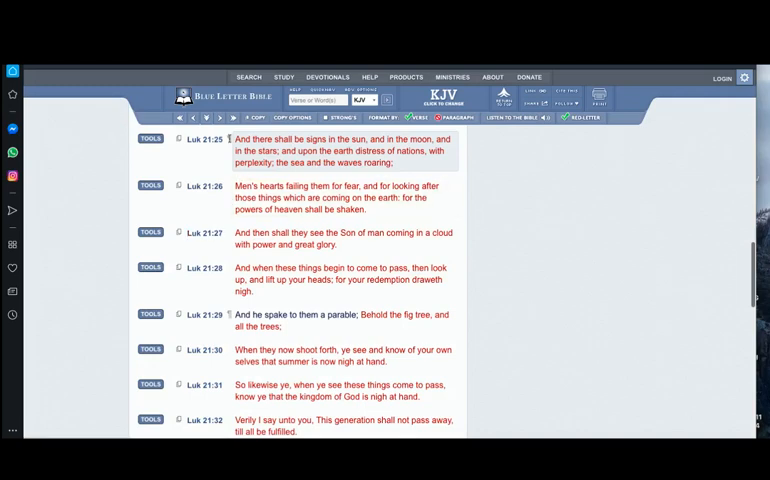
Scroll up Luke 21 to verse 25 and open its study tools menu.
{"action": "scroll", "scroll_direction": "up", "scroll_amount": 3}
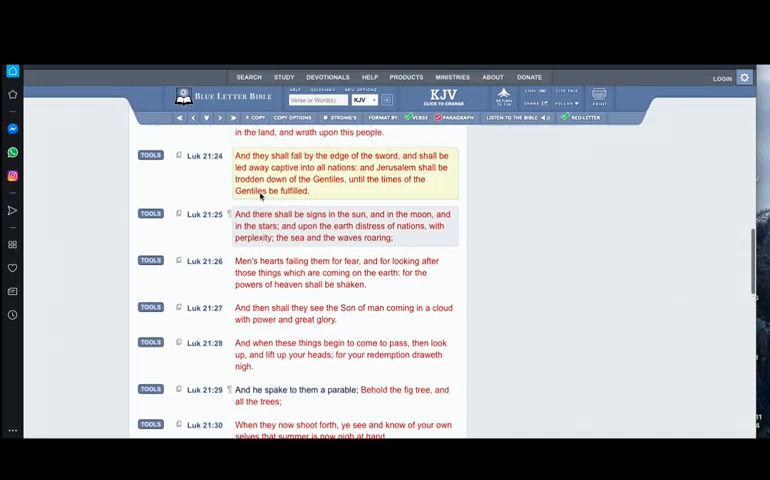
{"action": "scroll", "scroll_direction": "up", "scroll_amount": 3}
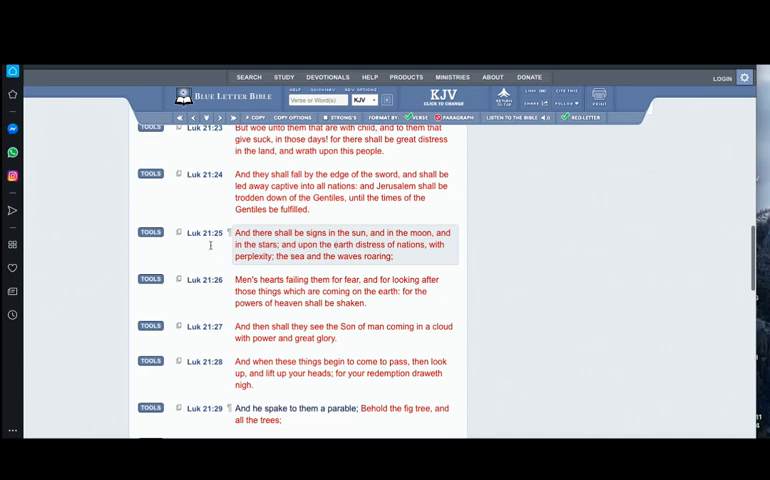
{"action": "scroll", "scroll_direction": "up", "scroll_amount": 3}
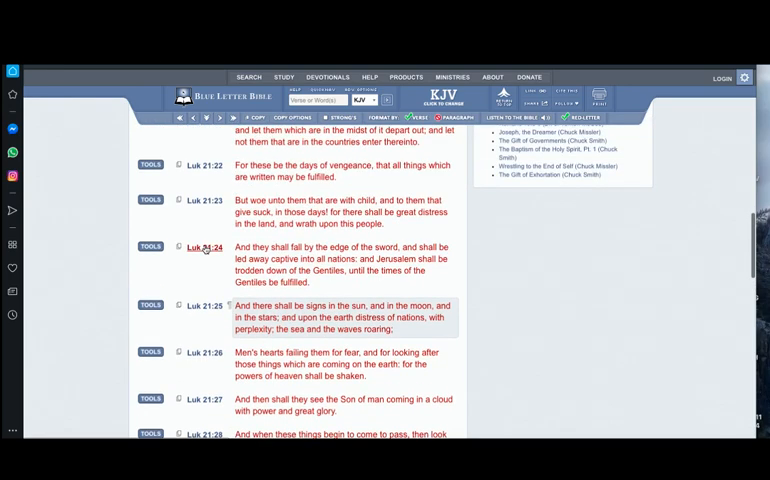
{"action": "mouse_move", "coordinate": [163, 290]}
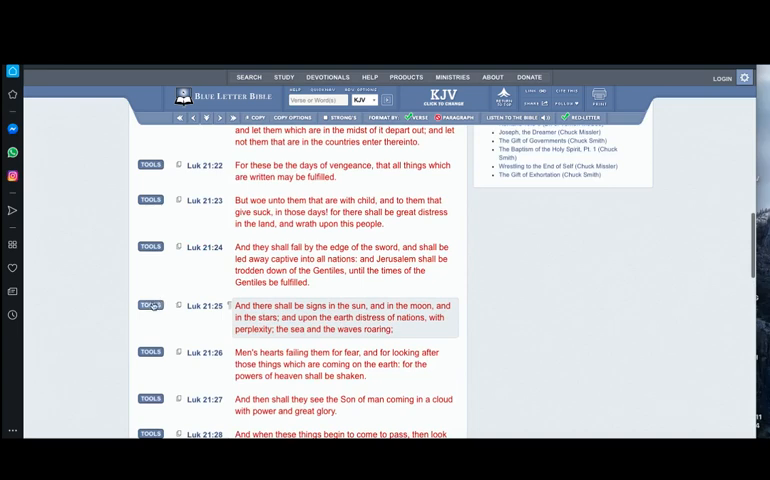
{"action": "left_click", "coordinate": [149, 305]}
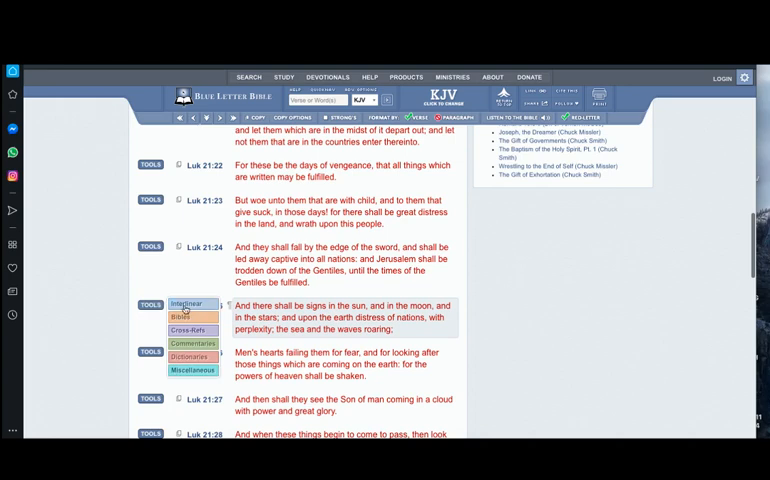
Show the Textus Receptus interlinear for Luke 21:25 and browse its Greek words.
{"action": "left_click", "coordinate": [188, 303]}
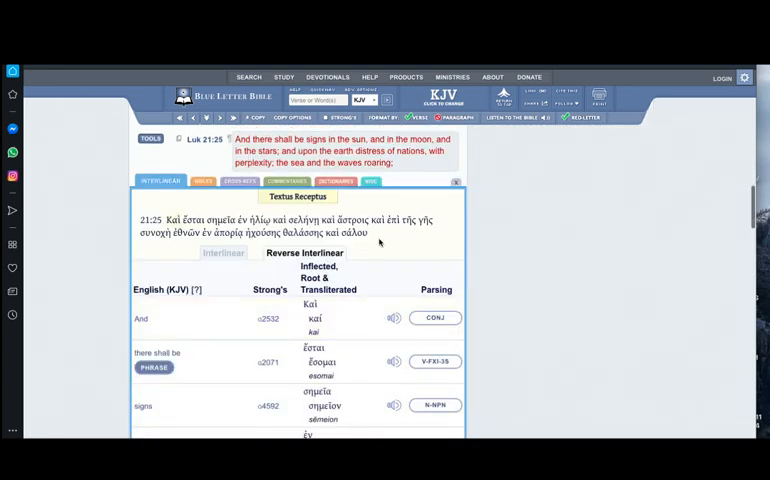
{"action": "mouse_move", "coordinate": [307, 147]}
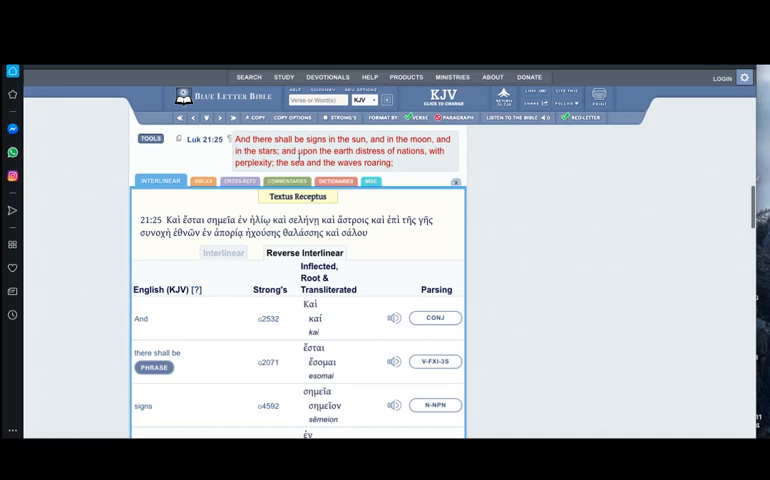
{"action": "mouse_move", "coordinate": [420, 167]}
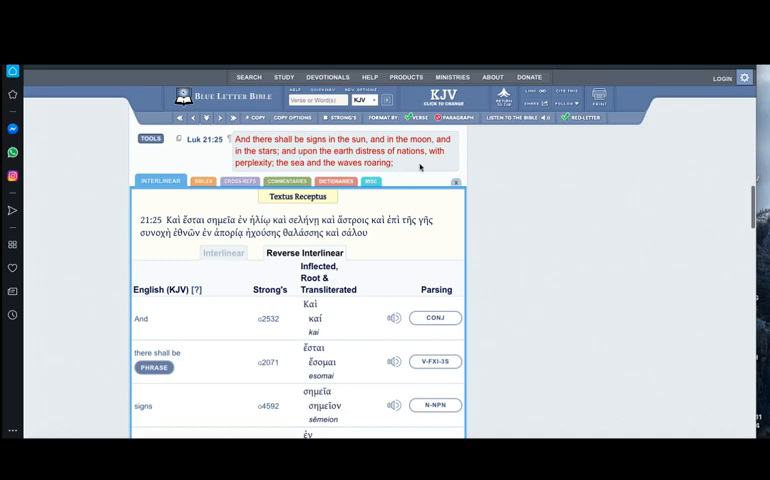
{"action": "scroll", "scroll_direction": "down", "scroll_amount": 3}
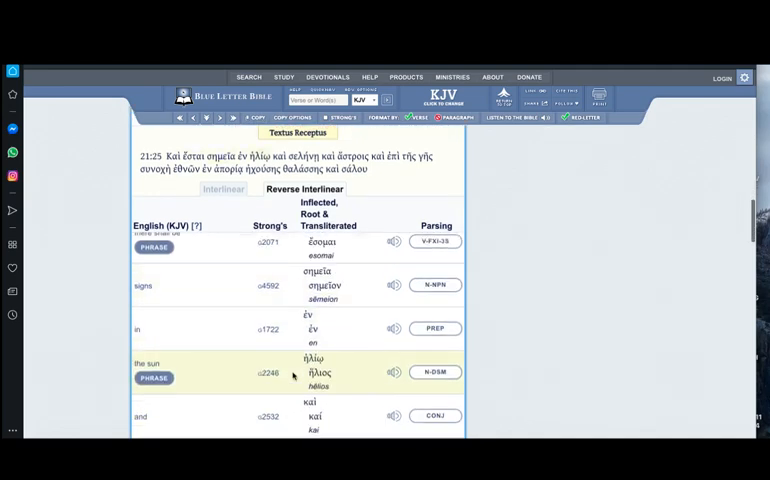
{"action": "scroll", "scroll_direction": "down", "scroll_amount": 3}
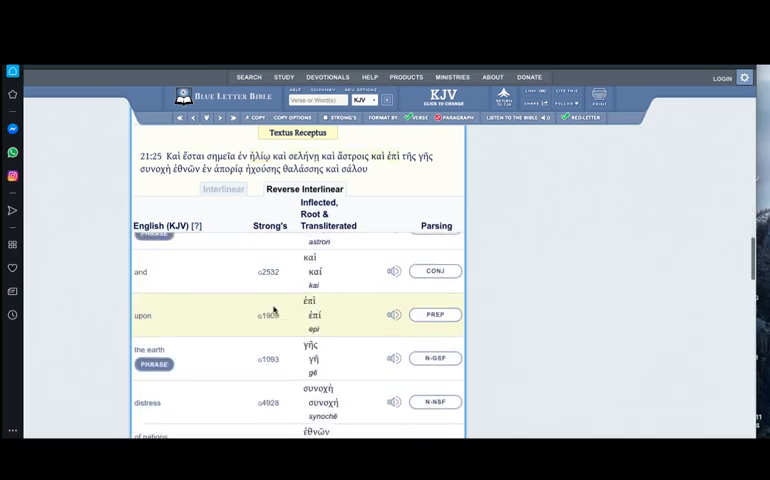
{"action": "scroll", "scroll_direction": "down", "scroll_amount": 3}
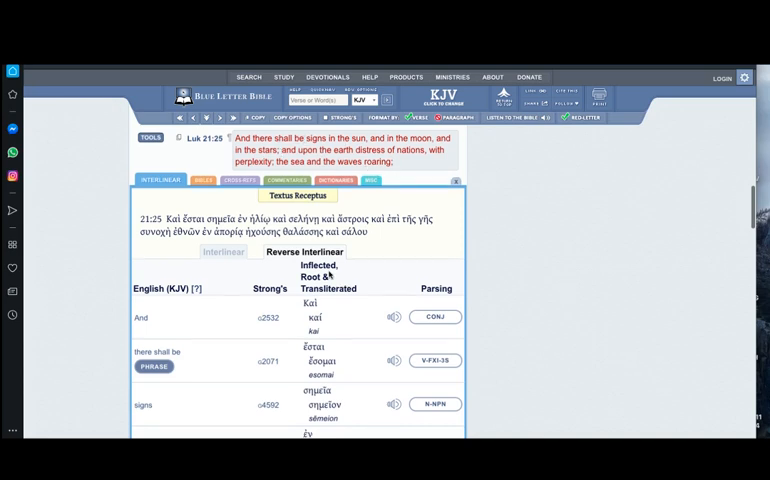
Scroll through Luke 21:25's reverse interlinear to the aporia (G640) word.
{"action": "scroll", "scroll_direction": "down", "scroll_amount": 3}
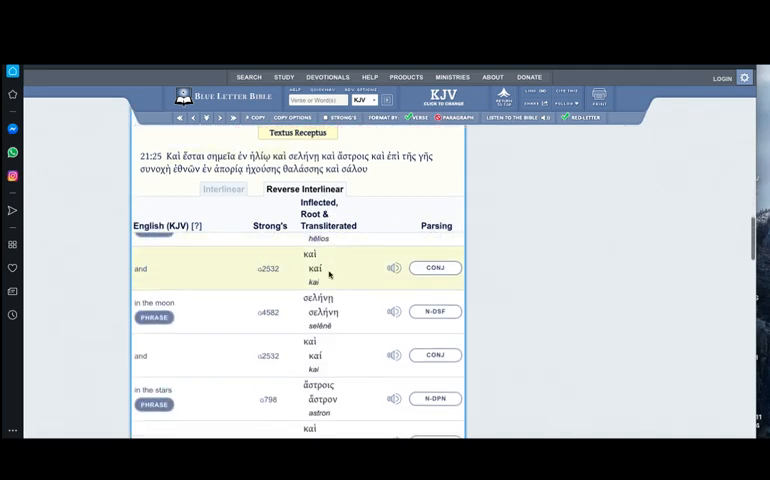
{"action": "scroll", "scroll_direction": "down", "scroll_amount": 3}
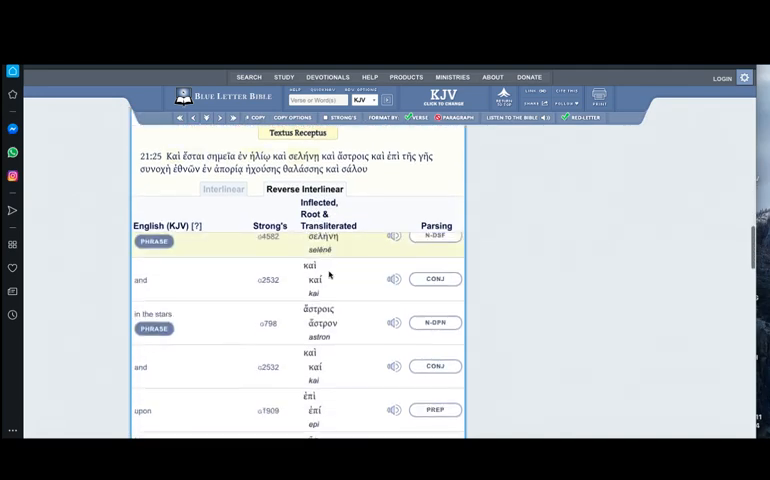
{"action": "scroll", "scroll_direction": "down", "scroll_amount": 3}
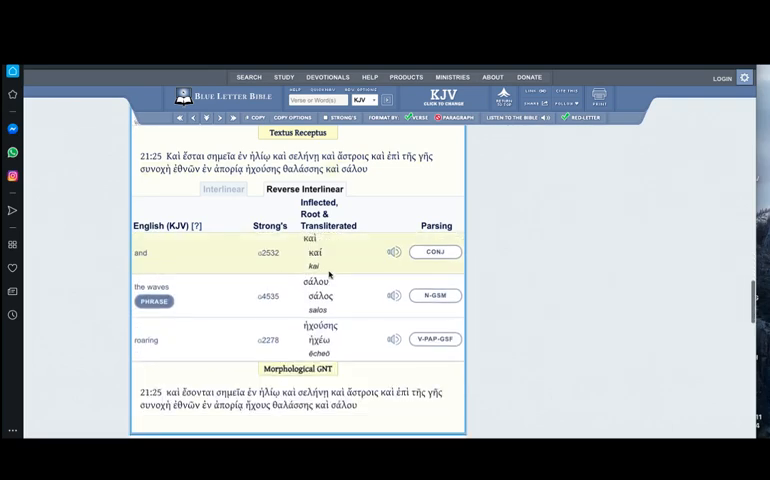
{"action": "scroll", "scroll_direction": "up", "scroll_amount": 3}
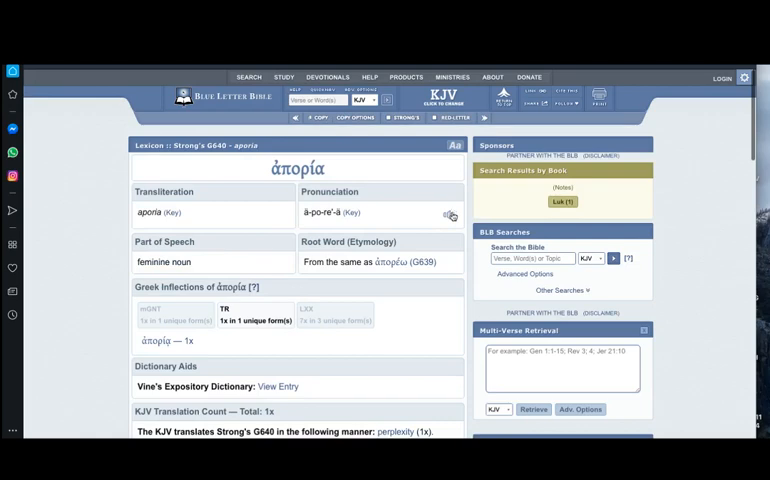
Scroll to the G640 Outline and search Etymonline for 'perplexity'.
{"action": "scroll", "scroll_direction": "down", "scroll_amount": 3}
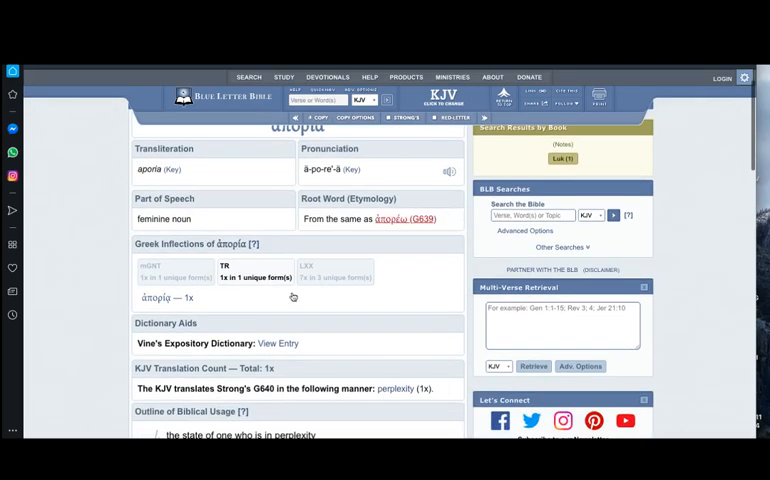
{"action": "scroll", "scroll_direction": "down", "scroll_amount": 3}
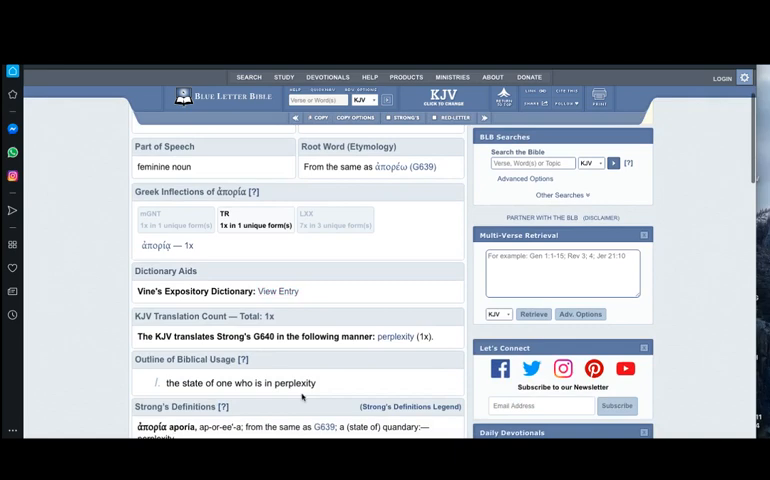
{"action": "scroll", "scroll_direction": "down", "scroll_amount": 3}
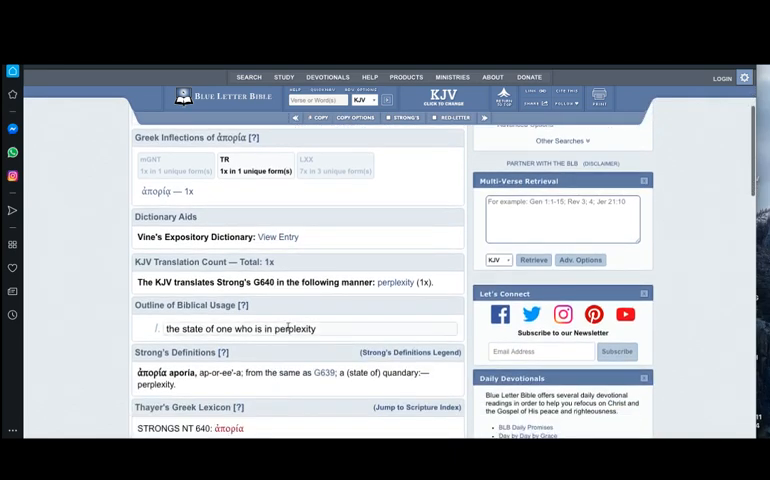
{"action": "right_click", "coordinate": [287, 328]}
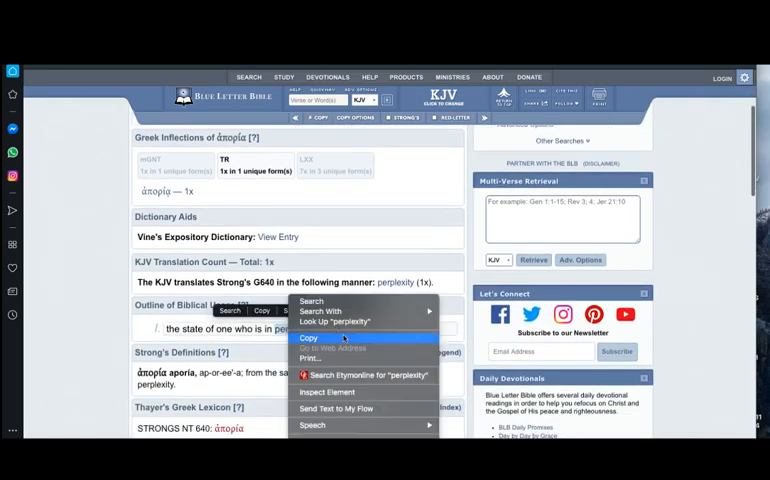
{"action": "left_click", "coordinate": [368, 375]}
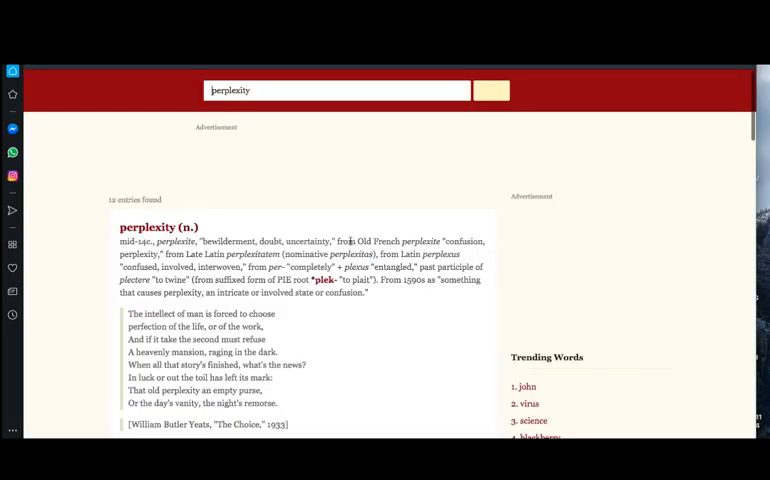
Read the 'perplexity' entry and scroll down to the PIE root *plek- 'to plait'.
{"action": "scroll", "scroll_direction": "down", "scroll_amount": 3}
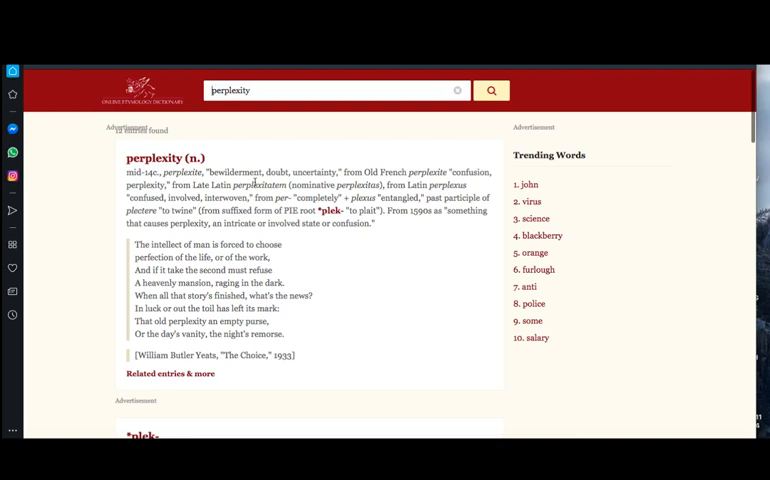
{"action": "mouse_move", "coordinate": [424, 231]}
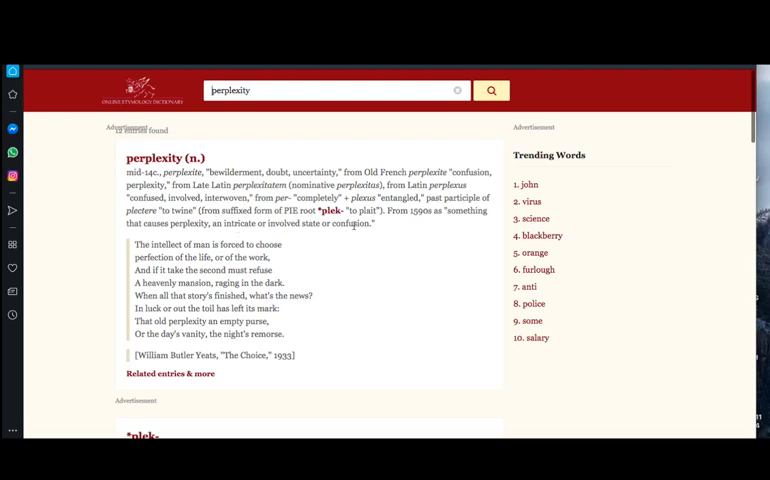
{"action": "scroll", "scroll_direction": "down", "scroll_amount": 3}
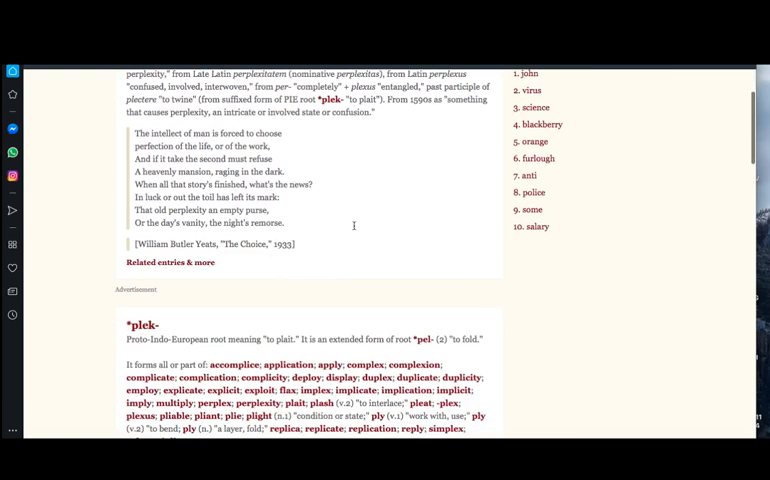
{"action": "mouse_move", "coordinate": [643, 140]}
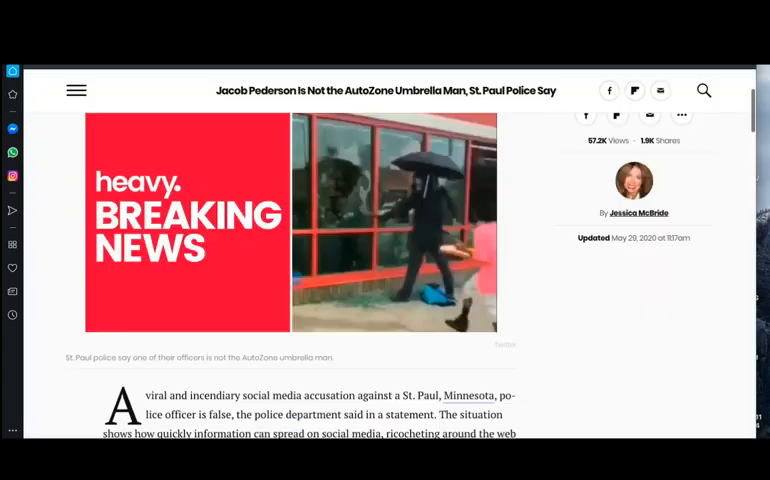
Scroll through the opening paragraphs of Heavy's Jacob Pederson umbrella man article.
{"action": "scroll", "scroll_direction": "down", "scroll_amount": 3}
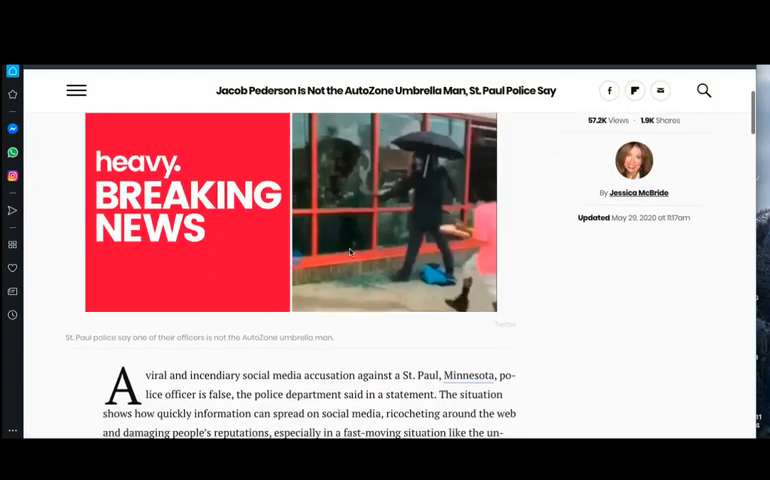
{"action": "scroll", "scroll_direction": "down", "scroll_amount": 3}
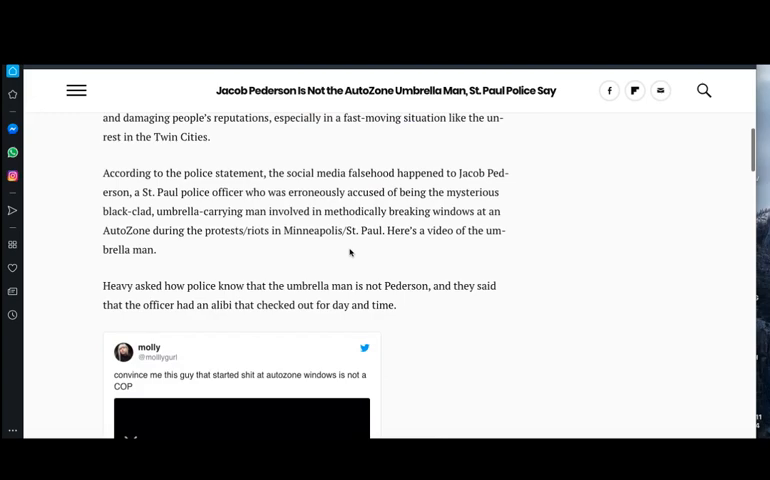
{"action": "scroll", "scroll_direction": "up", "scroll_amount": 3}
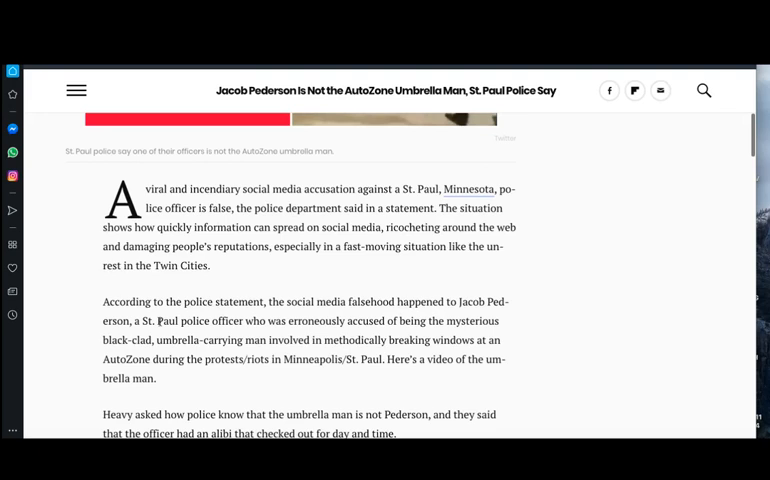
{"action": "mouse_move", "coordinate": [519, 316]}
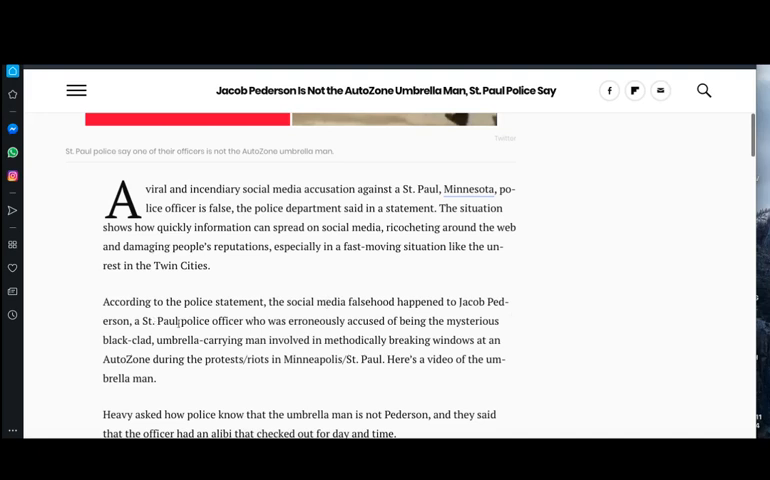
{"action": "mouse_move", "coordinate": [402, 332]}
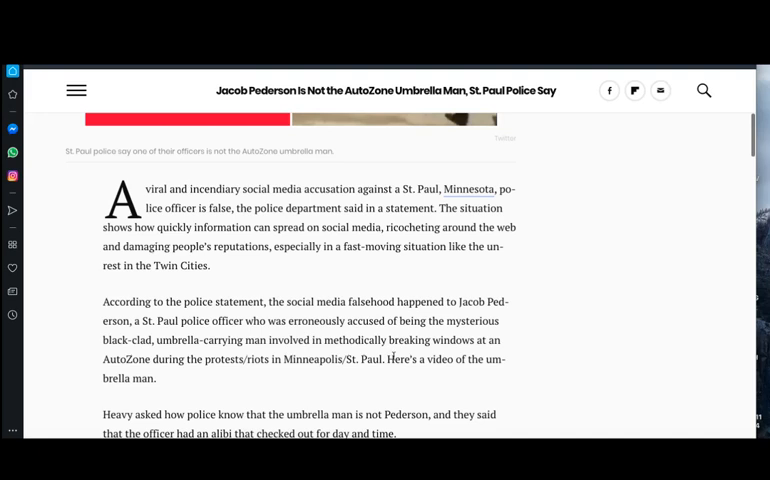
{"action": "mouse_move", "coordinate": [456, 356]}
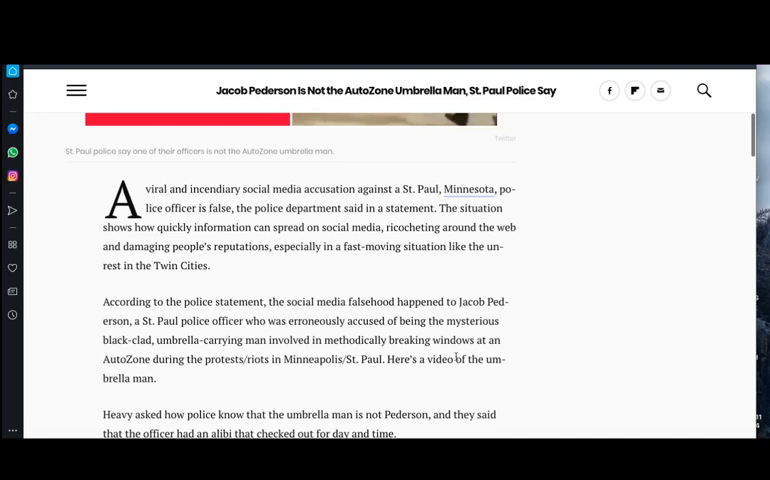
{"action": "double_click", "coordinate": [356, 340]}
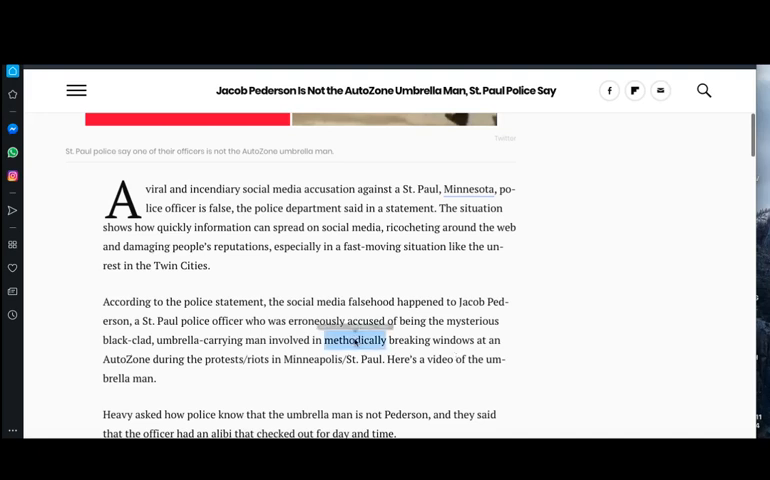
{"action": "right_click", "coordinate": [356, 340]}
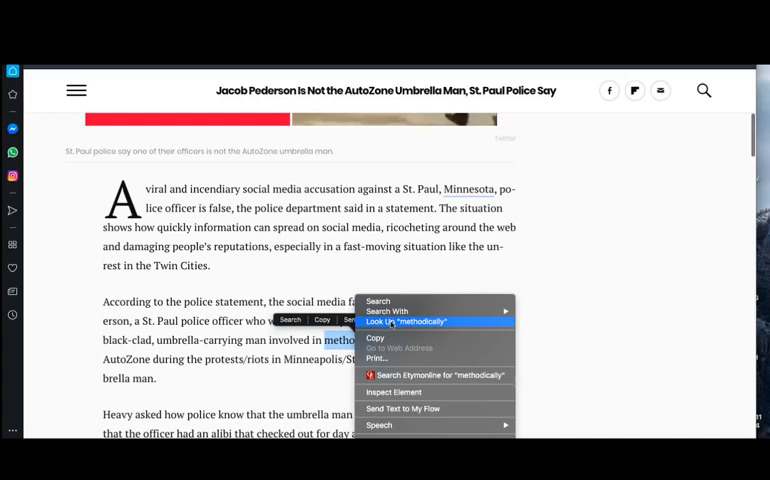
{"action": "left_click", "coordinate": [405, 321]}
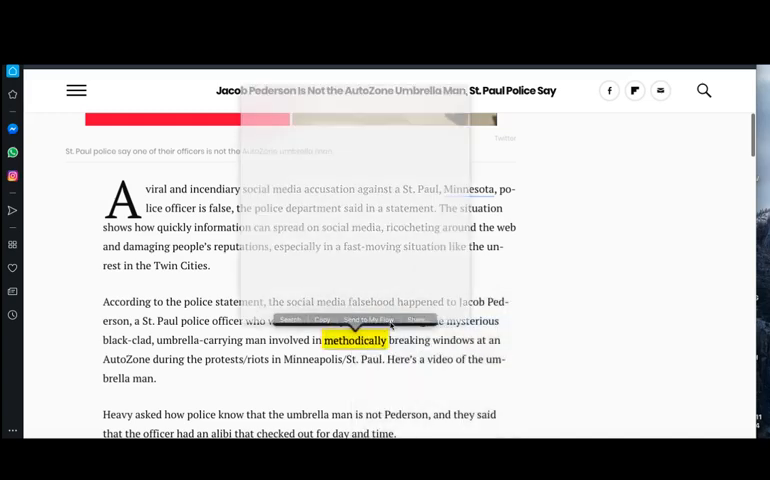
{"action": "left_click", "coordinate": [290, 319]}
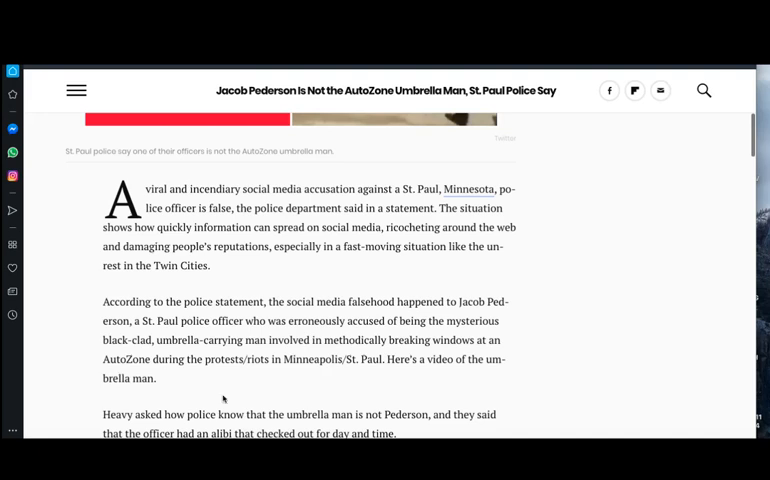
{"action": "mouse_move", "coordinate": [151, 343]}
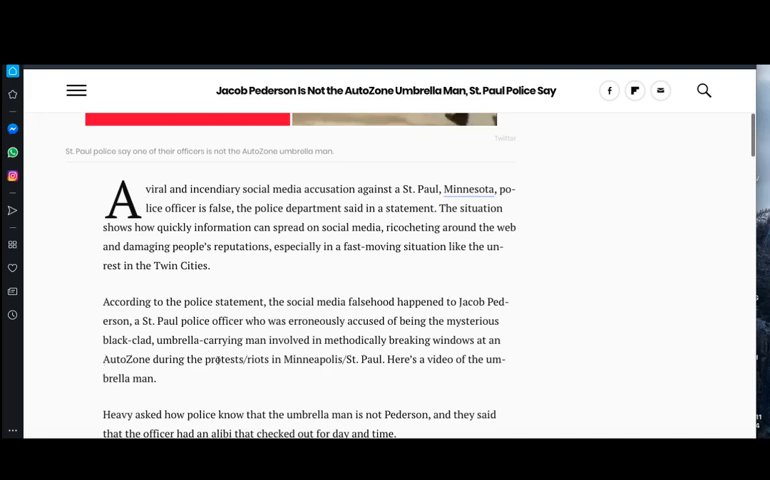
{"action": "mouse_move", "coordinate": [313, 374]}
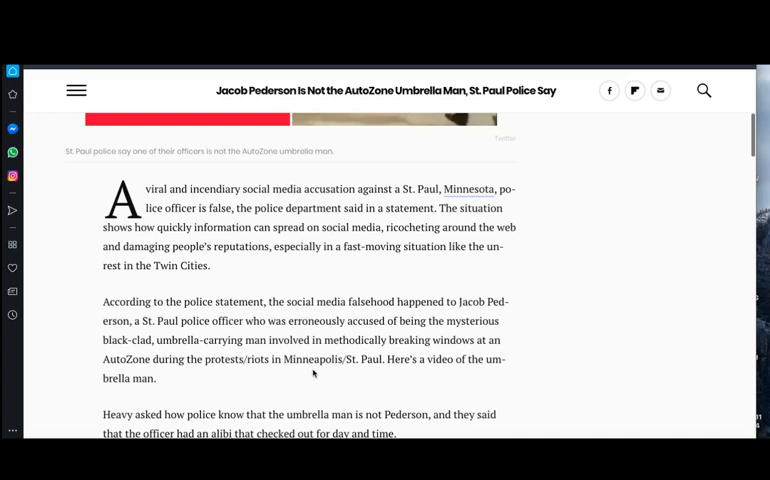
{"action": "mouse_move", "coordinate": [441, 377]}
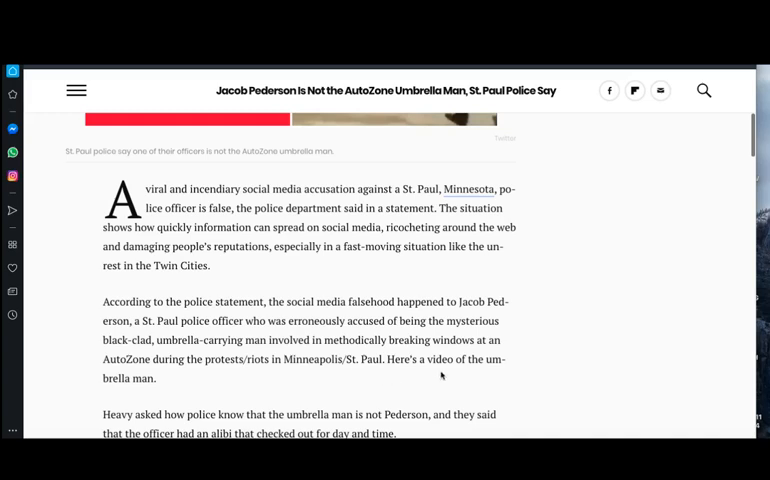
{"action": "scroll", "scroll_direction": "down", "scroll_amount": 3}
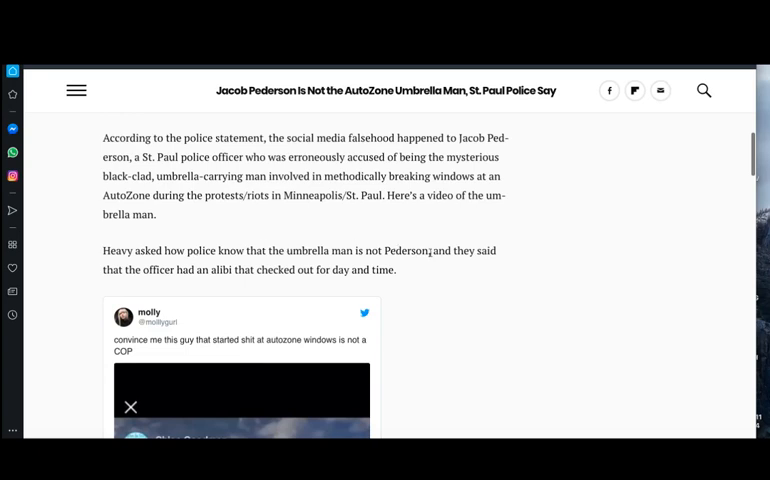
{"action": "mouse_move", "coordinate": [290, 283]}
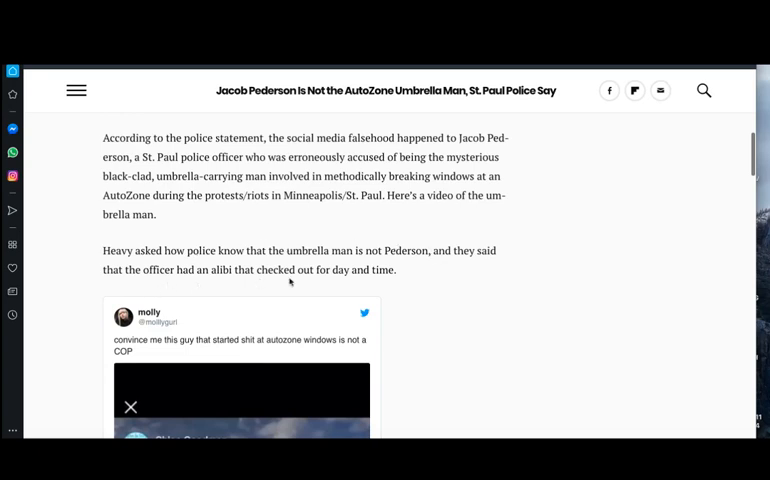
{"action": "mouse_move", "coordinate": [384, 272]}
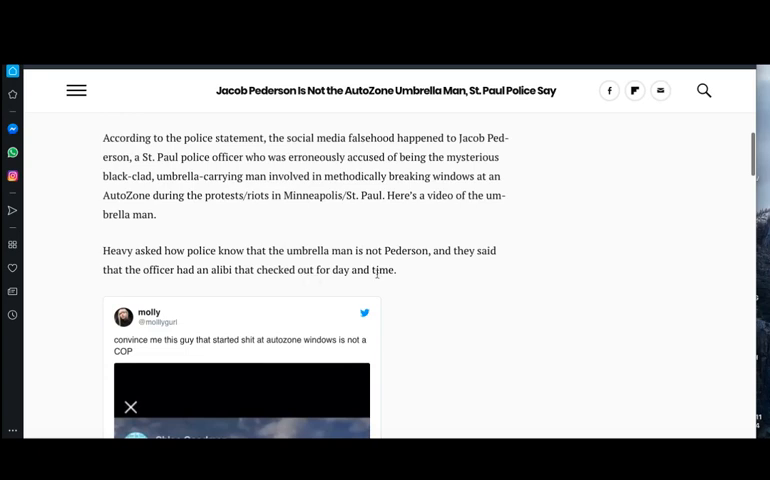
{"action": "scroll", "scroll_direction": "down", "scroll_amount": 3}
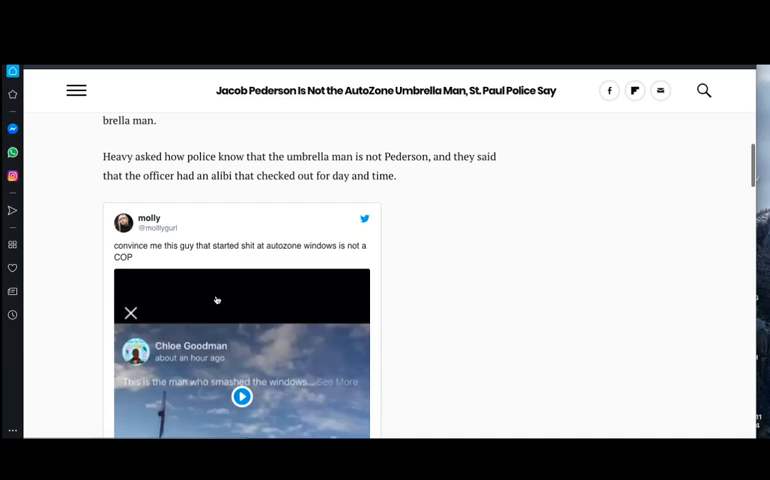
{"action": "scroll", "scroll_direction": "down", "scroll_amount": 3}
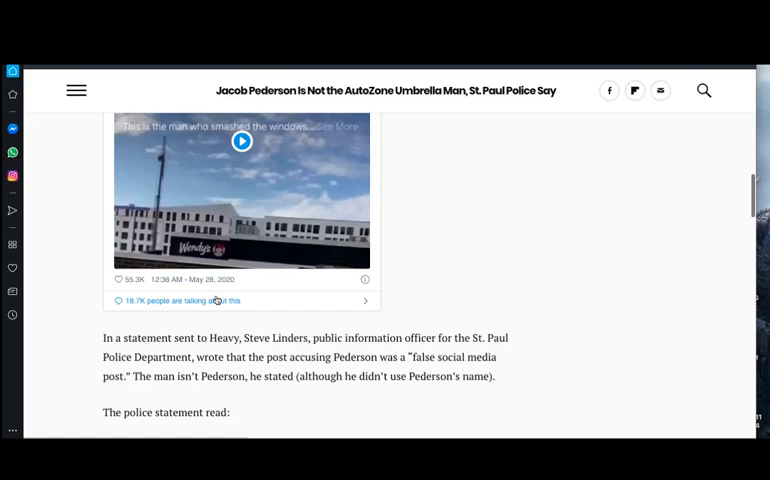
{"action": "mouse_move", "coordinate": [102, 336]}
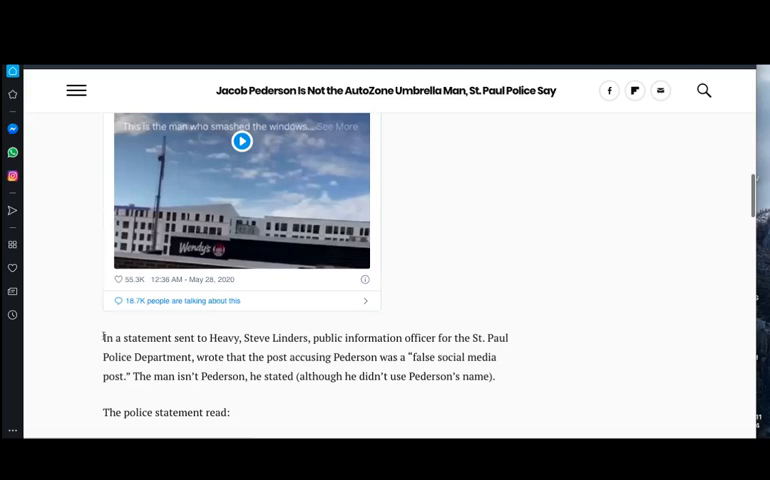
Scroll down to the police remark about untrue information causing confusion.
{"action": "scroll", "scroll_direction": "down", "scroll_amount": 3}
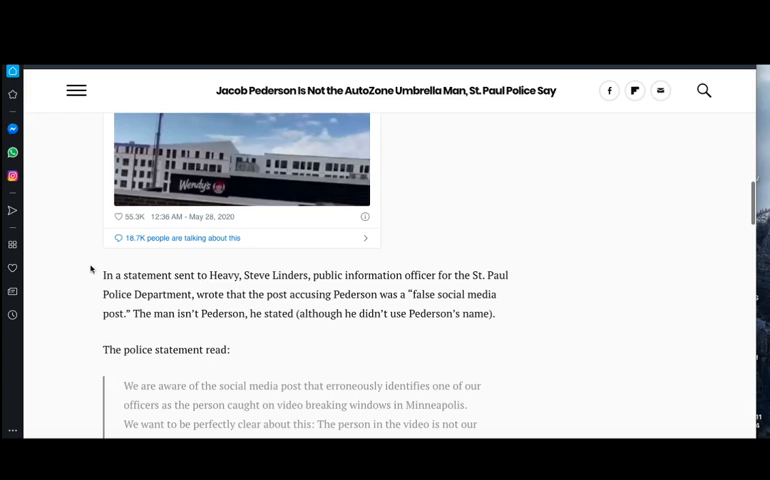
{"action": "mouse_move", "coordinate": [92, 268]}
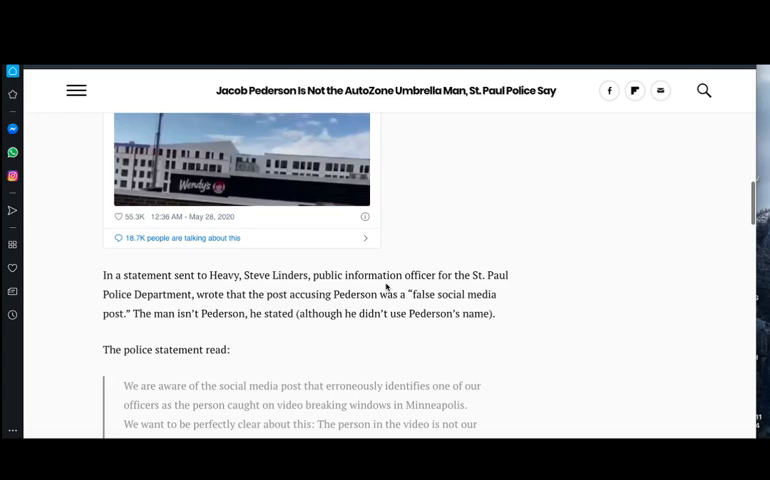
{"action": "mouse_move", "coordinate": [127, 288]}
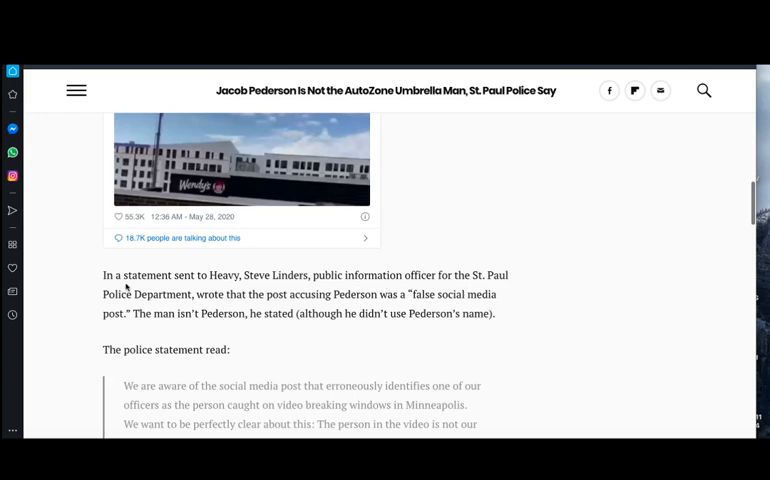
{"action": "mouse_move", "coordinate": [276, 311]}
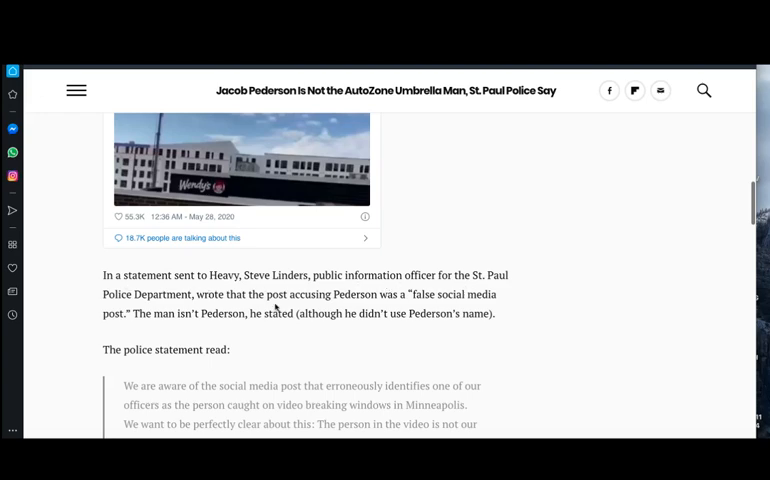
{"action": "mouse_move", "coordinate": [178, 300]}
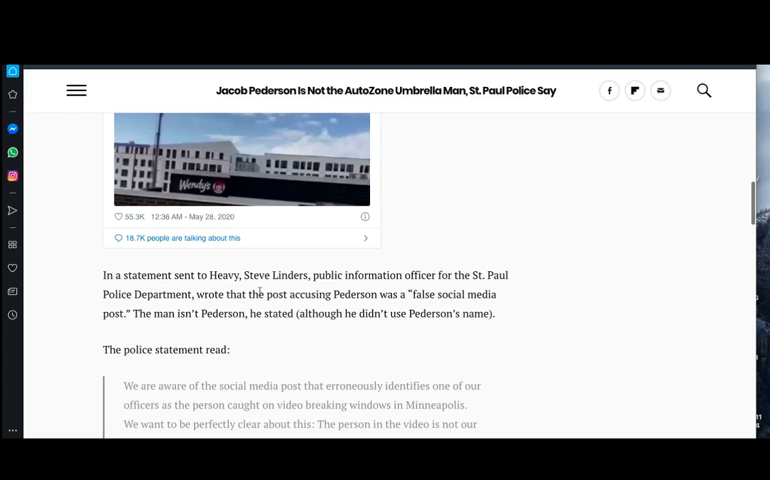
{"action": "mouse_move", "coordinate": [253, 329]}
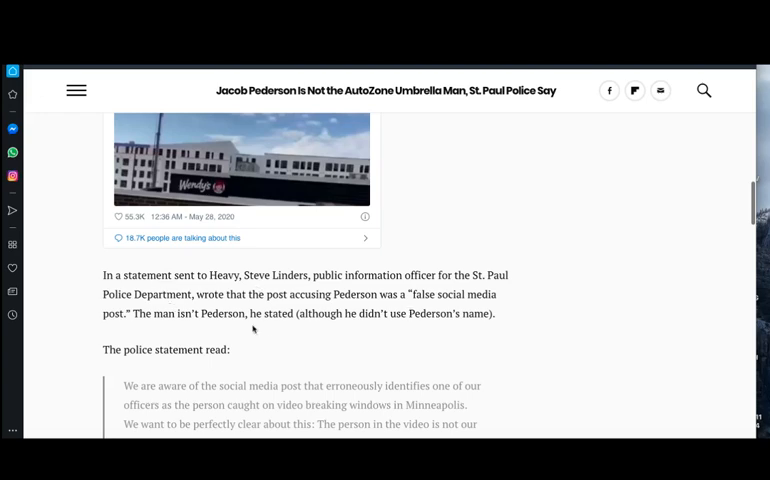
{"action": "mouse_move", "coordinate": [324, 327]}
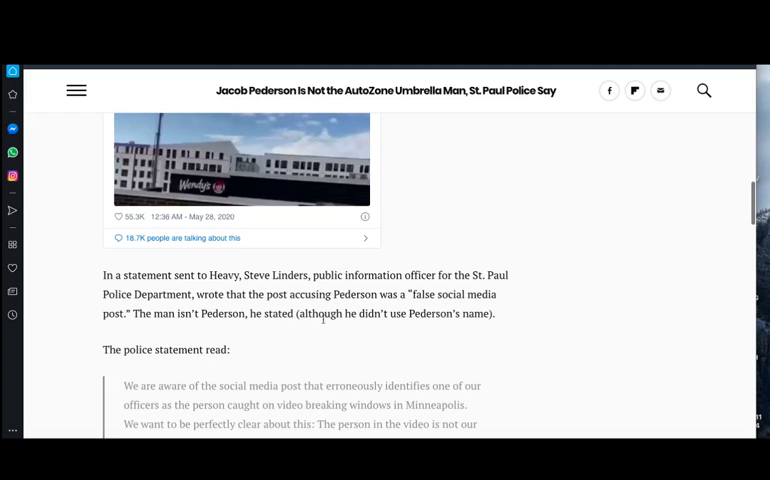
{"action": "mouse_move", "coordinate": [447, 327]}
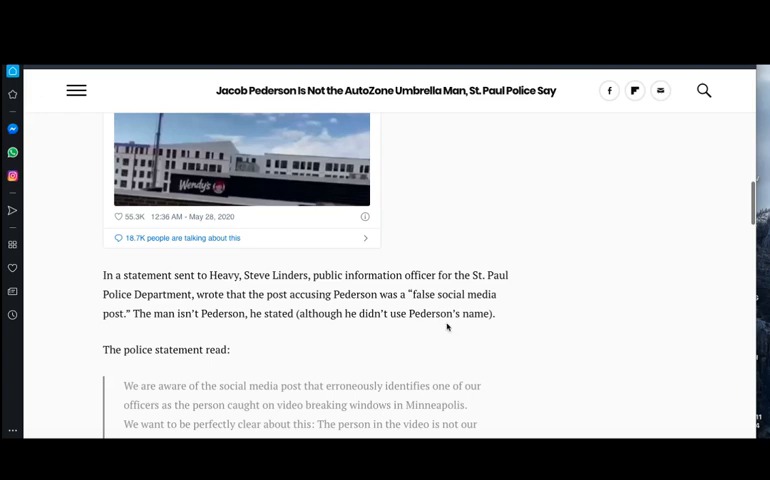
{"action": "mouse_move", "coordinate": [134, 349]}
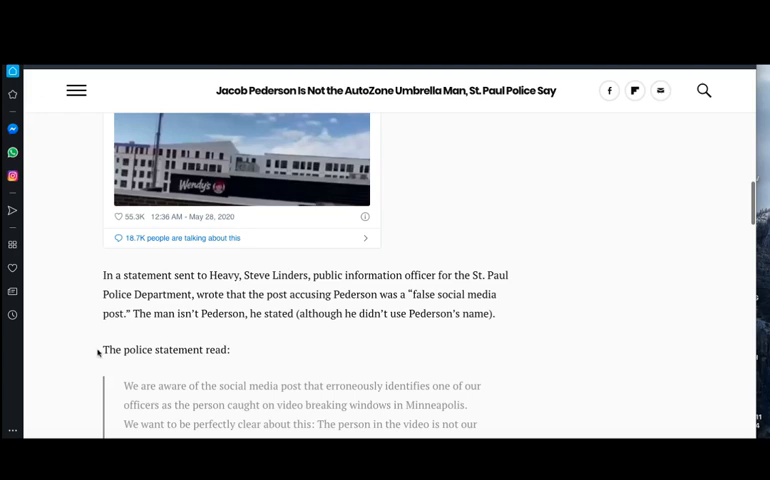
{"action": "scroll", "scroll_direction": "down", "scroll_amount": 3}
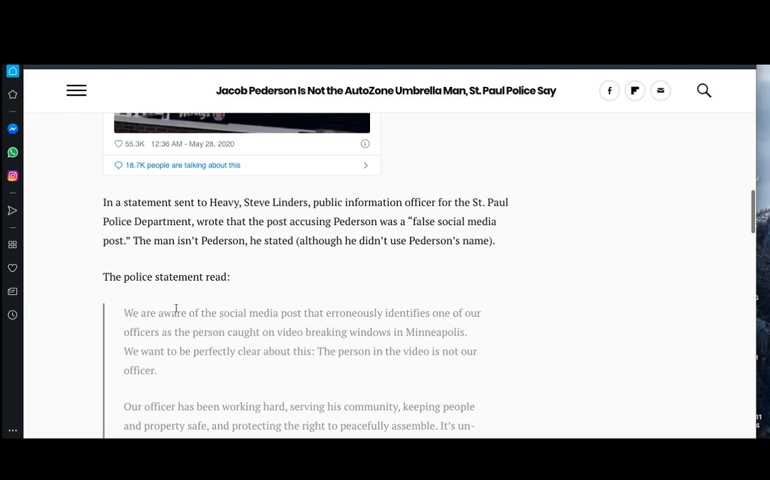
{"action": "mouse_move", "coordinate": [217, 311]}
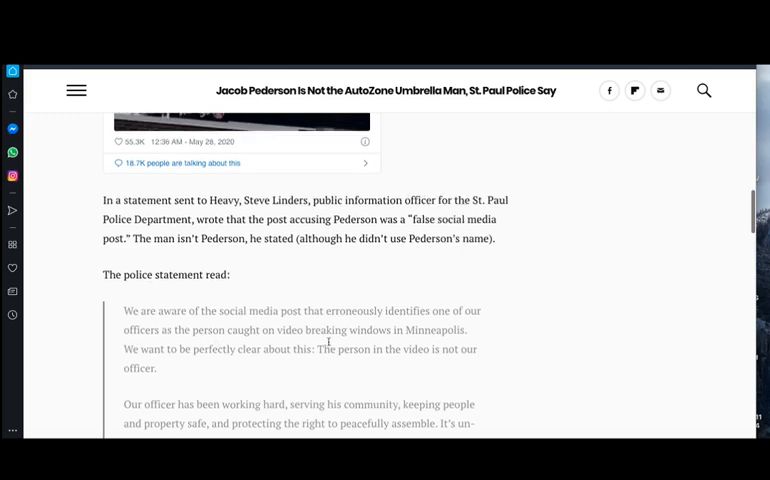
{"action": "scroll", "scroll_direction": "down", "scroll_amount": 3}
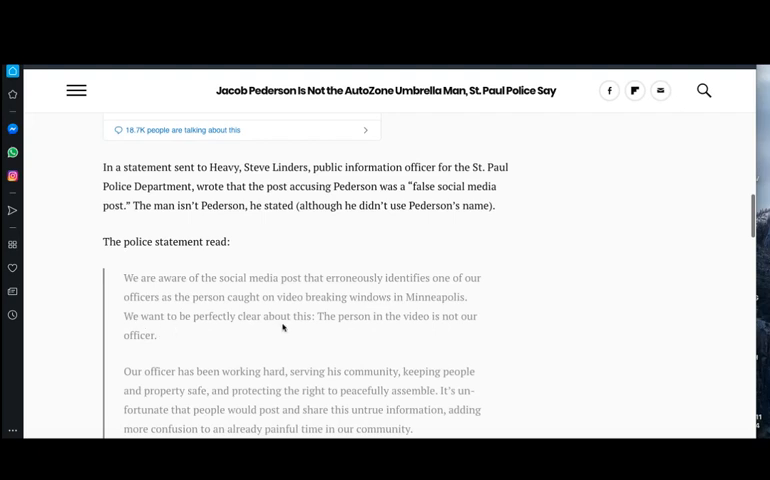
{"action": "mouse_move", "coordinate": [298, 316]}
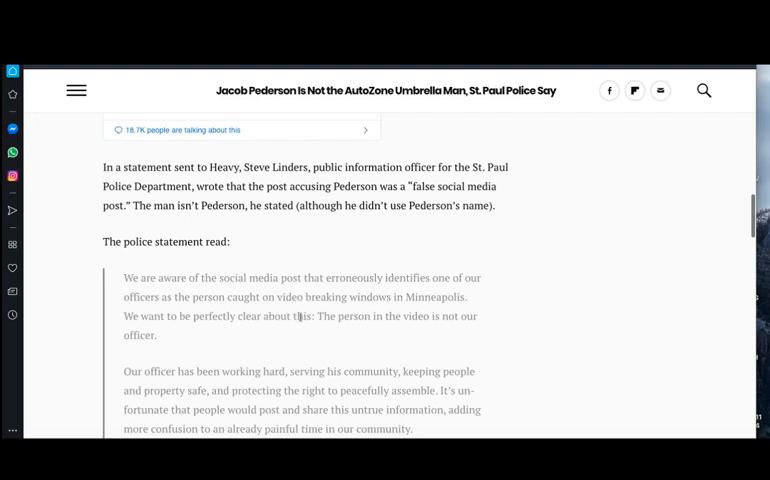
{"action": "mouse_move", "coordinate": [223, 327]}
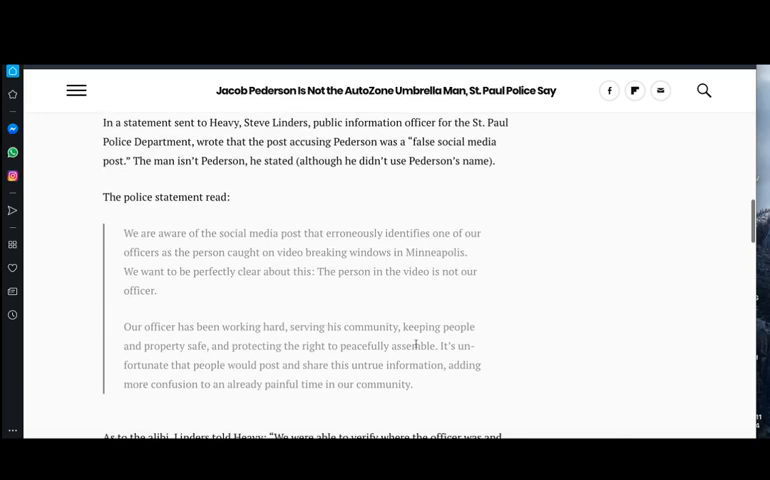
{"action": "mouse_move", "coordinate": [186, 321]}
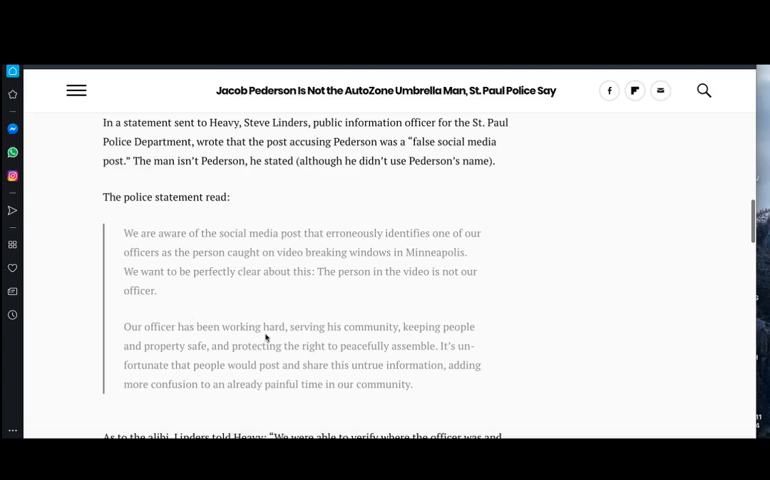
{"action": "mouse_move", "coordinate": [428, 351]}
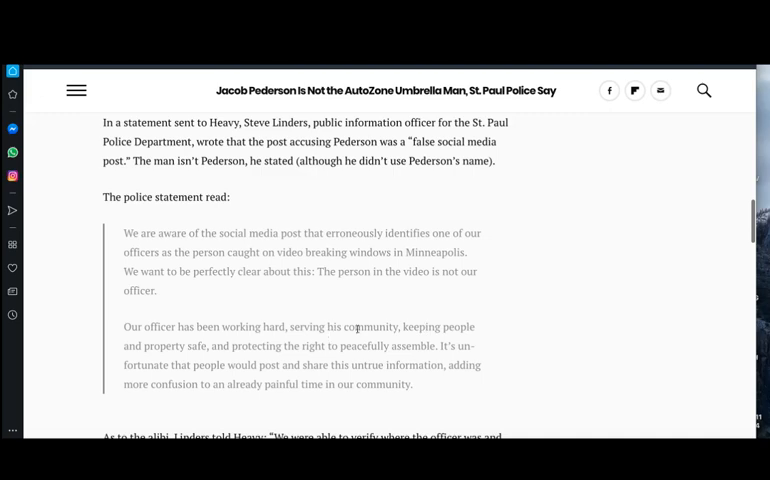
{"action": "mouse_move", "coordinate": [405, 333]}
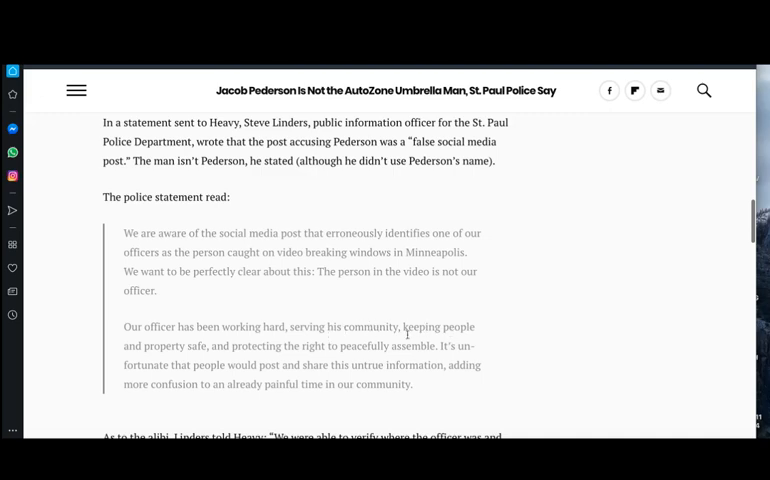
{"action": "mouse_move", "coordinate": [150, 358]}
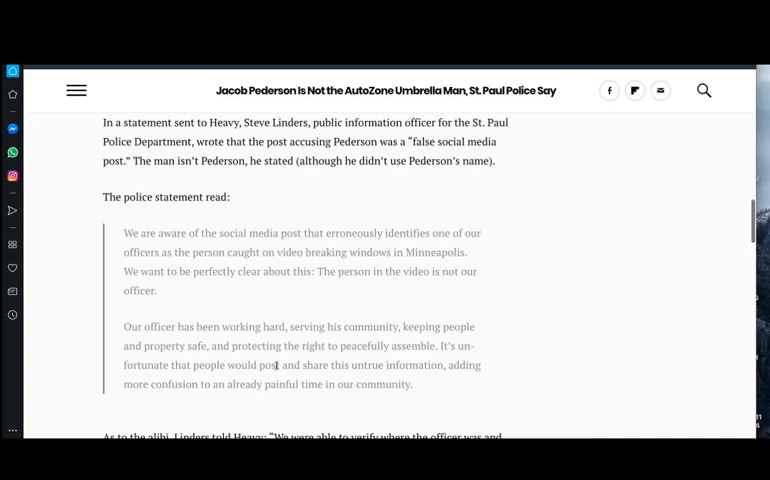
{"action": "mouse_move", "coordinate": [296, 358]}
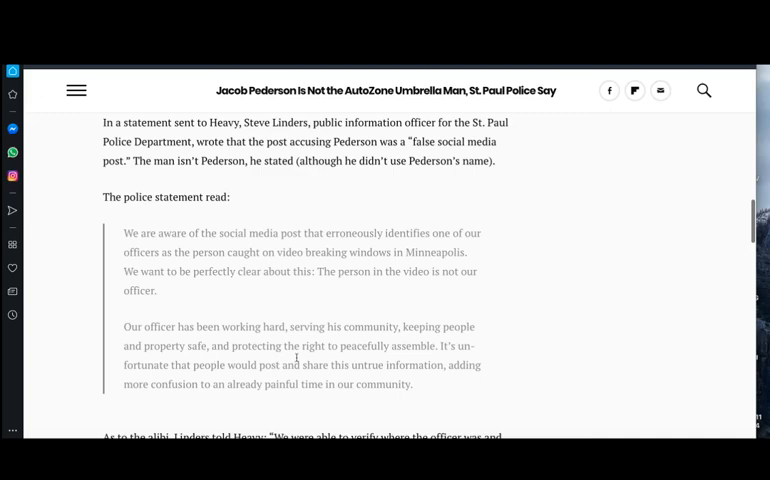
{"action": "mouse_move", "coordinate": [450, 360]}
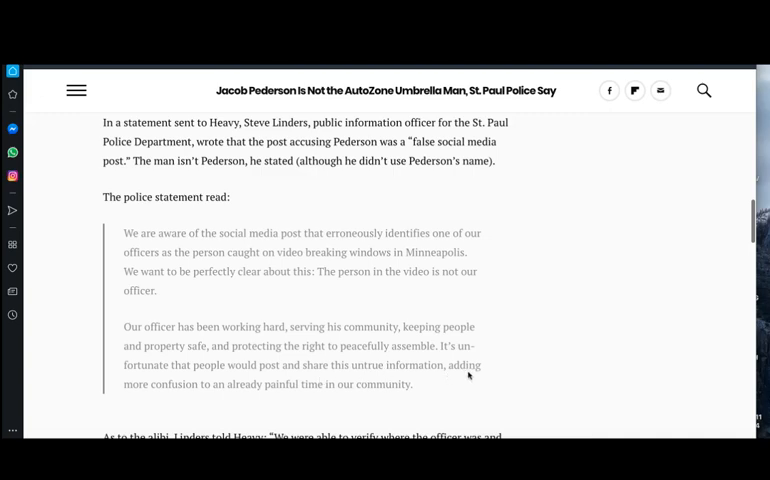
{"action": "mouse_move", "coordinate": [145, 389]}
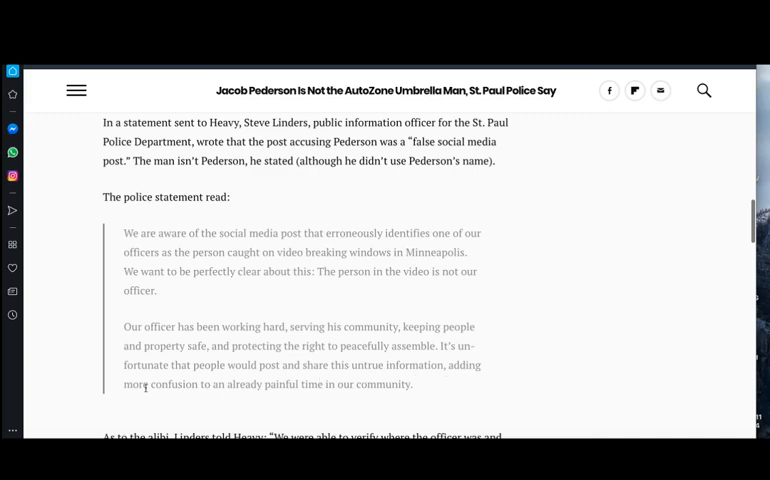
{"action": "mouse_move", "coordinate": [263, 394]}
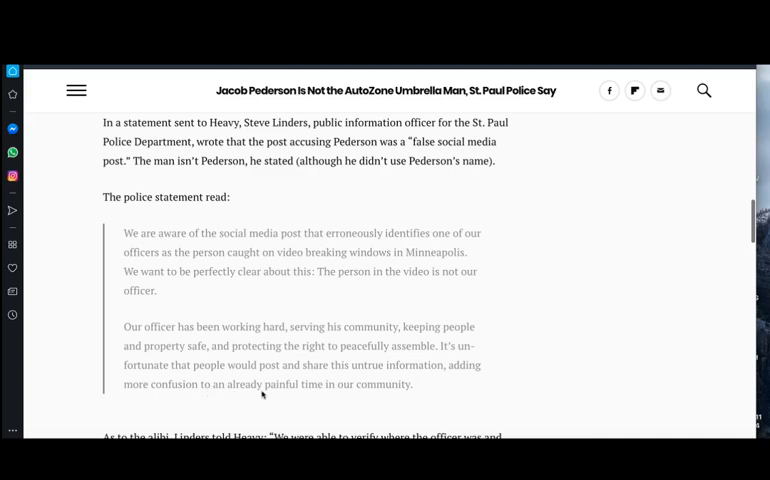
{"action": "mouse_move", "coordinate": [430, 398]}
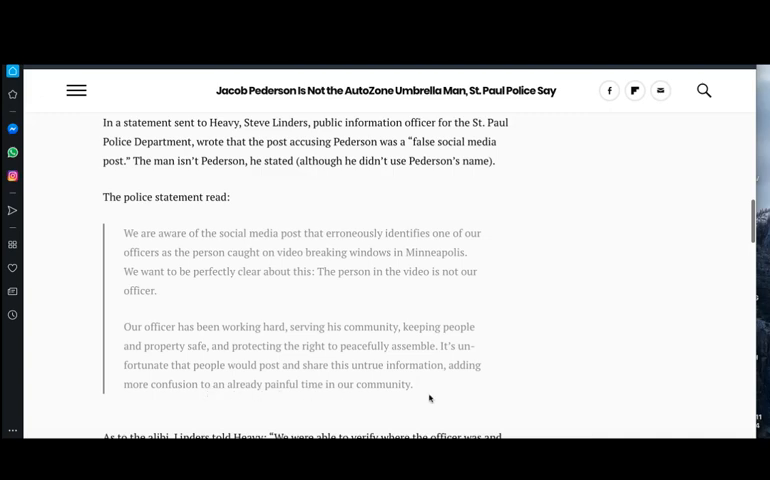
{"action": "scroll", "scroll_direction": "down", "scroll_amount": 3}
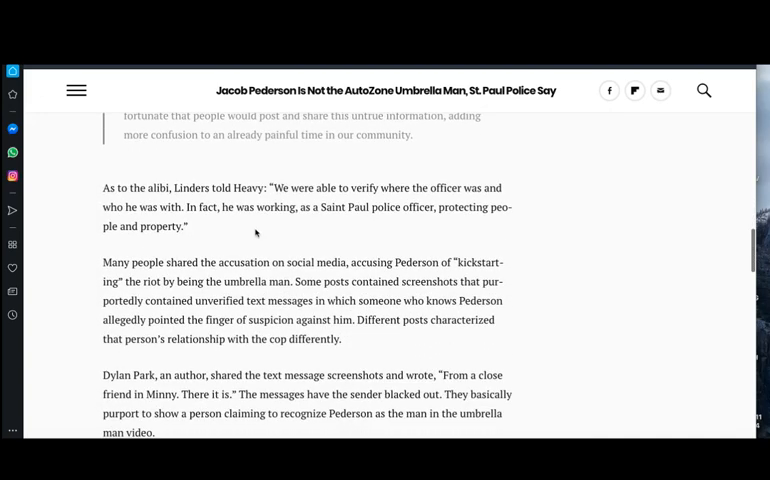
{"action": "mouse_move", "coordinate": [285, 203]}
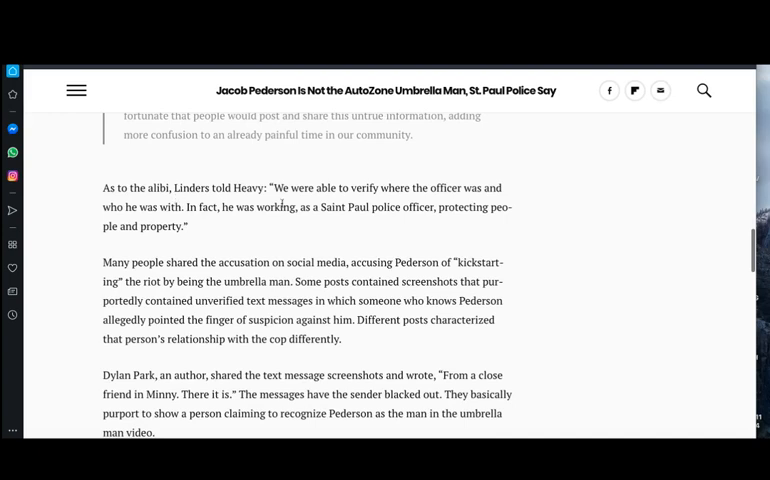
{"action": "mouse_move", "coordinate": [458, 201]}
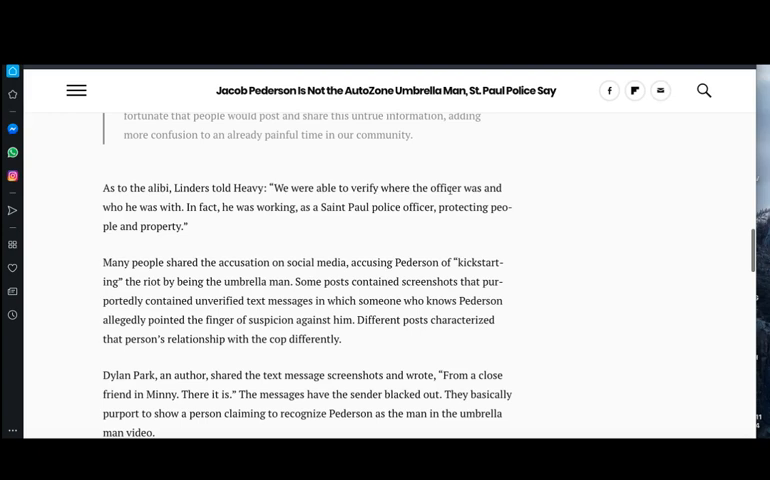
{"action": "mouse_move", "coordinate": [241, 223]}
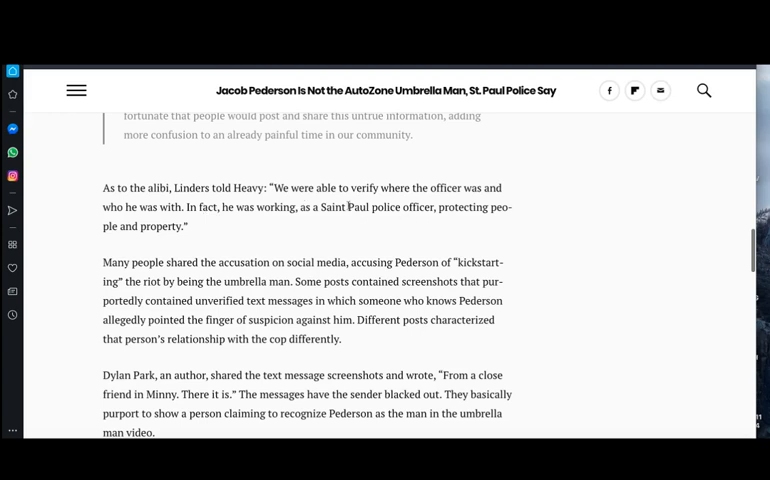
{"action": "mouse_move", "coordinate": [257, 223]}
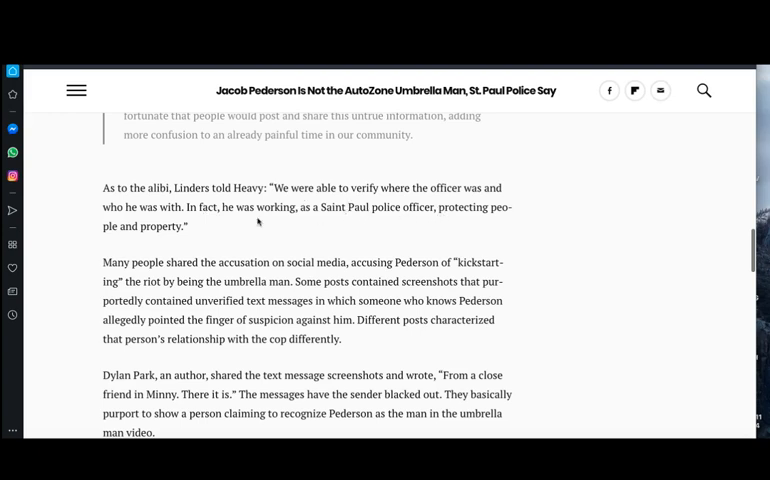
{"action": "mouse_move", "coordinate": [110, 240]}
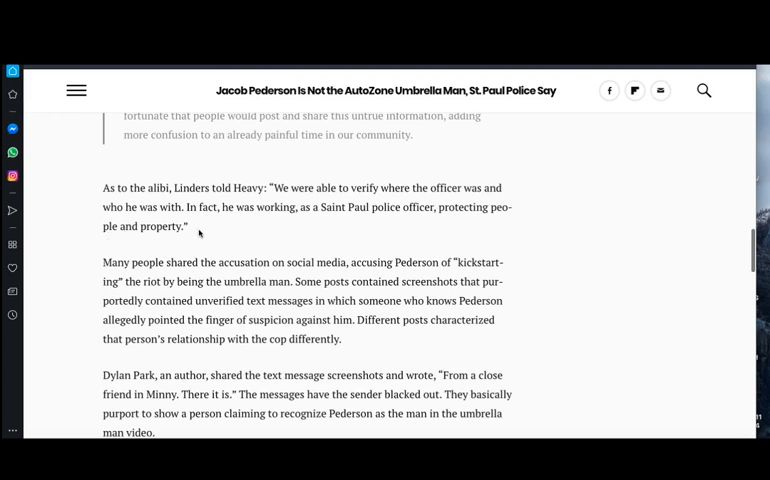
{"action": "mouse_move", "coordinate": [131, 311]}
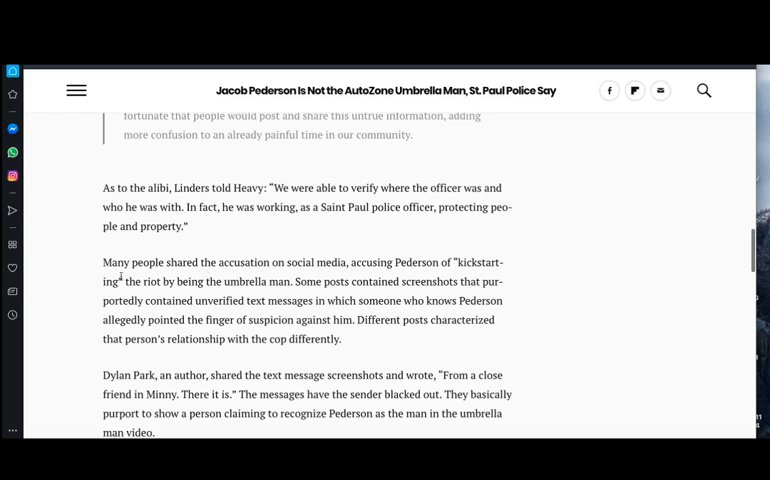
{"action": "mouse_move", "coordinate": [420, 275]}
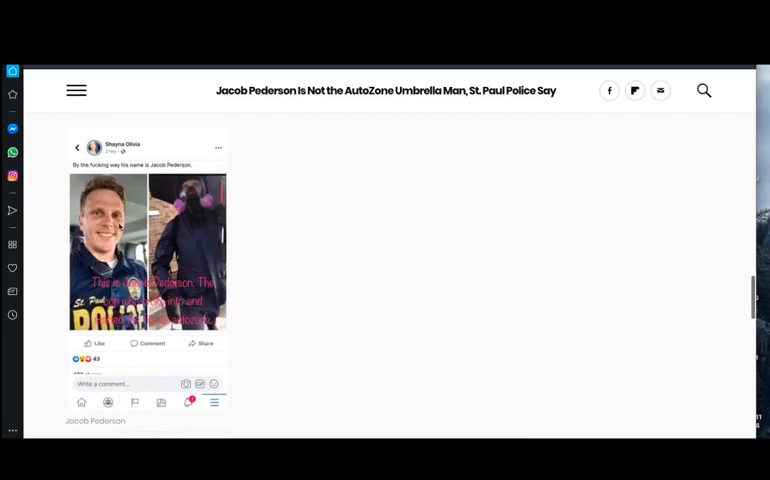
Scroll the Heavy article to its end, then return to Ecclesiasticus 12.
{"action": "scroll", "scroll_direction": "down", "scroll_amount": 3}
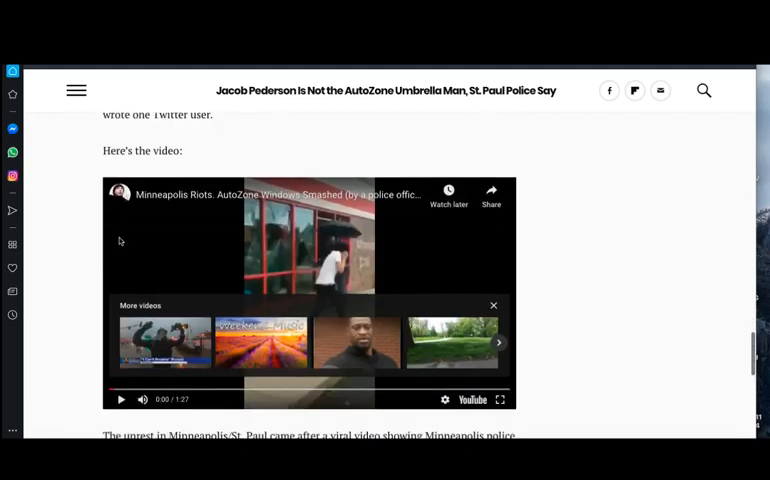
{"action": "scroll", "scroll_direction": "down", "scroll_amount": 3}
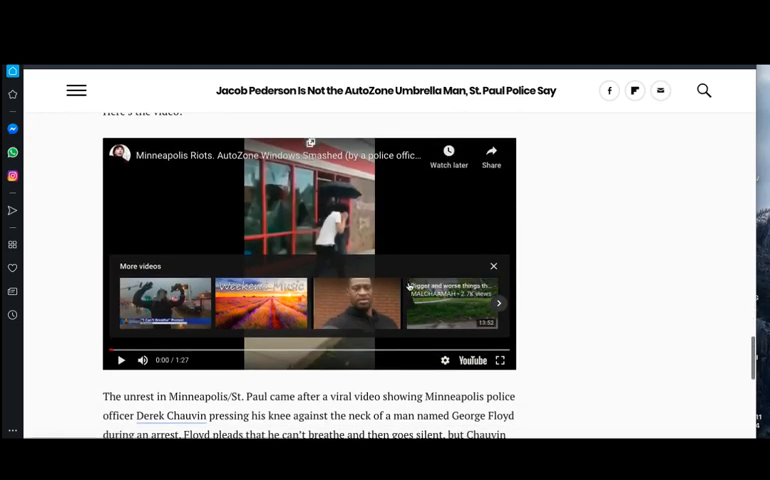
{"action": "scroll", "scroll_direction": "down", "scroll_amount": 3}
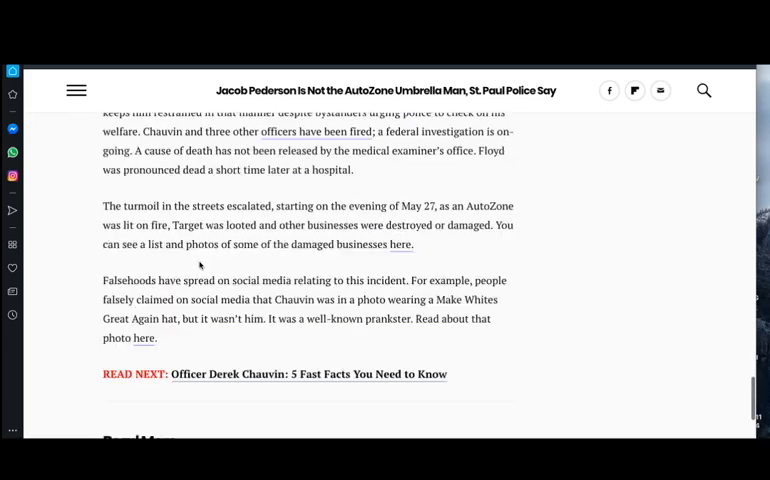
{"action": "scroll", "scroll_direction": "up", "scroll_amount": 3}
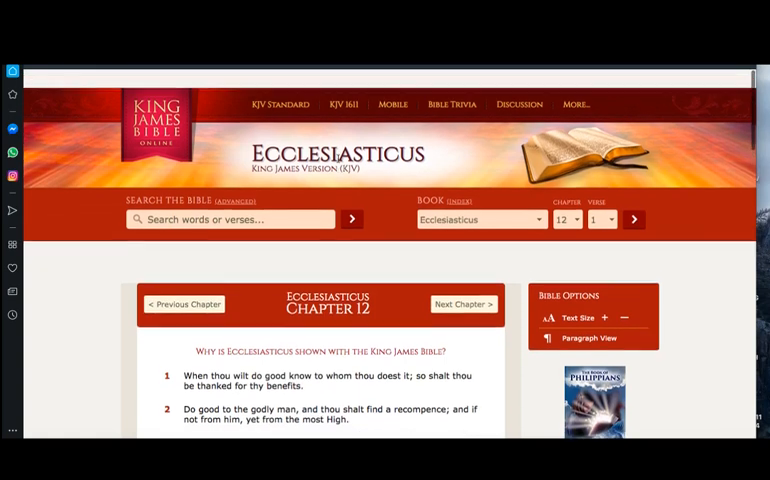
Page forward through Ecclesiasticus chapters 13, 14 and 15 to reach chapter 16.
{"action": "scroll", "scroll_direction": "down", "scroll_amount": 3}
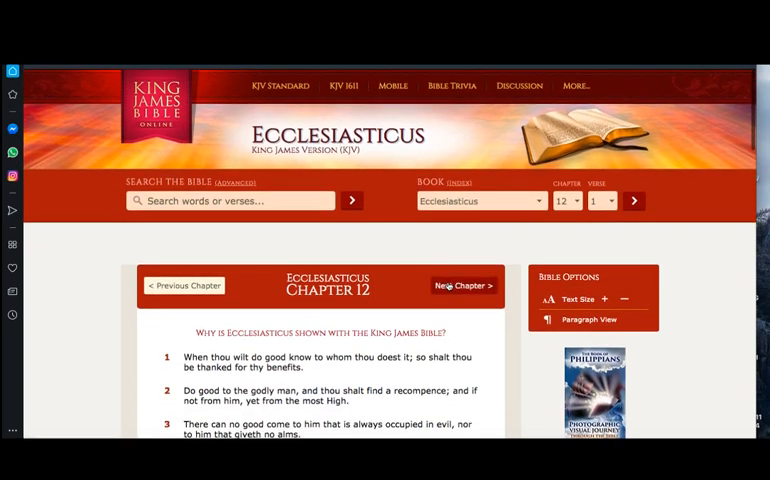
{"action": "left_click", "coordinate": [463, 286]}
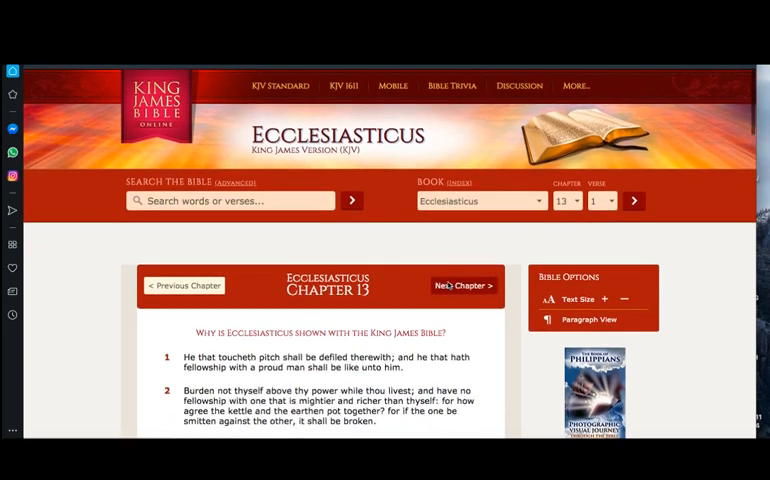
{"action": "left_click", "coordinate": [463, 285]}
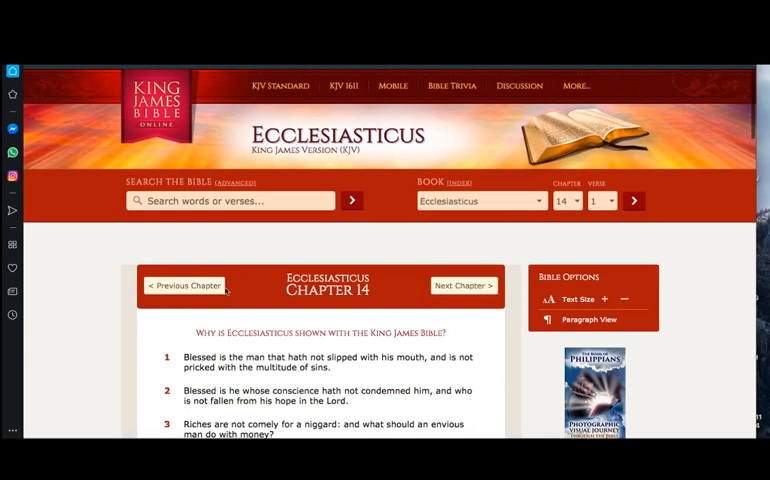
{"action": "mouse_move", "coordinate": [463, 285]}
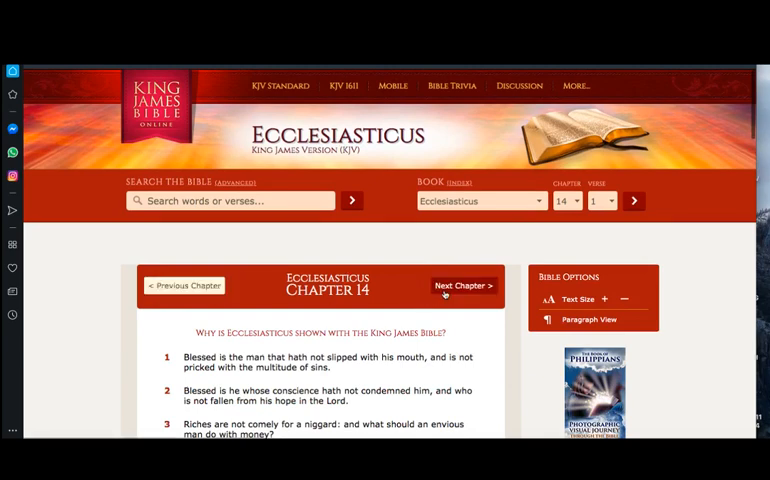
{"action": "mouse_move", "coordinate": [462, 285]}
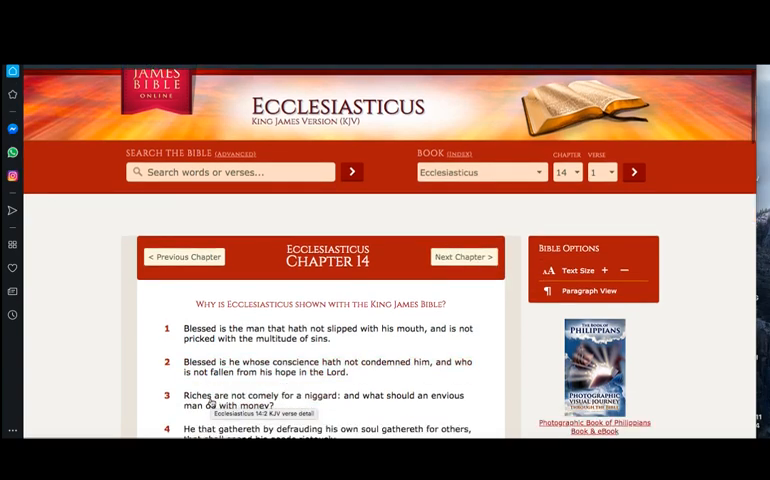
{"action": "scroll", "scroll_direction": "down", "scroll_amount": 3}
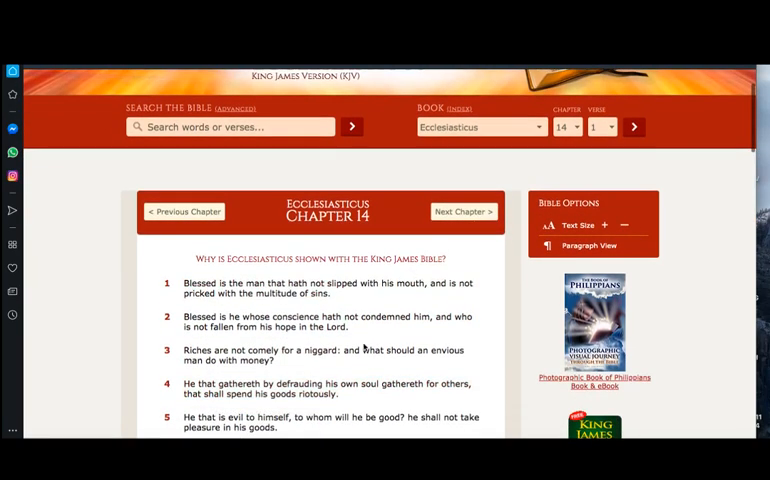
{"action": "scroll", "scroll_direction": "down", "scroll_amount": 3}
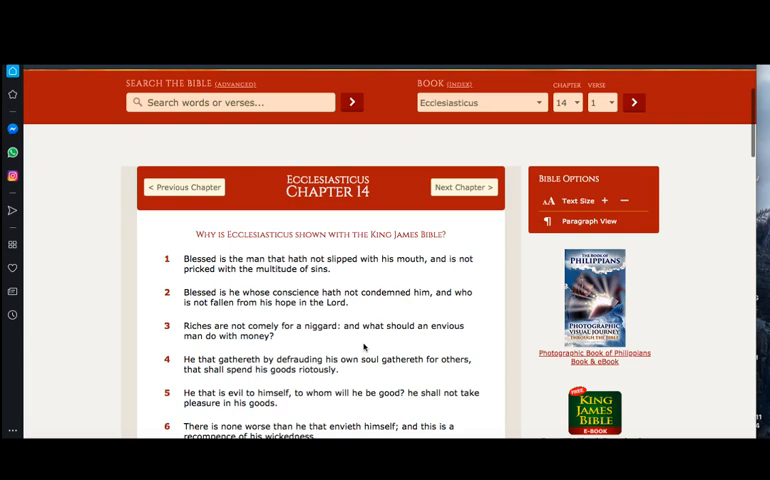
{"action": "scroll", "scroll_direction": "down", "scroll_amount": 3}
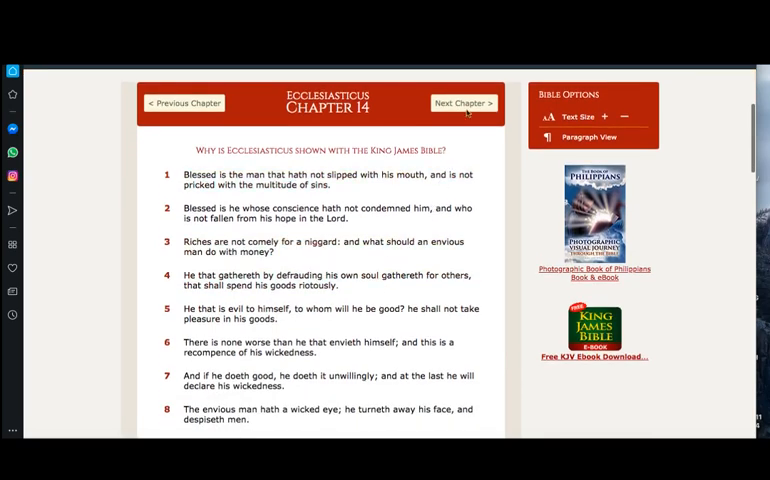
{"action": "left_click", "coordinate": [463, 102]}
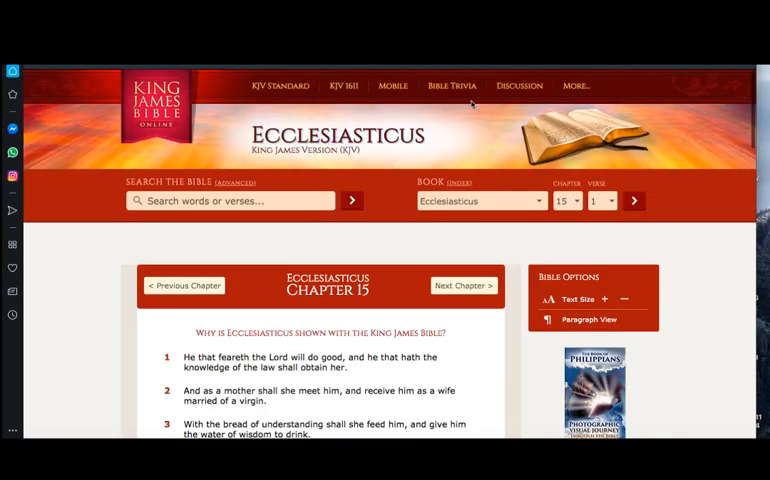
{"action": "scroll", "scroll_direction": "down", "scroll_amount": 3}
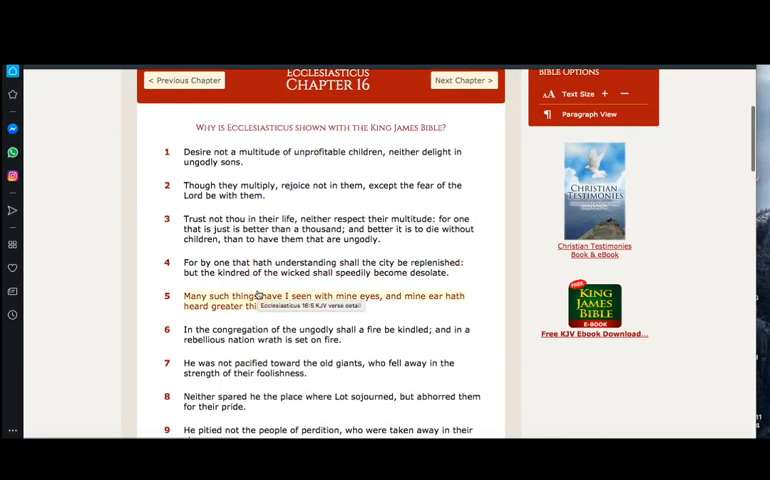
{"action": "scroll", "scroll_direction": "up", "scroll_amount": 3}
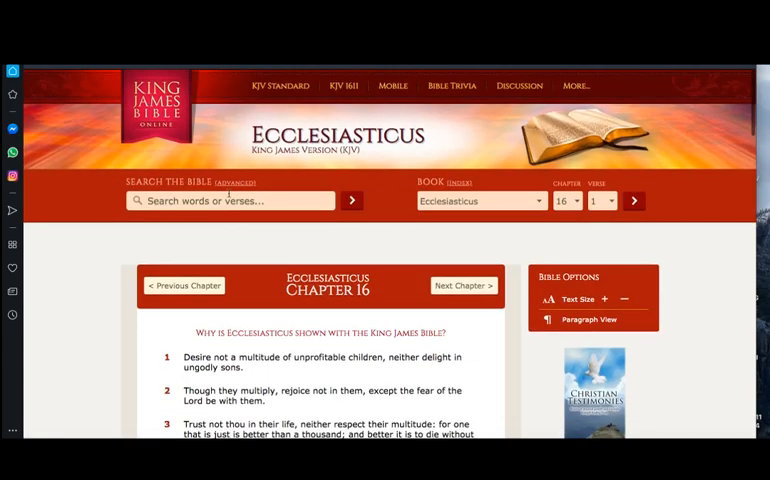
Search King James Bible Online for 'opinion'.
{"action": "type", "text": "ev"}
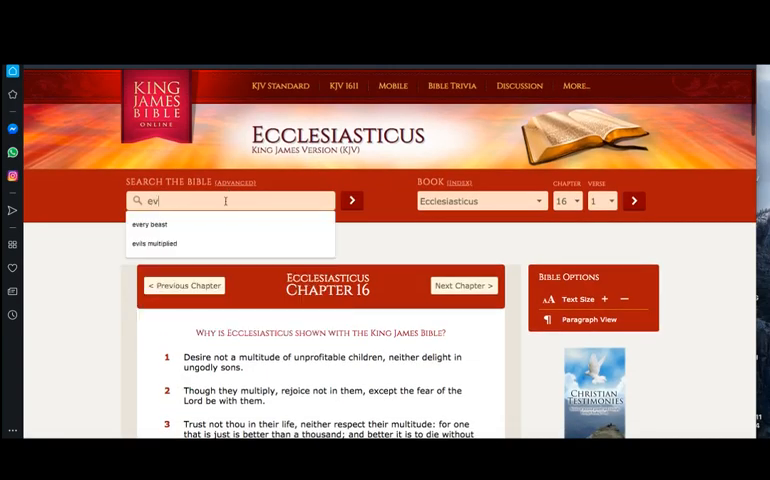
{"action": "type", "text": "il s"}
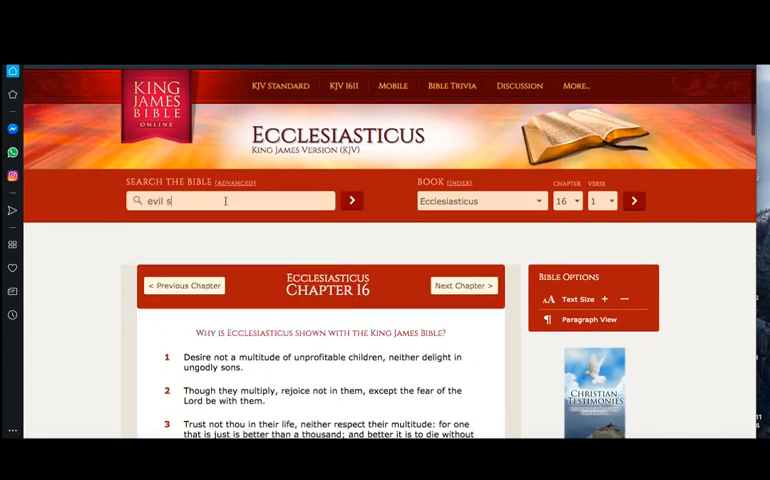
{"action": "key", "text": "Backspace"}
{"action": "type", "text": "op"}
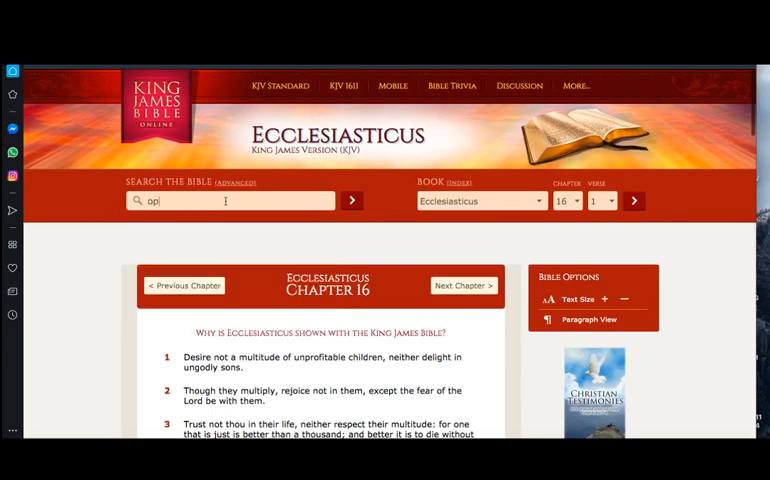
{"action": "type", "text": "inion"}
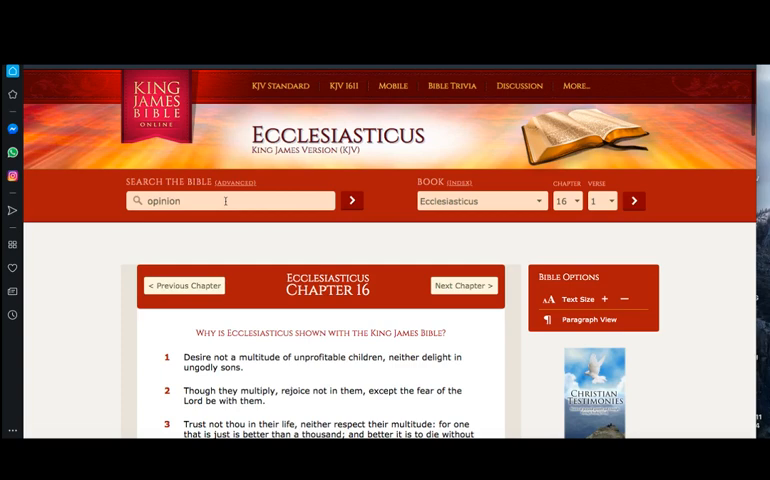
{"action": "left_click", "coordinate": [350, 200]}
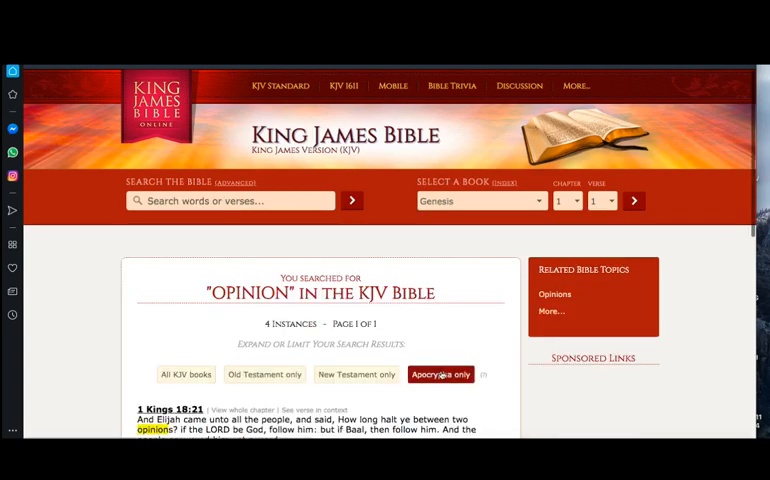
Narrow the results to the Apocrypha and open Ecclesiasticus 3:24.
{"action": "left_click", "coordinate": [441, 373]}
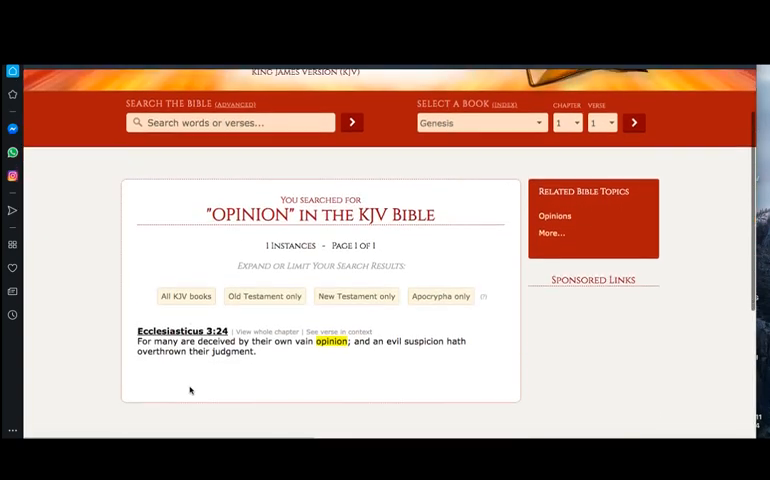
{"action": "scroll", "scroll_direction": "up", "scroll_amount": 3}
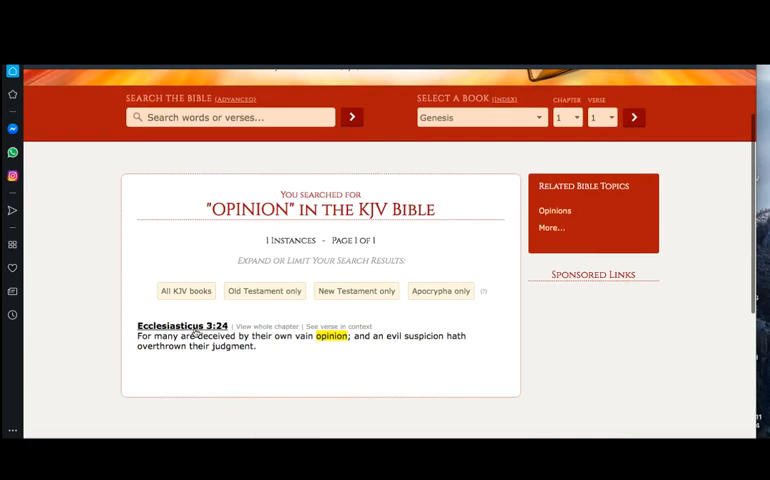
{"action": "left_click", "coordinate": [182, 325]}
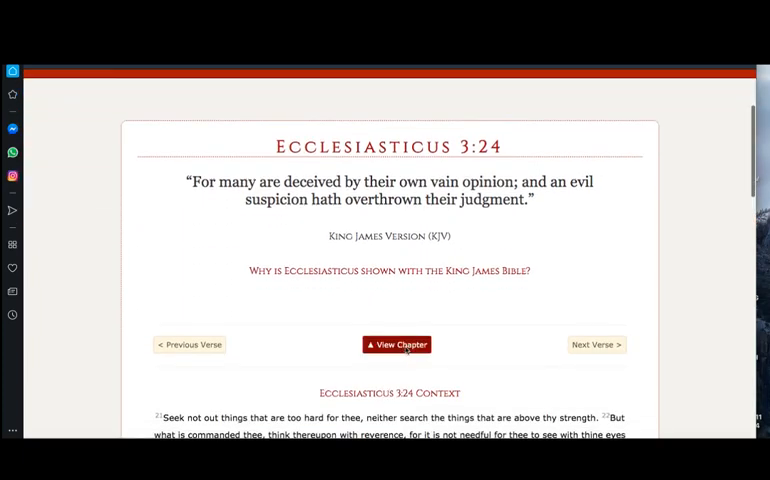
Read Ecclesiasticus 3 verses 21–31, then return to Psalm 28 on Blue Letter Bible.
{"action": "left_click", "coordinate": [396, 344]}
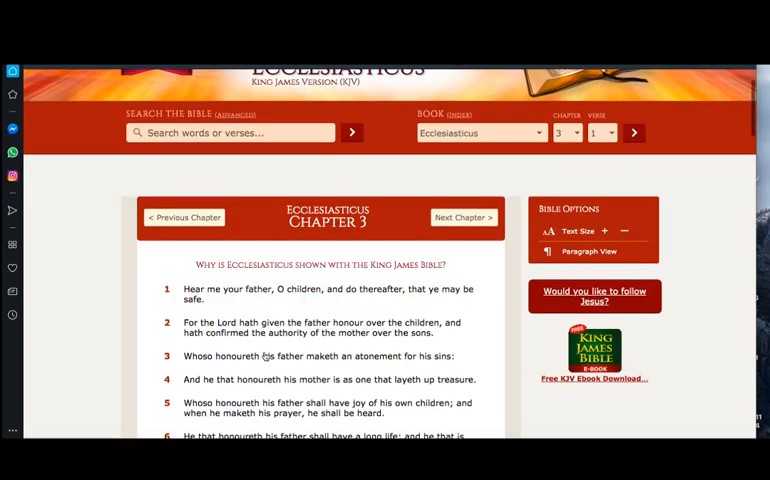
{"action": "scroll", "scroll_direction": "down", "scroll_amount": 3}
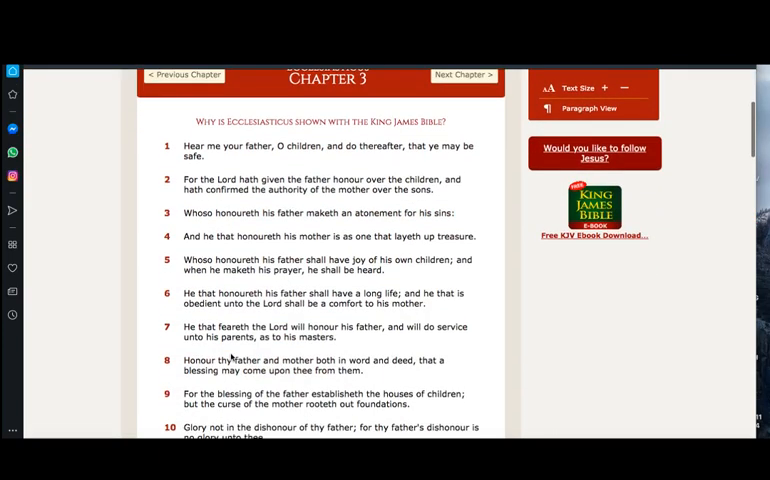
{"action": "scroll", "scroll_direction": "down", "scroll_amount": 3}
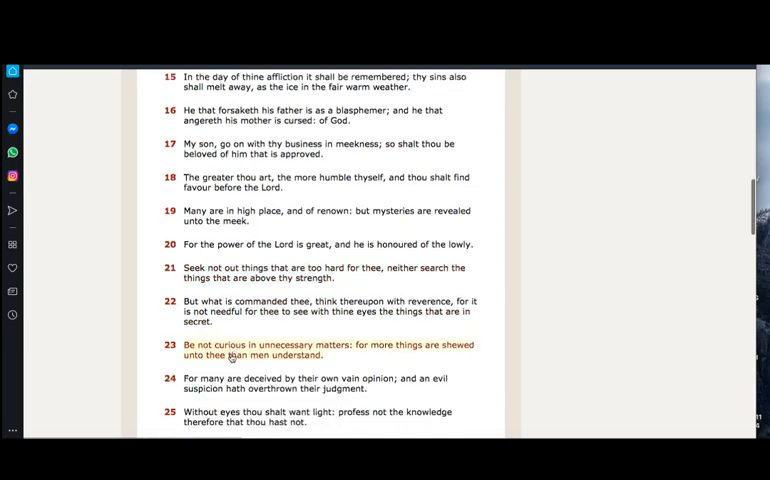
{"action": "scroll", "scroll_direction": "down", "scroll_amount": 3}
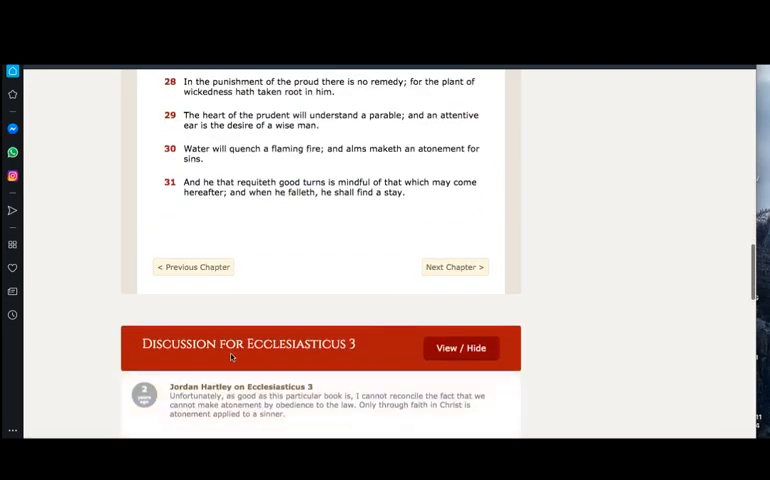
{"action": "scroll", "scroll_direction": "up", "scroll_amount": 3}
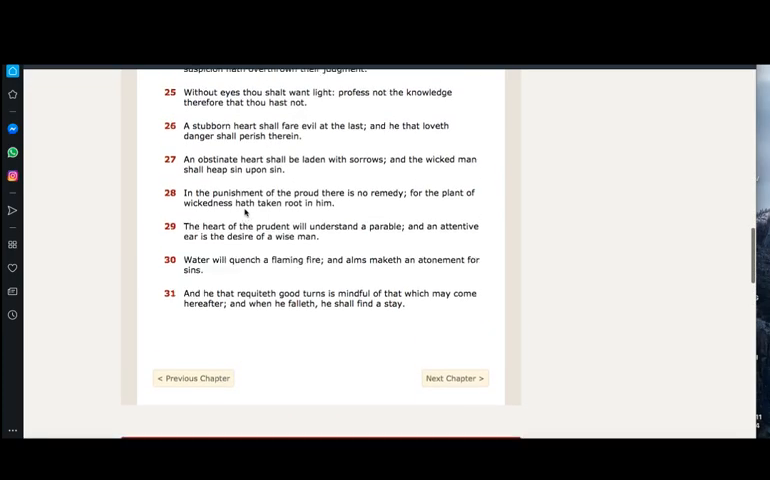
{"action": "scroll", "scroll_direction": "up", "scroll_amount": 3}
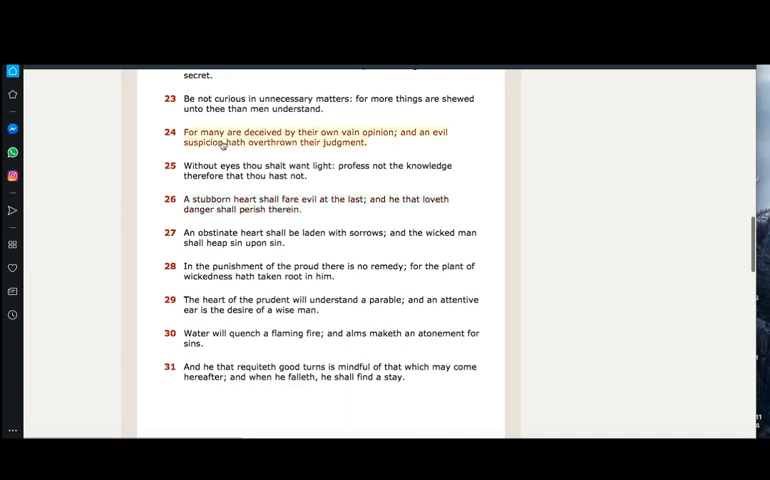
{"action": "scroll", "scroll_direction": "up", "scroll_amount": 3}
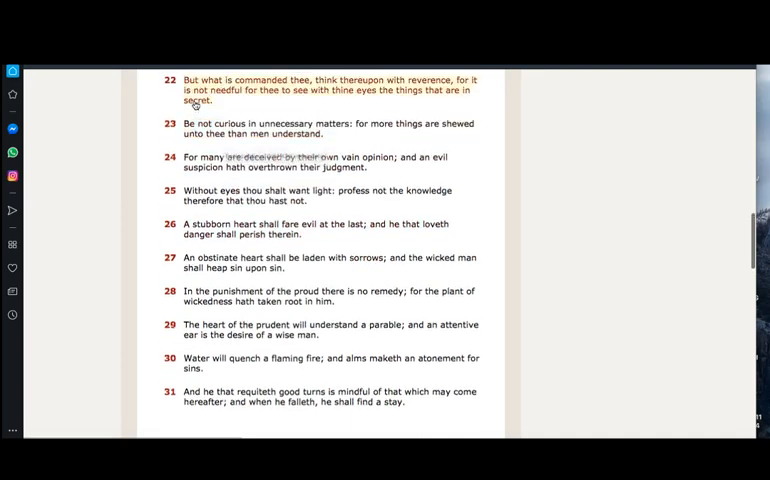
{"action": "scroll", "scroll_direction": "up", "scroll_amount": 3}
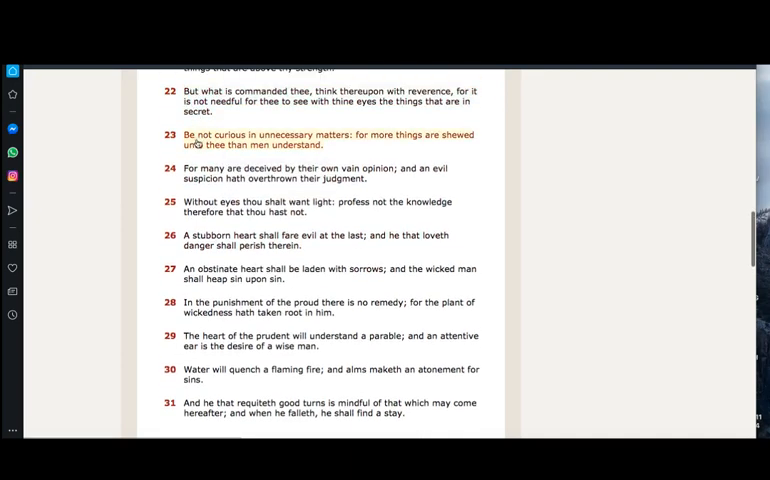
{"action": "mouse_move", "coordinate": [245, 148]}
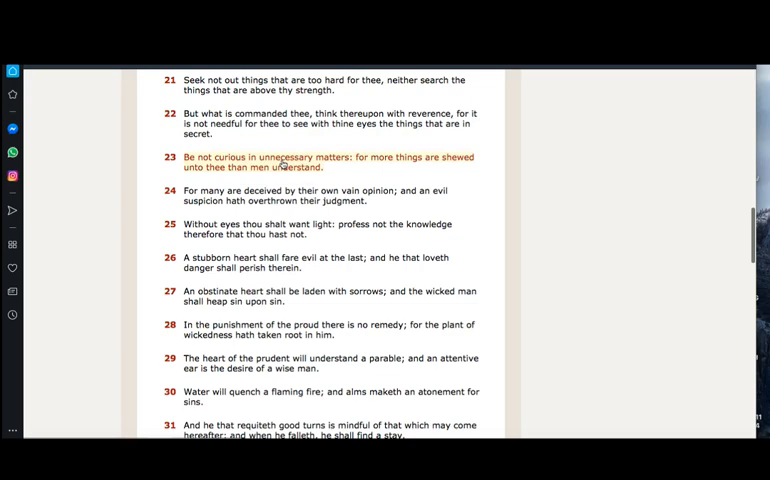
{"action": "mouse_move", "coordinate": [313, 150]}
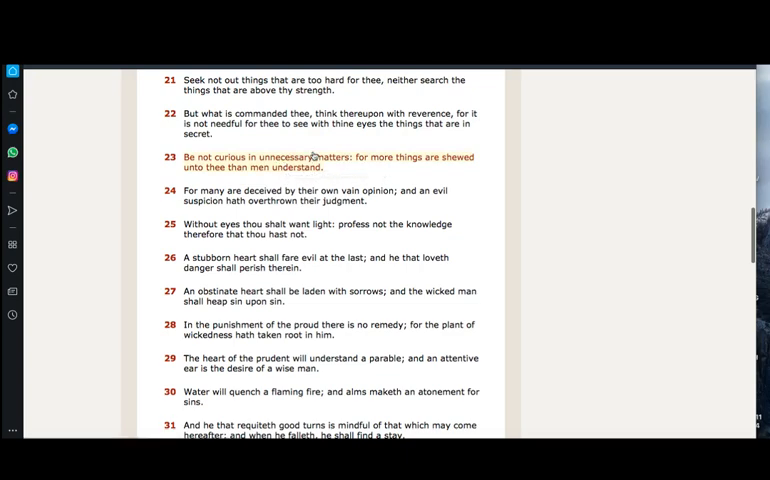
{"action": "mouse_move", "coordinate": [313, 155]}
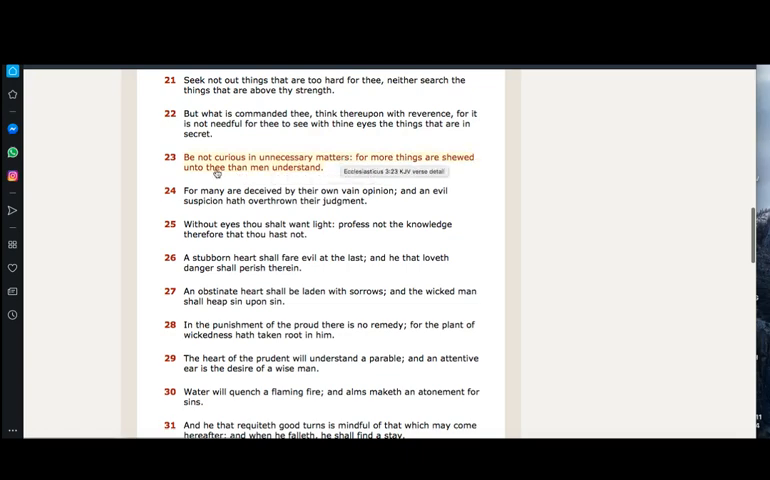
{"action": "mouse_move", "coordinate": [394, 170]}
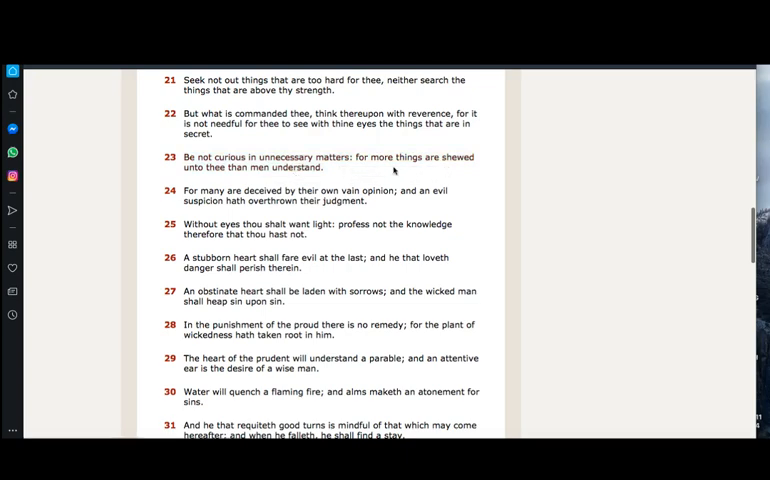
{"action": "left_click", "coordinate": [320, 191]}
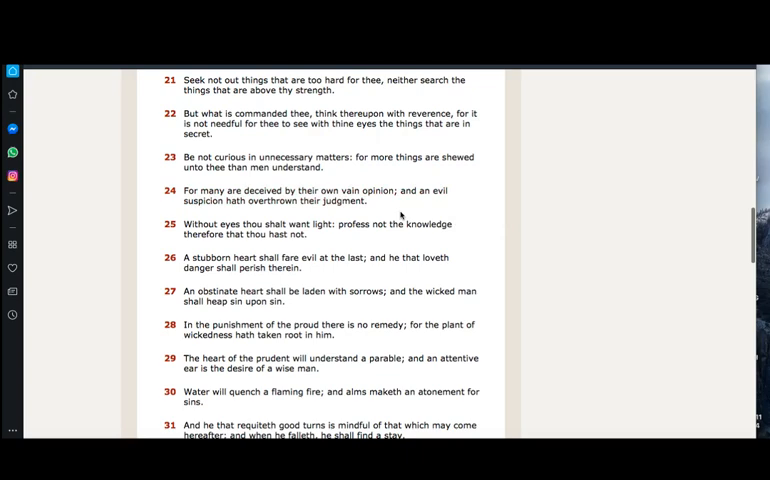
{"action": "double_click", "coordinate": [315, 191]}
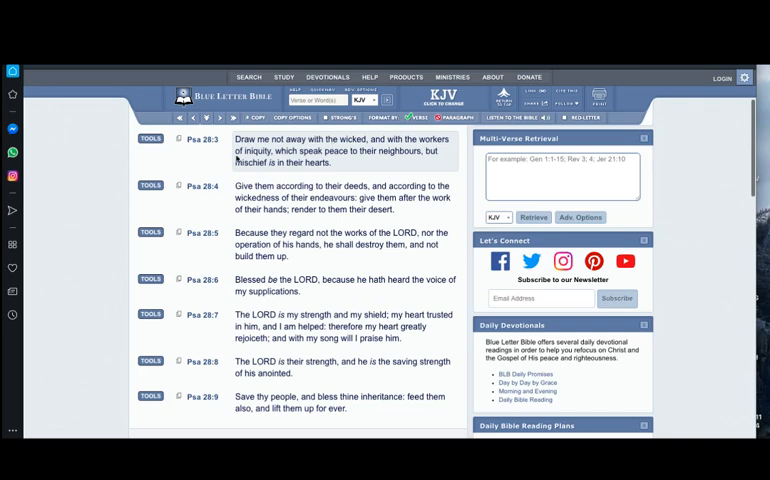
{"action": "mouse_move", "coordinate": [370, 145]}
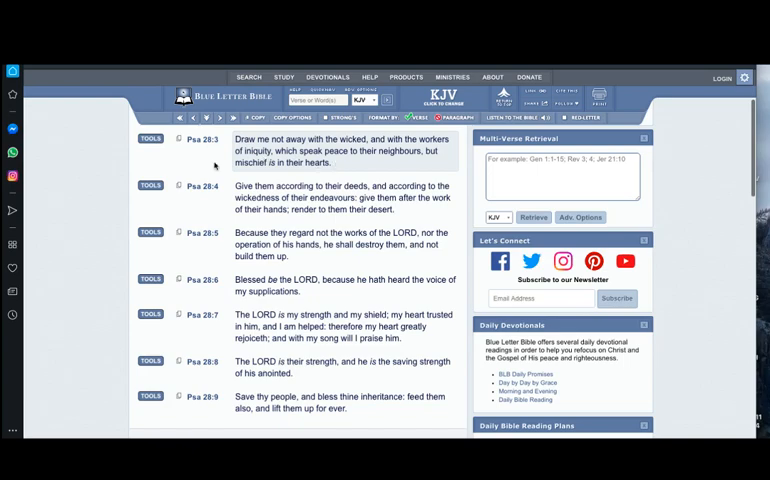
Open the Hebrew interlinear for Psalm 28:3 from its TOOLS menu.
{"action": "left_click", "coordinate": [149, 138]}
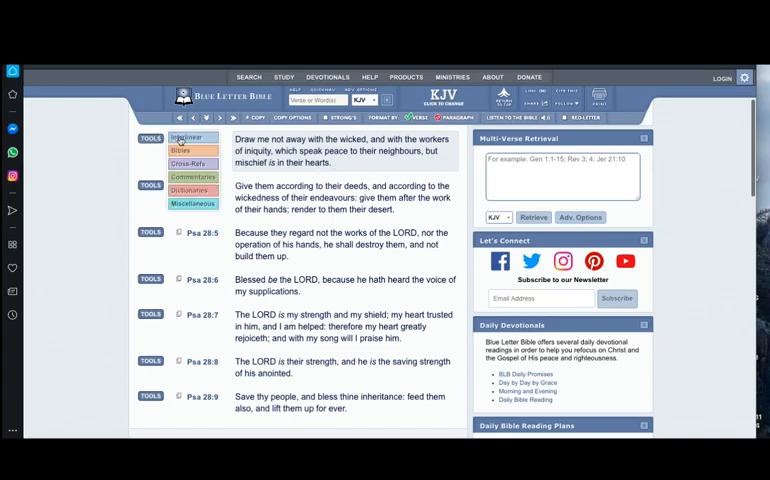
{"action": "left_click", "coordinate": [189, 138]}
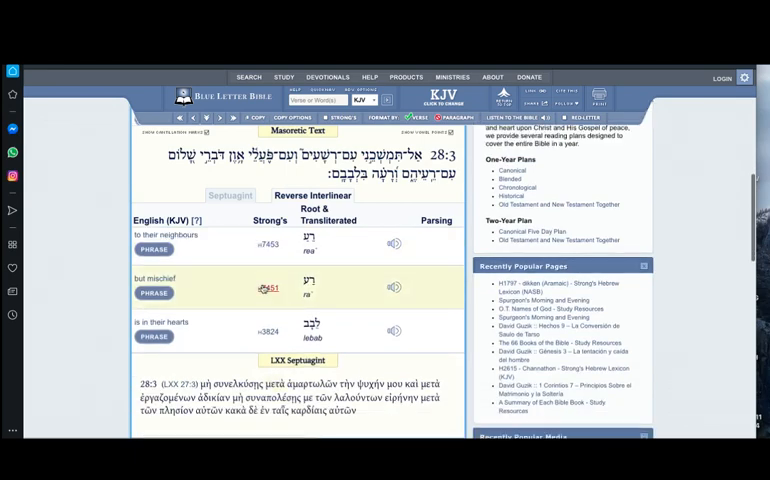
Open the Strong's H7451 ra' lexicon entry and read its Outline of Biblical Usage.
{"action": "left_click", "coordinate": [261, 288]}
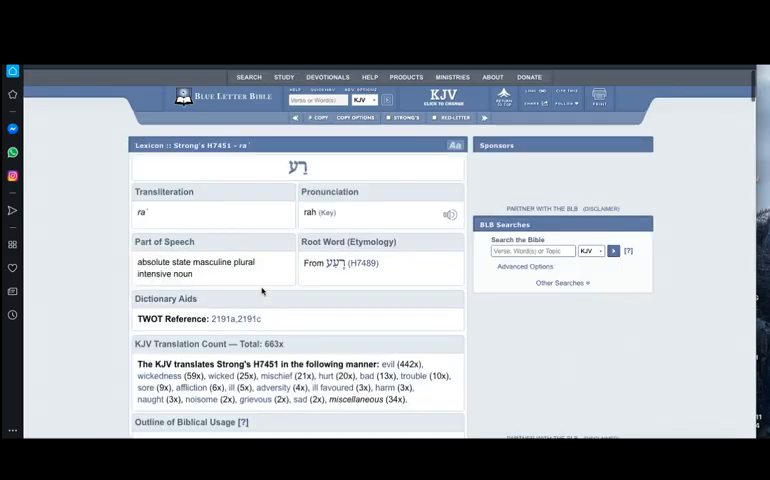
{"action": "scroll", "scroll_direction": "down", "scroll_amount": 3}
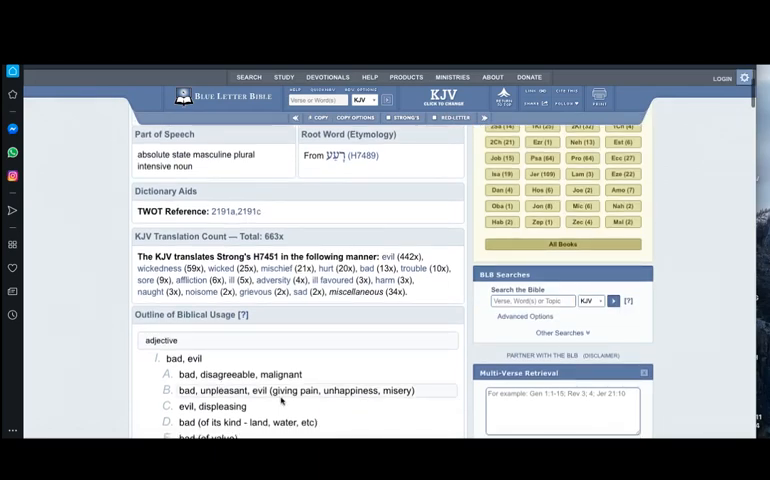
{"action": "scroll", "scroll_direction": "down", "scroll_amount": 3}
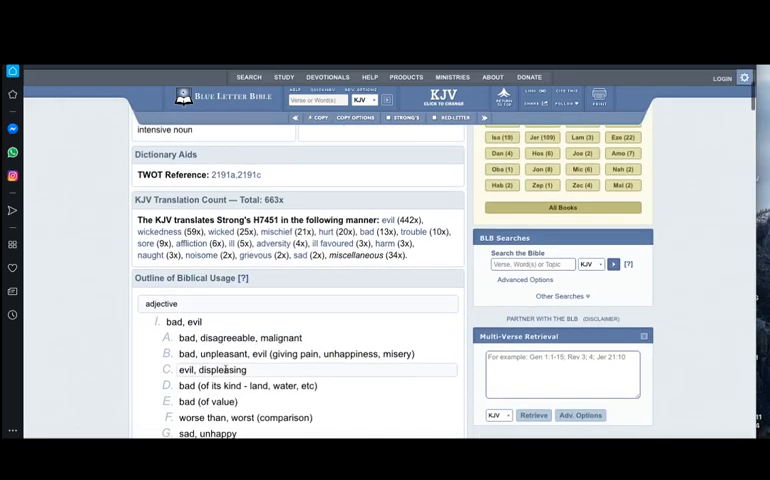
{"action": "scroll", "scroll_direction": "down", "scroll_amount": 3}
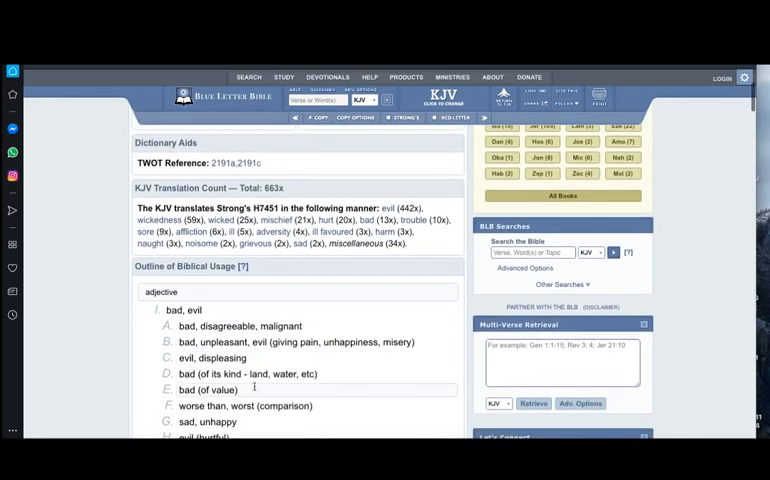
{"action": "scroll", "scroll_direction": "down", "scroll_amount": 3}
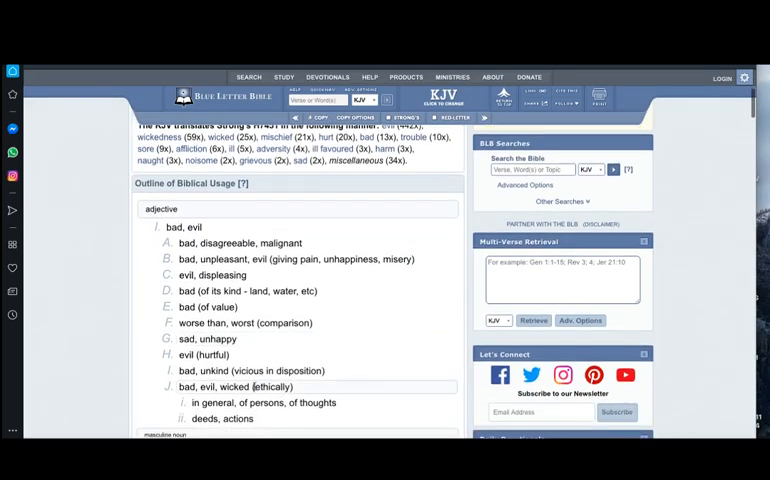
{"action": "scroll", "scroll_direction": "down", "scroll_amount": 3}
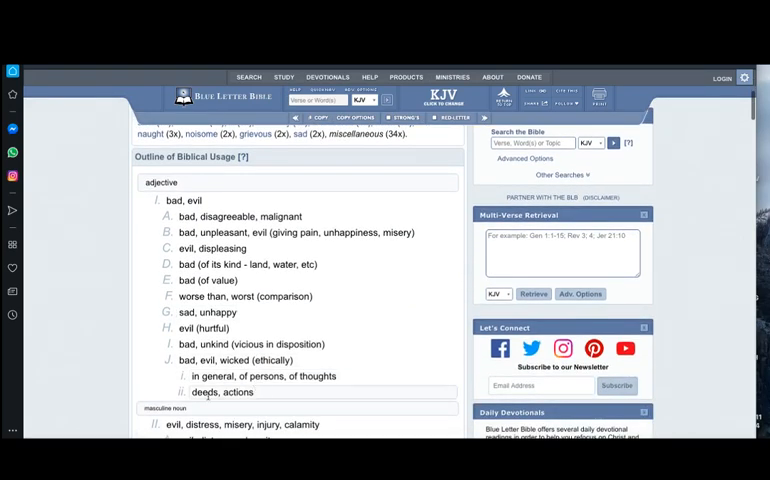
{"action": "scroll", "scroll_direction": "down", "scroll_amount": 3}
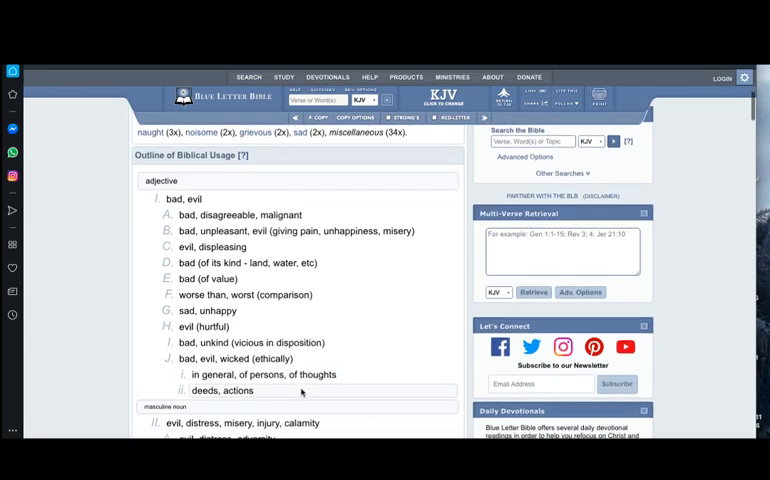
{"action": "scroll", "scroll_direction": "down", "scroll_amount": 3}
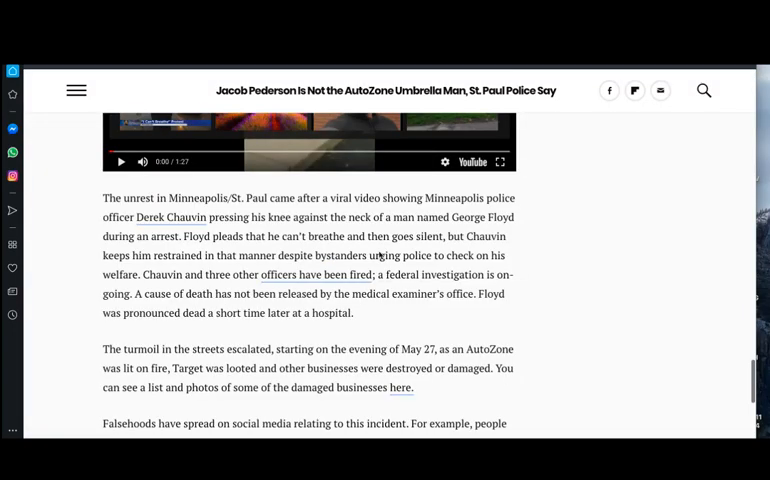
{"action": "scroll", "scroll_direction": "up", "scroll_amount": 3}
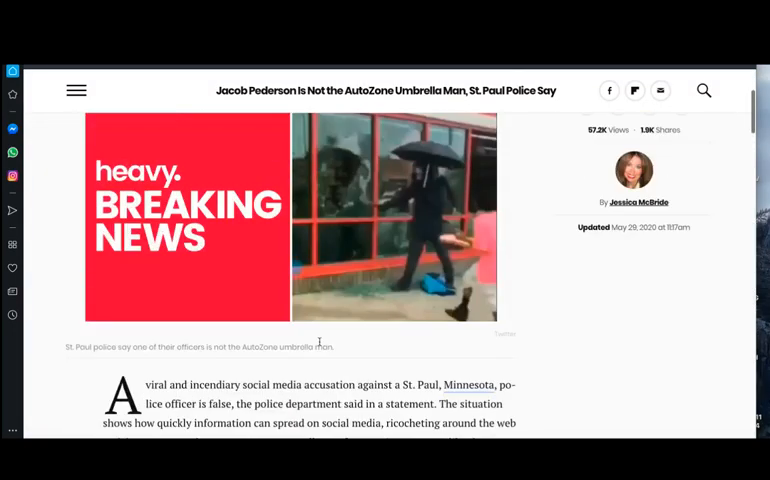
{"action": "scroll", "scroll_direction": "up", "scroll_amount": 3}
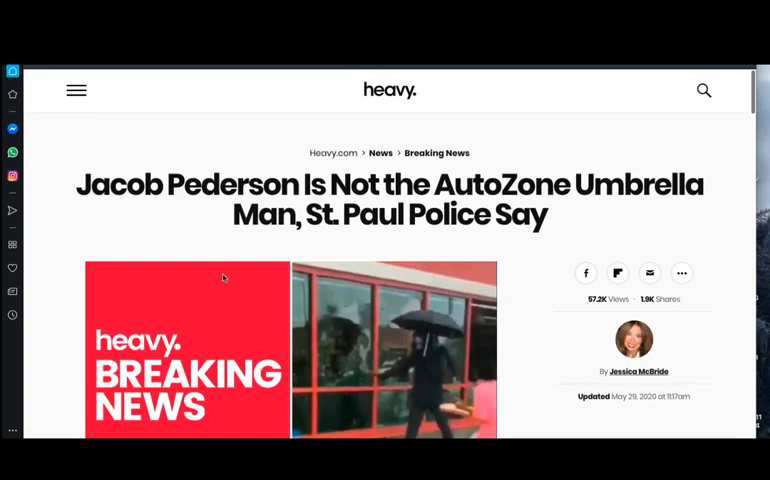
{"action": "mouse_move", "coordinate": [226, 164]}
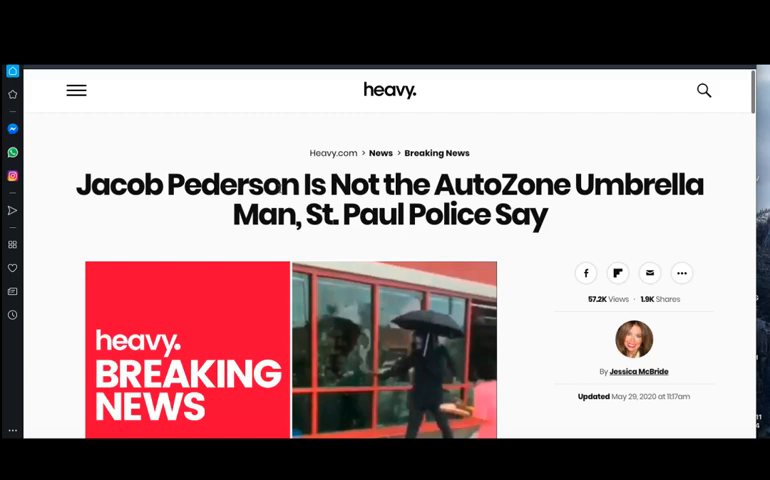
{"action": "mouse_move", "coordinate": [520, 131]}
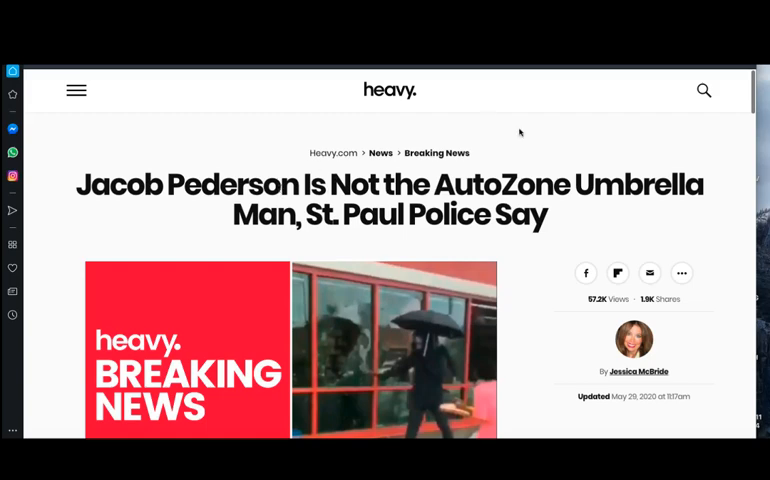